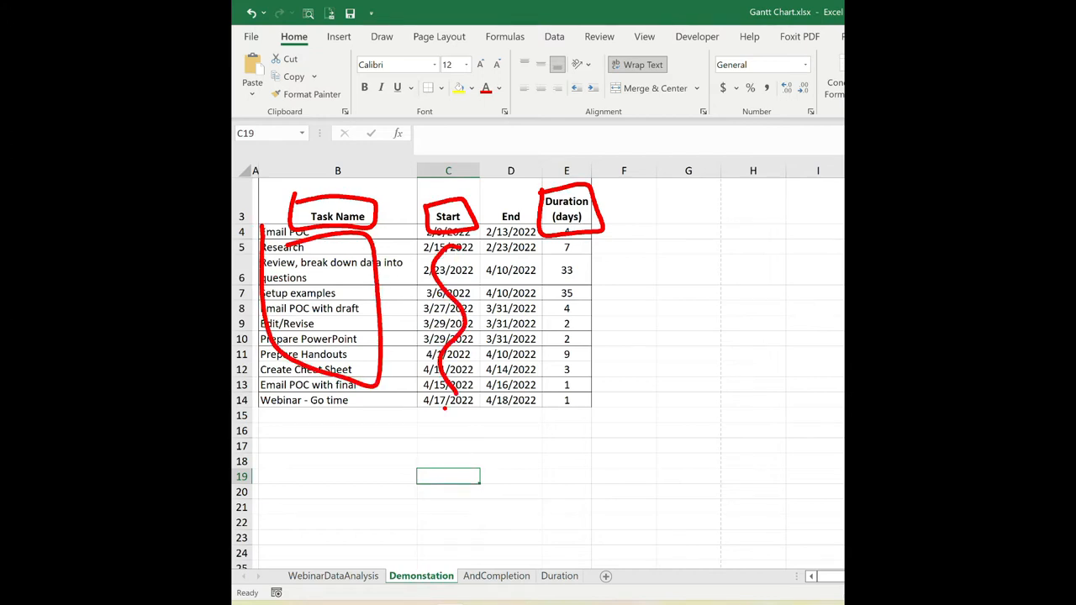
- Review the first task's duration formula and its workday-count arguments without changing them
{"action": "left_click_drag", "start_coordinate": [575, 239], "coordinate": [589, 408]}
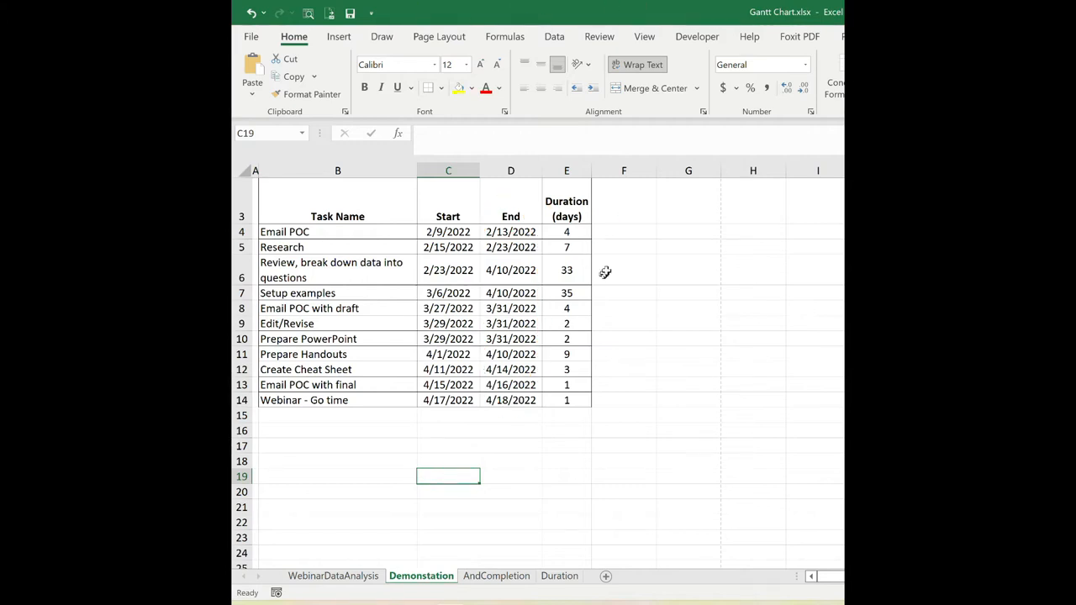
{"action": "left_click", "coordinate": [567, 232]}
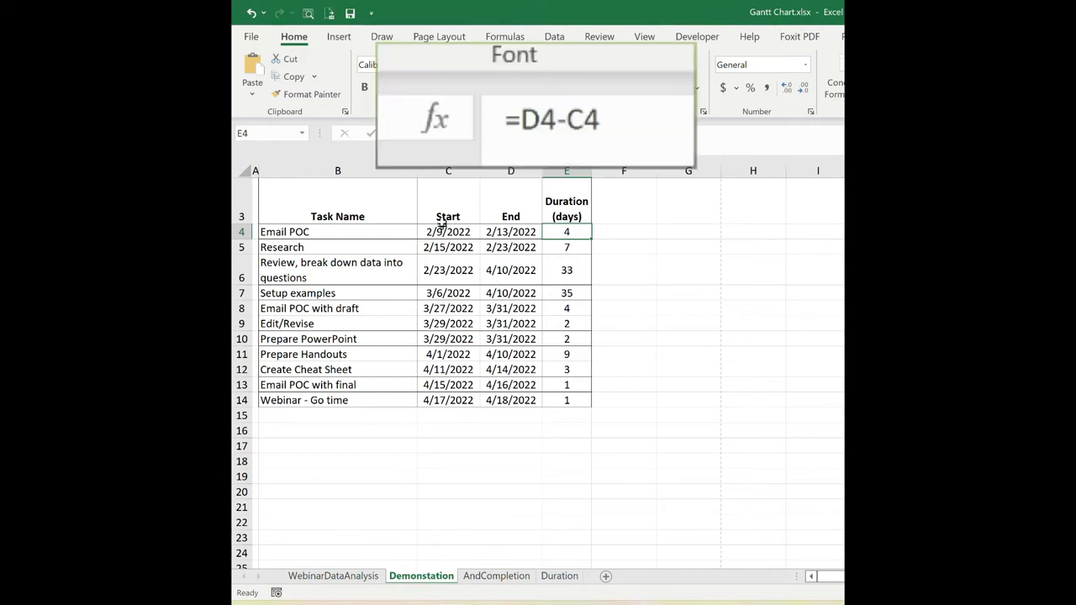
{"action": "mouse_move", "coordinate": [759, 296]}
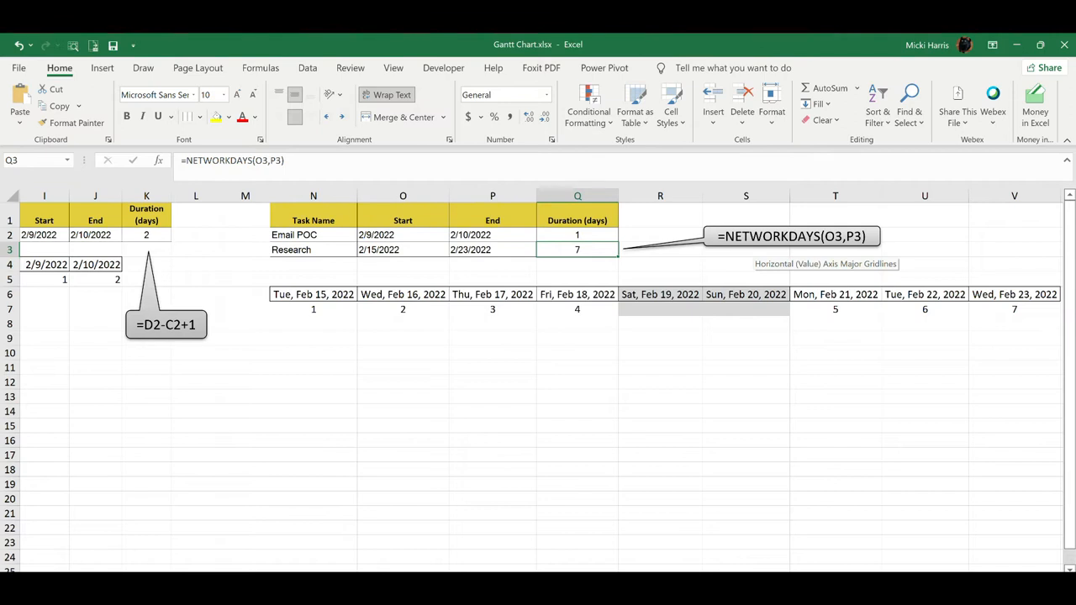
{"action": "mouse_move", "coordinate": [775, 462]}
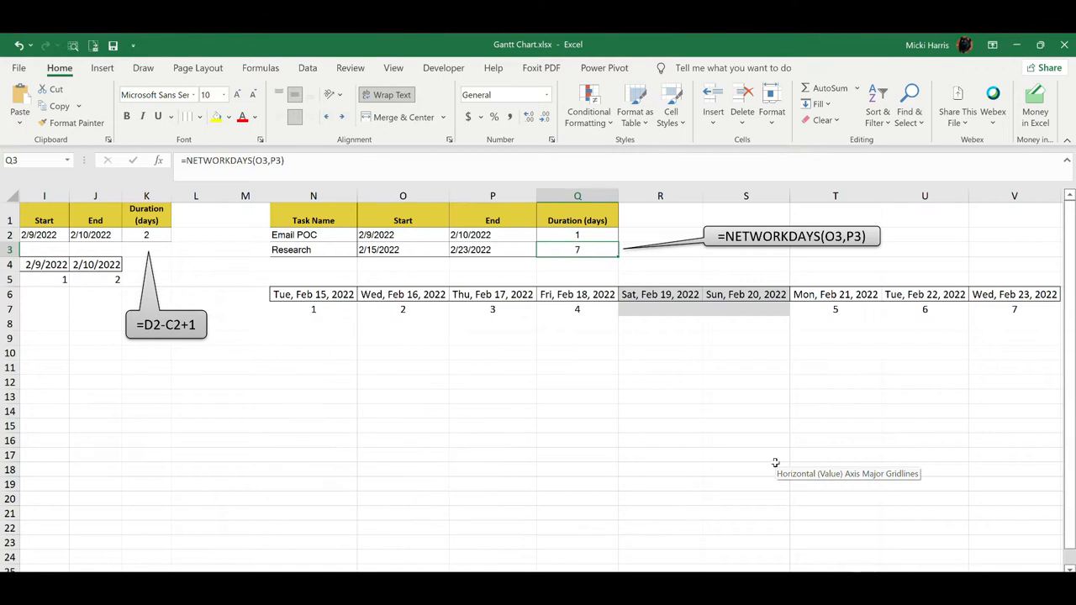
{"action": "mouse_move", "coordinate": [669, 452]}
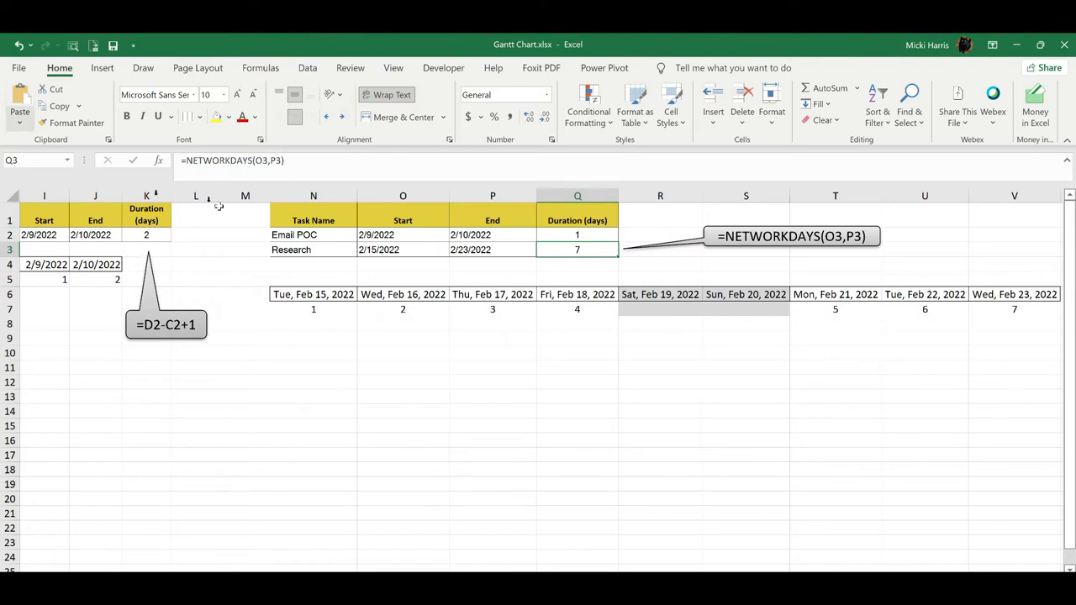
{"action": "left_click", "coordinate": [158, 161]}
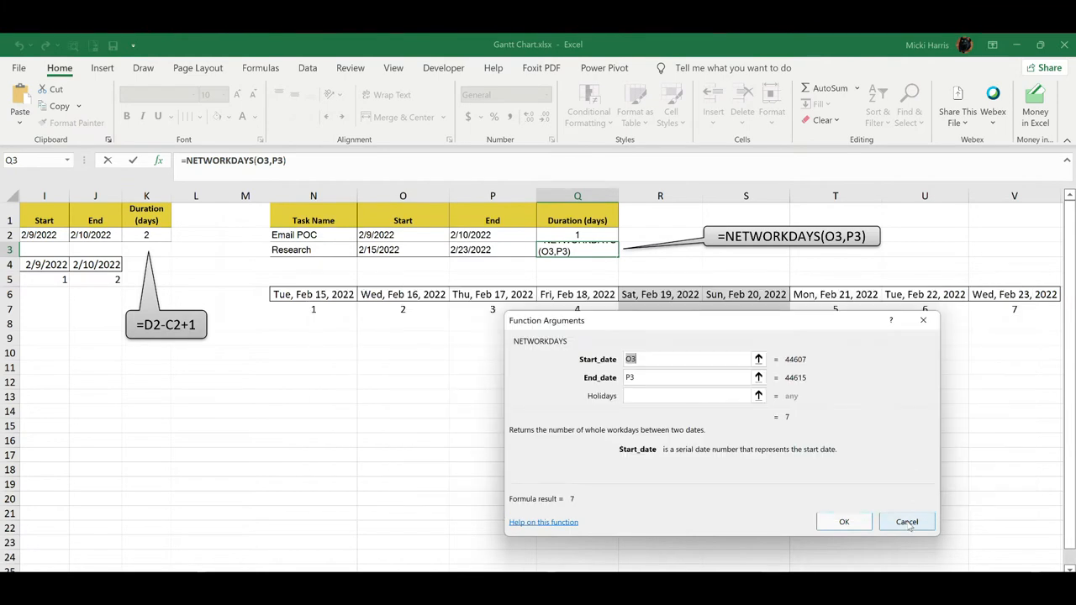
{"action": "left_click", "coordinate": [844, 521]}
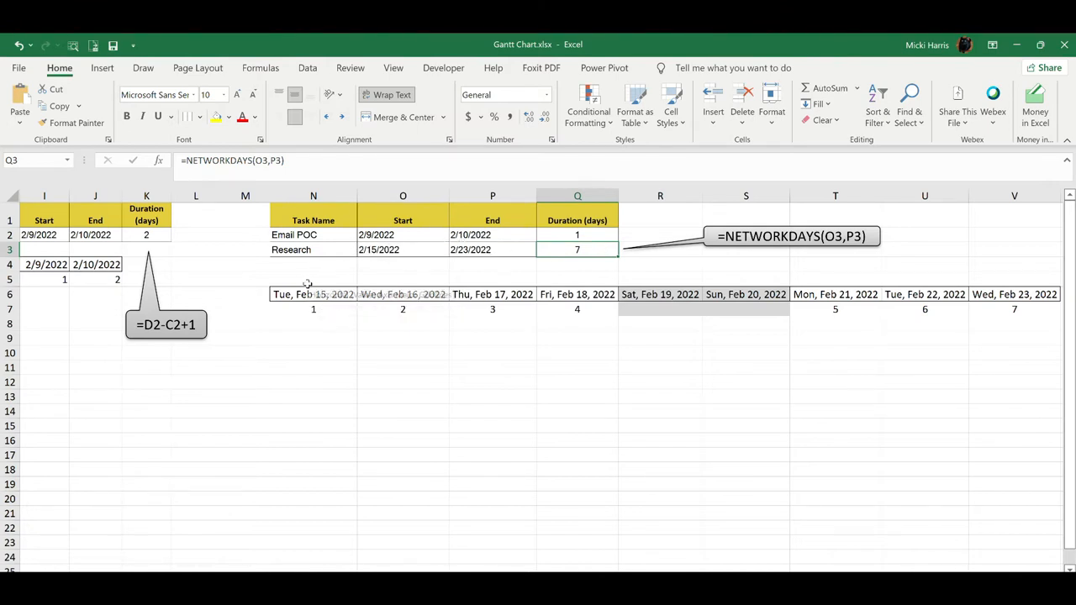
{"action": "mouse_move", "coordinate": [482, 313]}
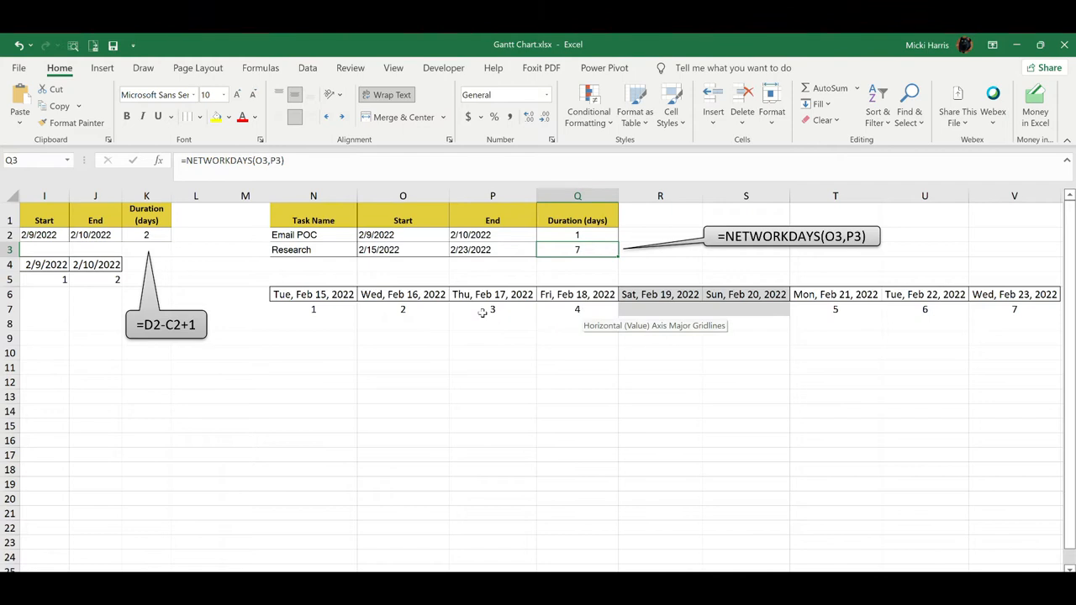
{"action": "mouse_move", "coordinate": [659, 296]}
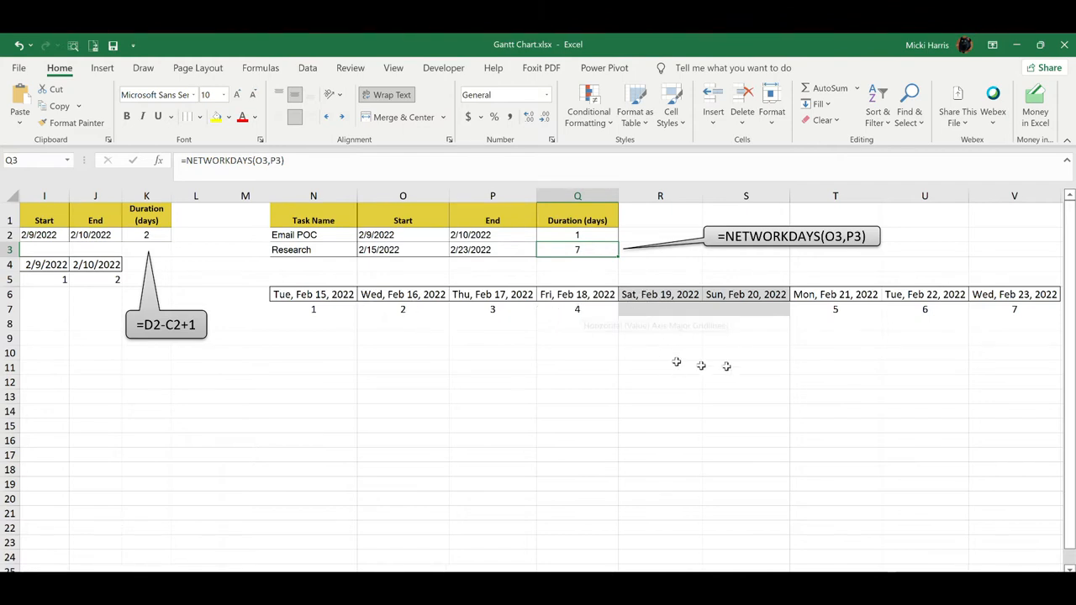
{"action": "mouse_move", "coordinate": [854, 306]}
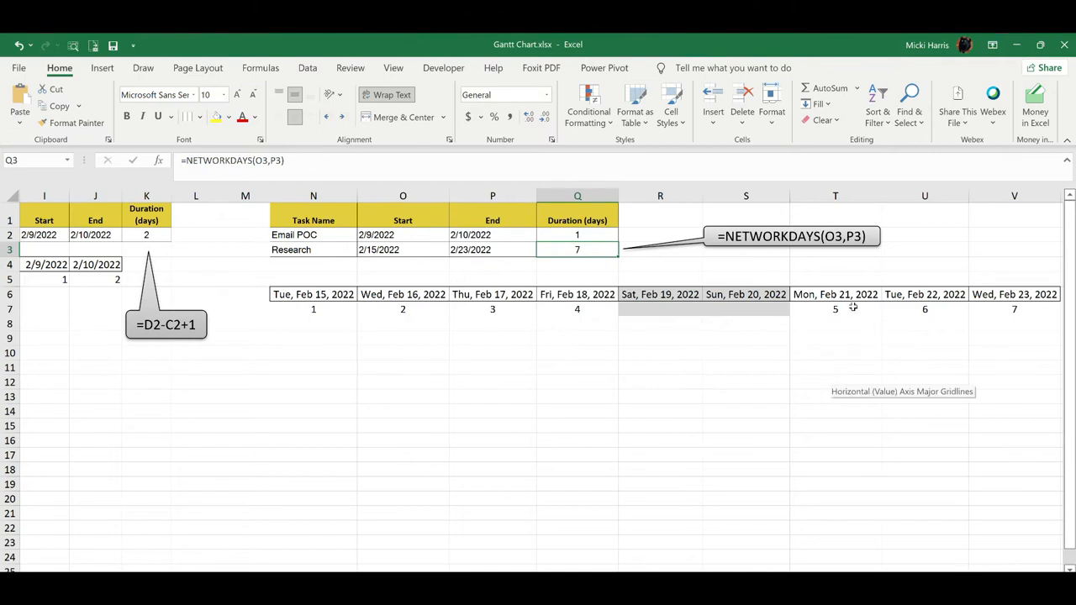
{"action": "mouse_move", "coordinate": [968, 375]}
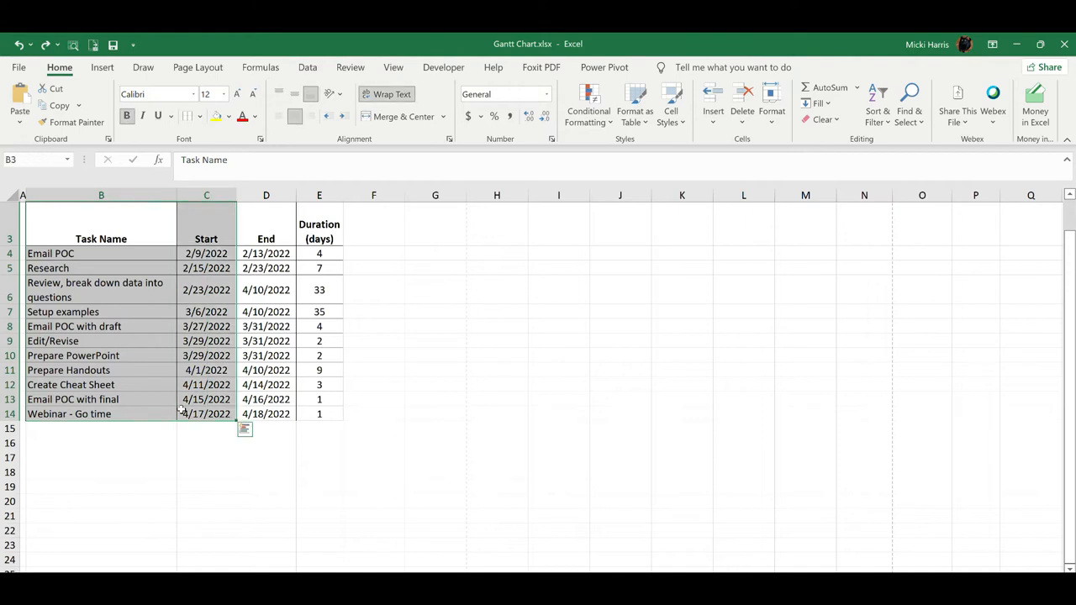
- Insert a 2-D stacked bar chart of the selected task names and start dates
{"action": "left_click", "coordinate": [101, 67]}
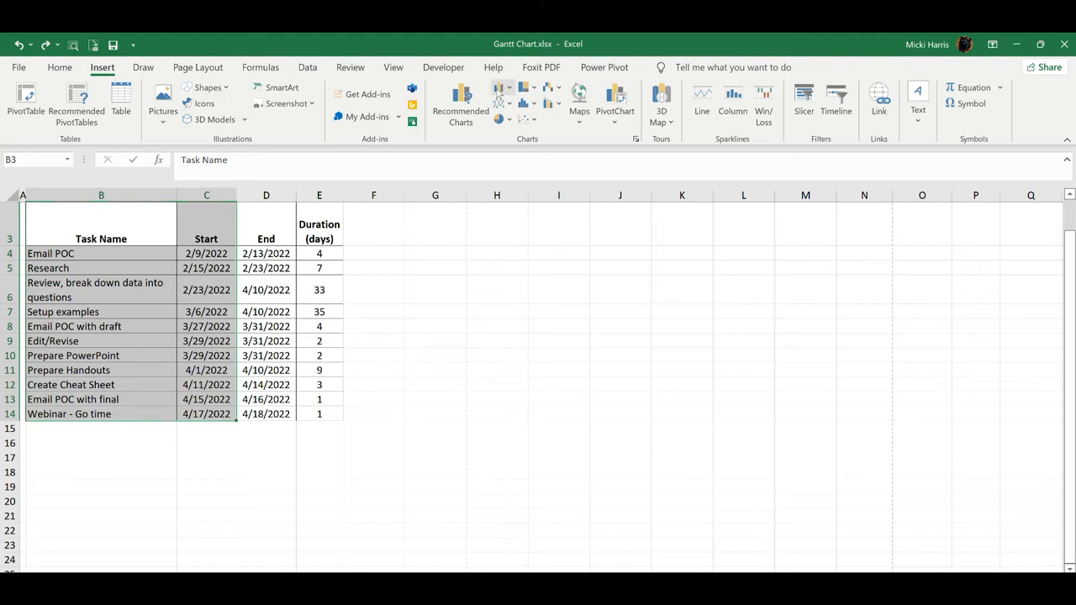
{"action": "mouse_move", "coordinate": [501, 95]}
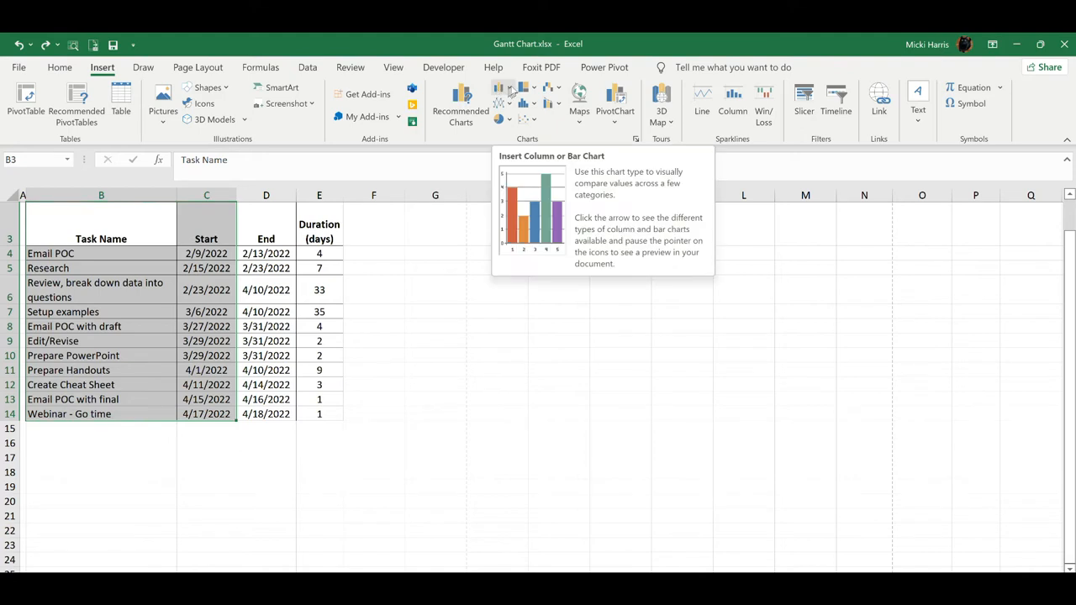
{"action": "left_click", "coordinate": [500, 93]}
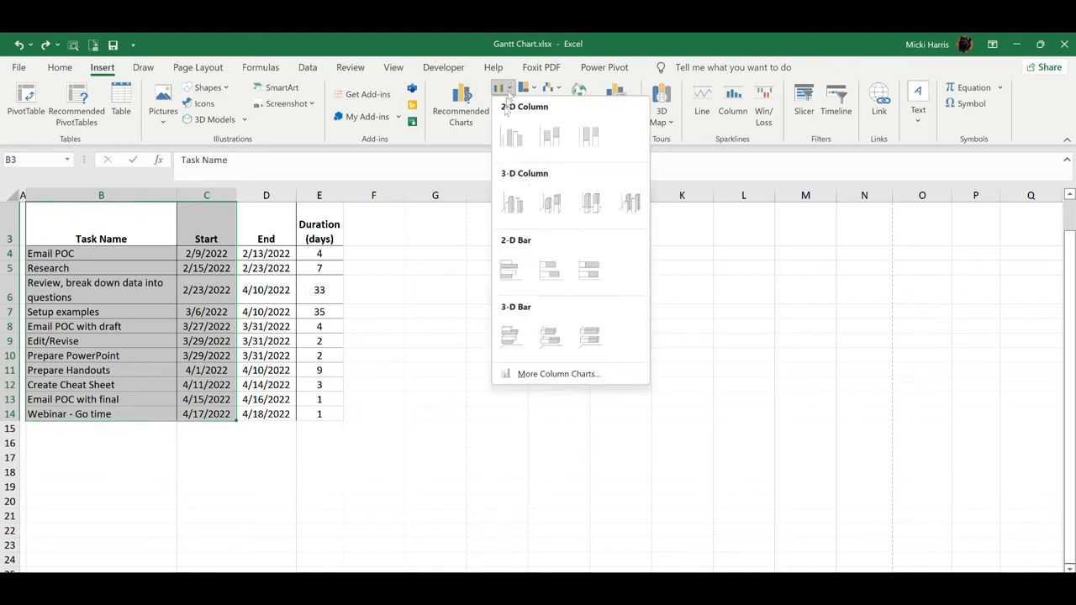
{"action": "mouse_move", "coordinate": [548, 269]}
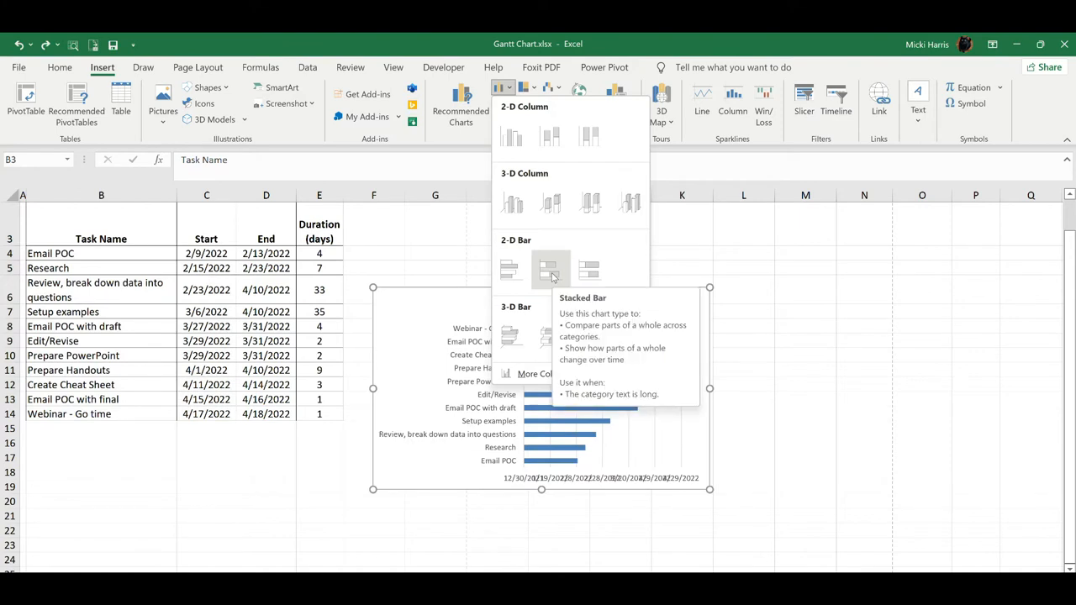
{"action": "mouse_move", "coordinate": [552, 336]}
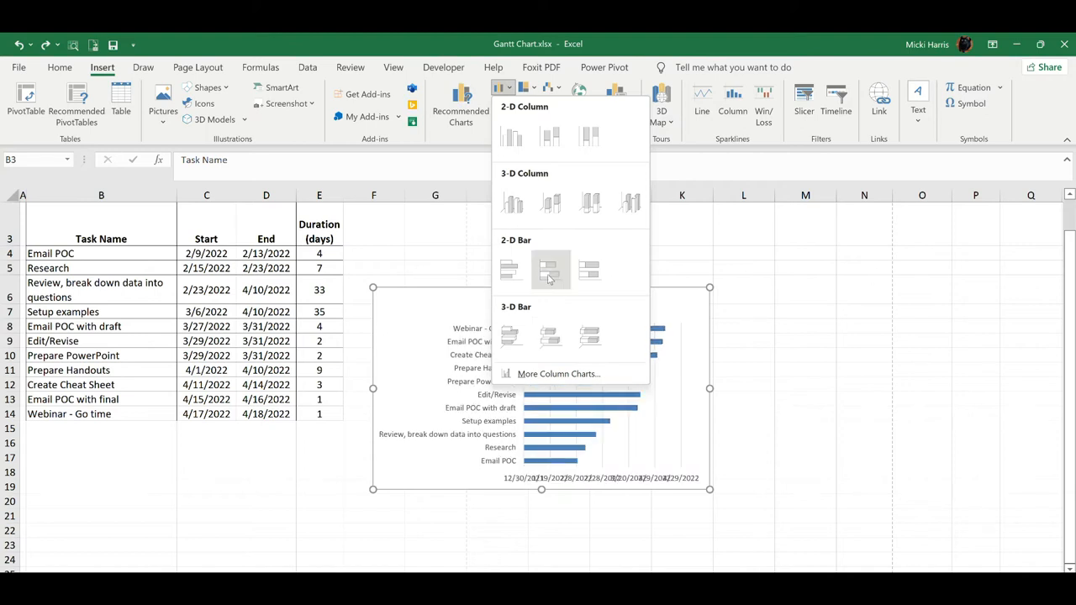
{"action": "mouse_move", "coordinate": [549, 269]}
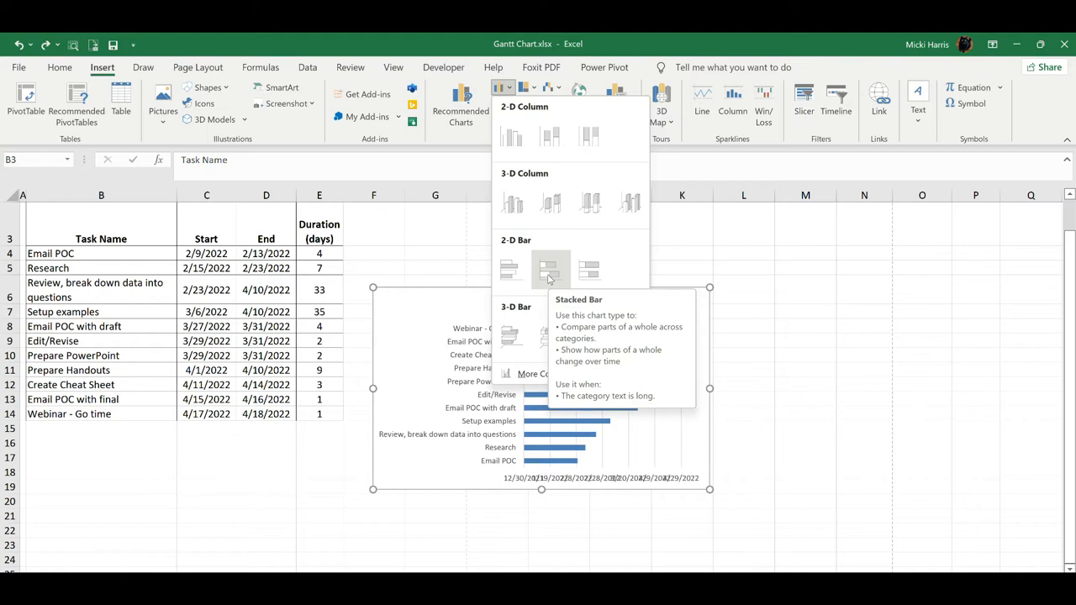
{"action": "left_click", "coordinate": [552, 269]}
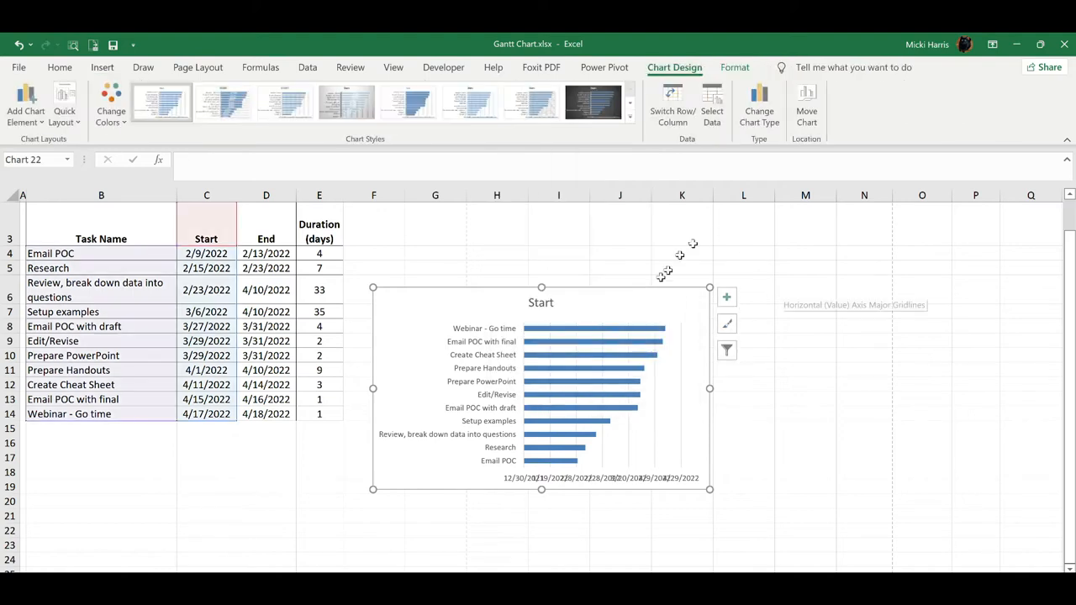
- Reposition the Start bar chart to the right of the task table and select it
{"action": "left_click_drag", "start_coordinate": [541, 388], "coordinate": [553, 351]}
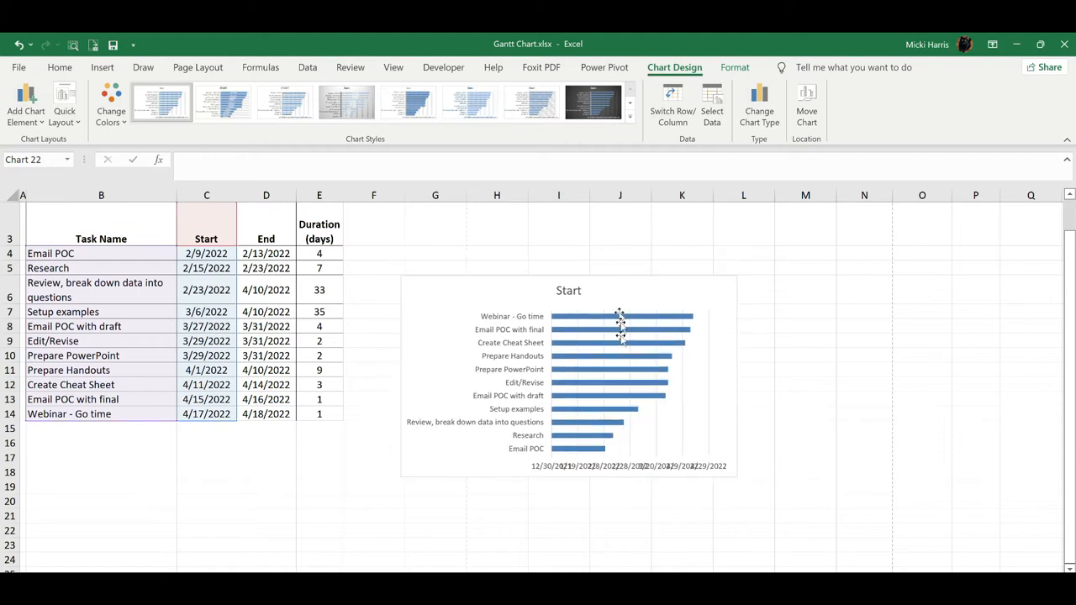
{"action": "left_click", "coordinate": [620, 328]}
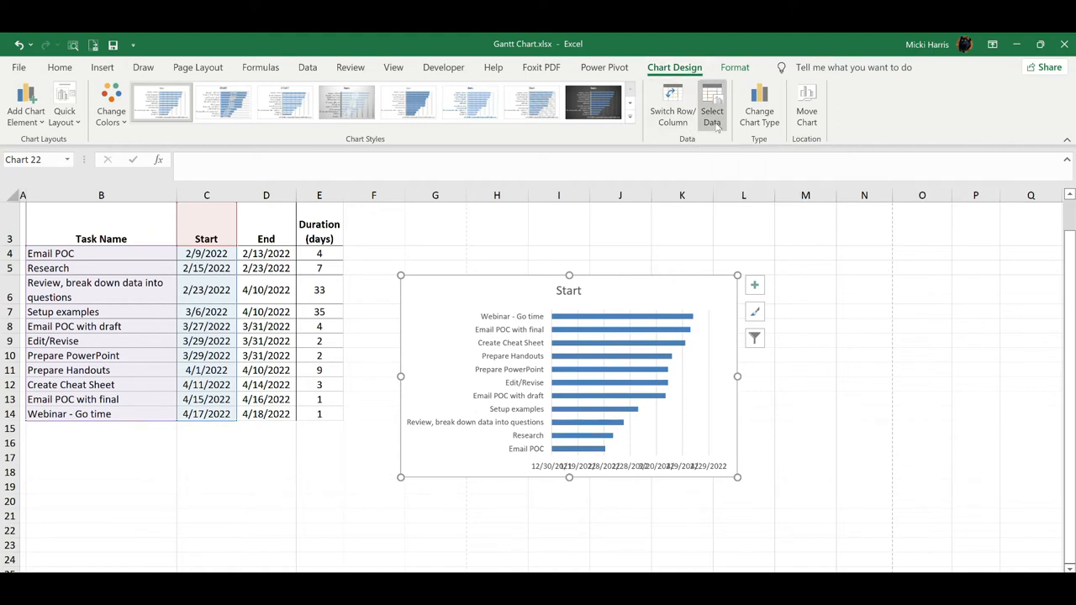
- Add a Duration (days) series named E3 with values E4:E14, then widen the chart rightward
{"action": "left_click", "coordinate": [712, 104]}
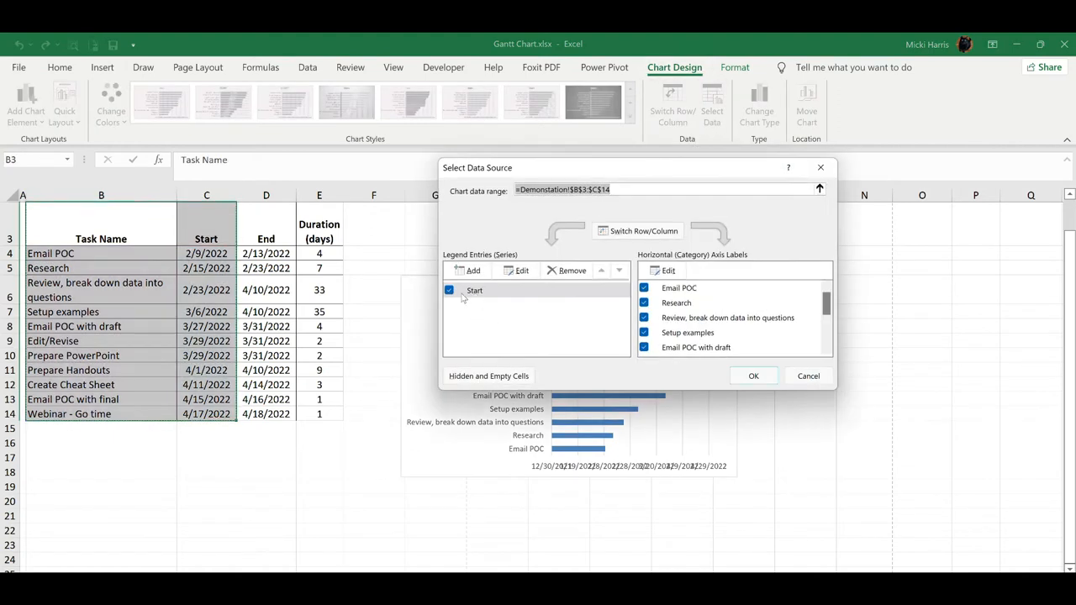
{"action": "mouse_move", "coordinate": [495, 299]}
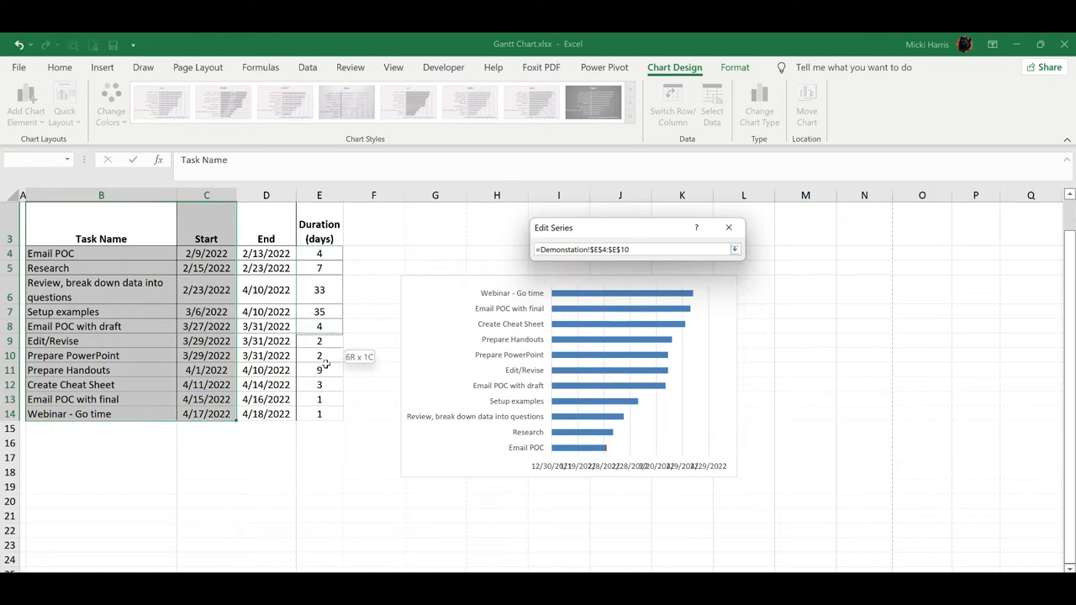
{"action": "left_click", "coordinate": [733, 249]}
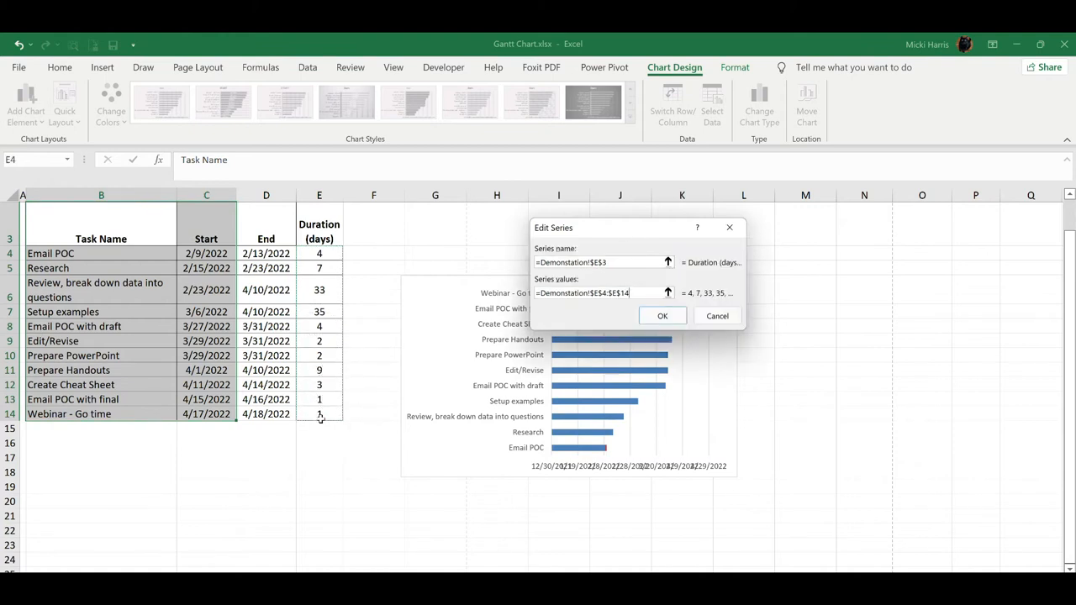
{"action": "left_click", "coordinate": [662, 316]}
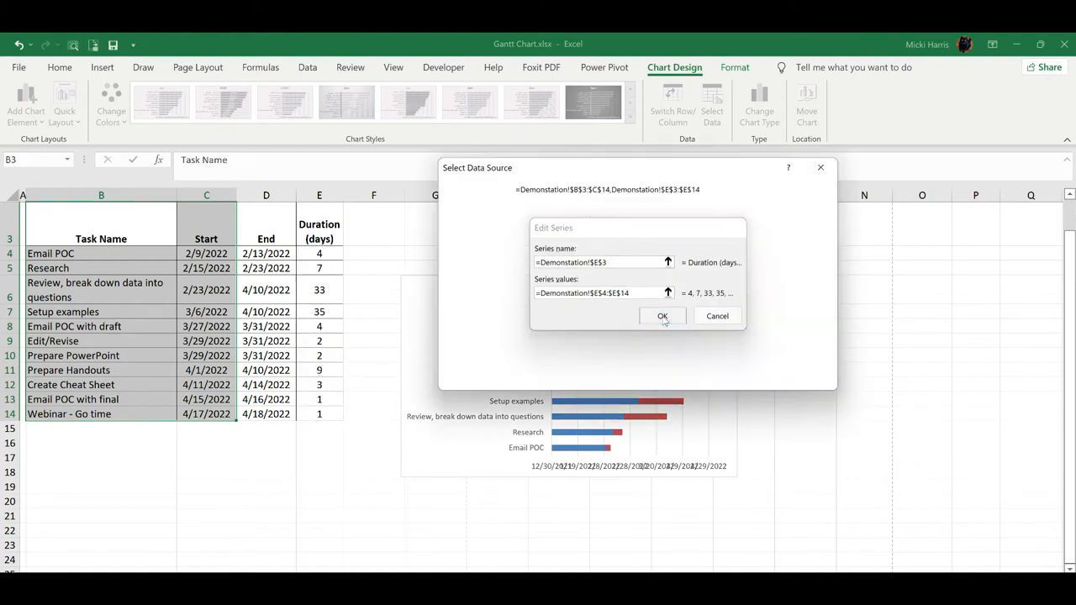
{"action": "left_click", "coordinate": [662, 316]}
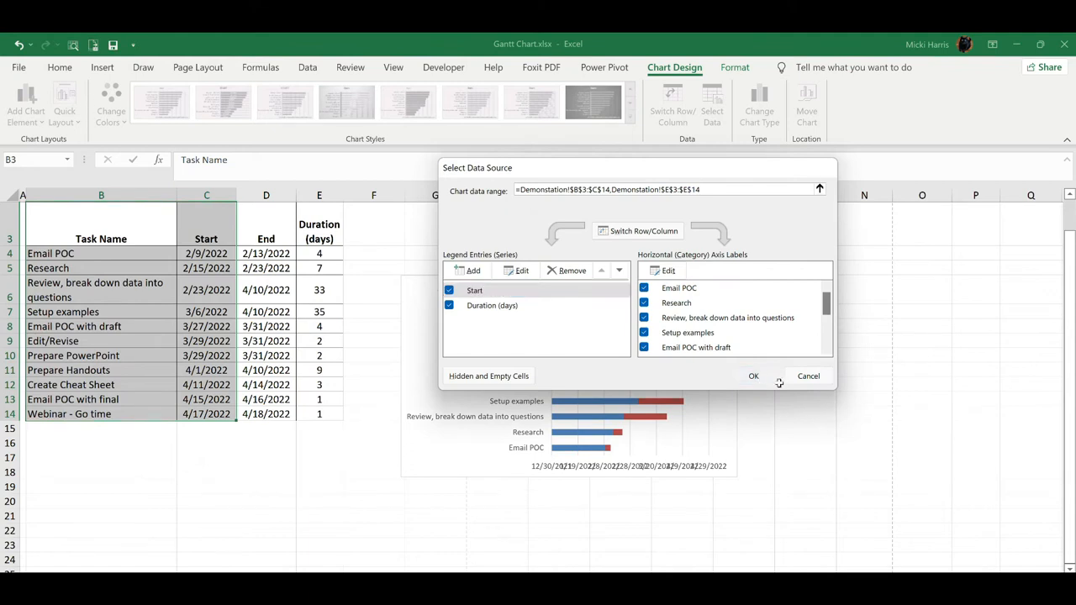
{"action": "left_click", "coordinate": [753, 376]}
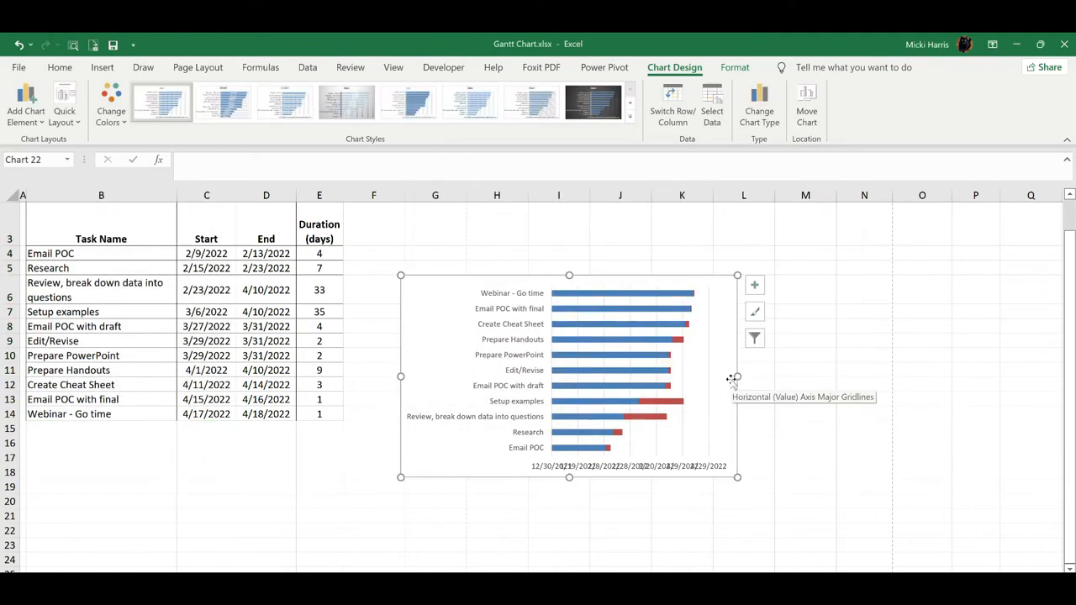
{"action": "left_click_drag", "start_coordinate": [737, 376], "coordinate": [851, 376]}
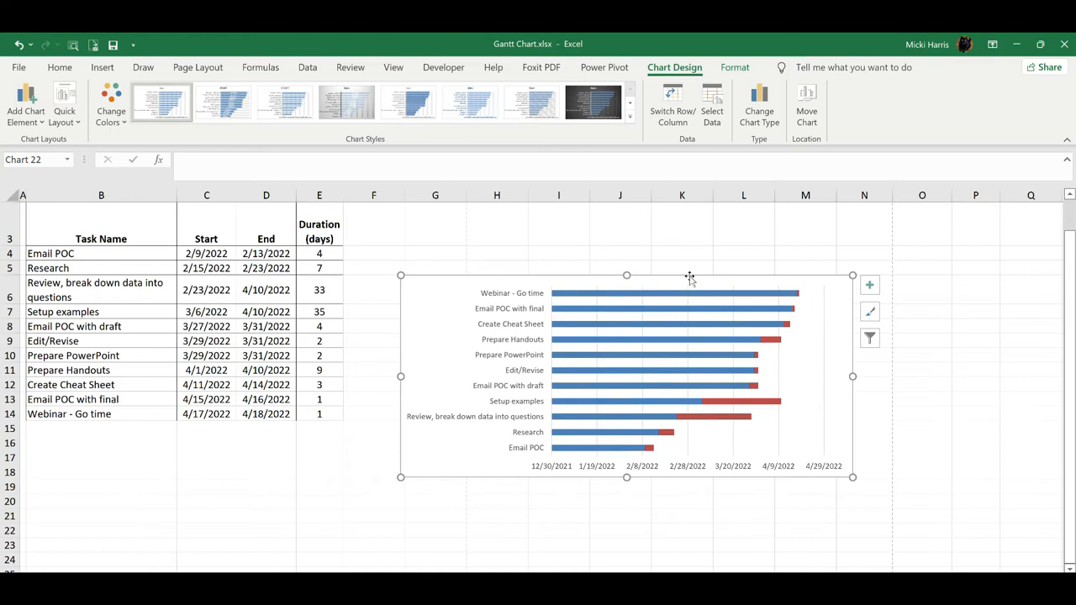
- Set the vertical task axis to 'Categories in reverse order' so Email POC is on top
{"action": "left_click", "coordinate": [373, 528]}
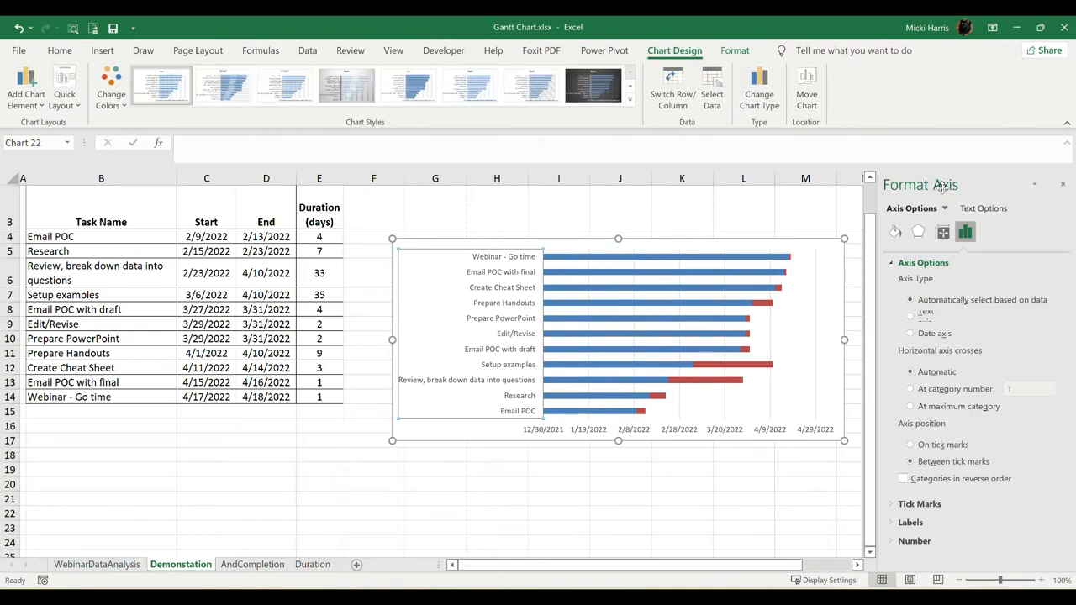
{"action": "mouse_move", "coordinate": [899, 248]}
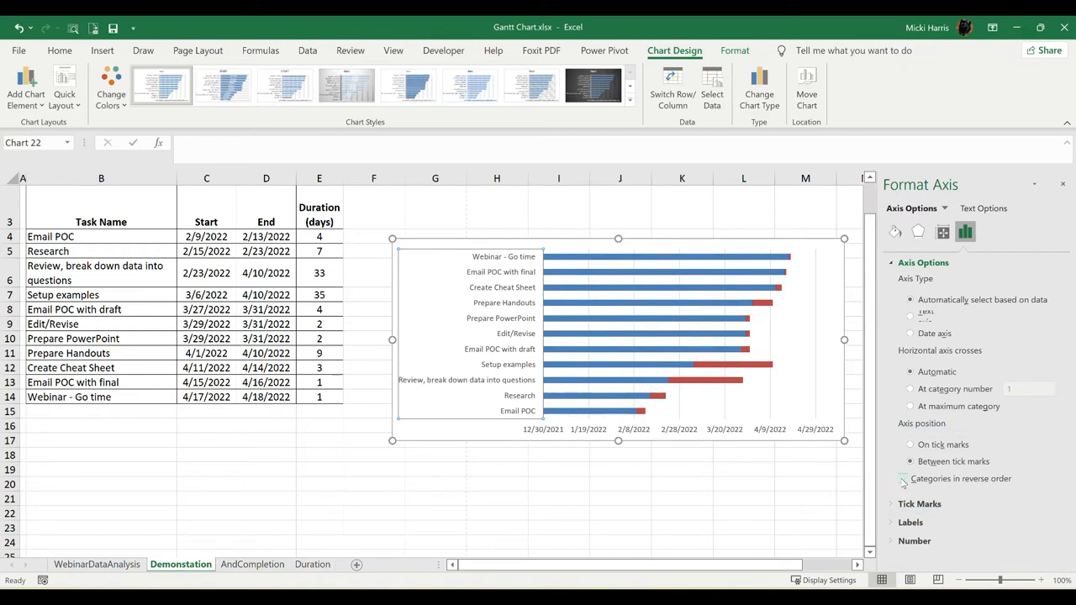
{"action": "left_click", "coordinate": [903, 477]}
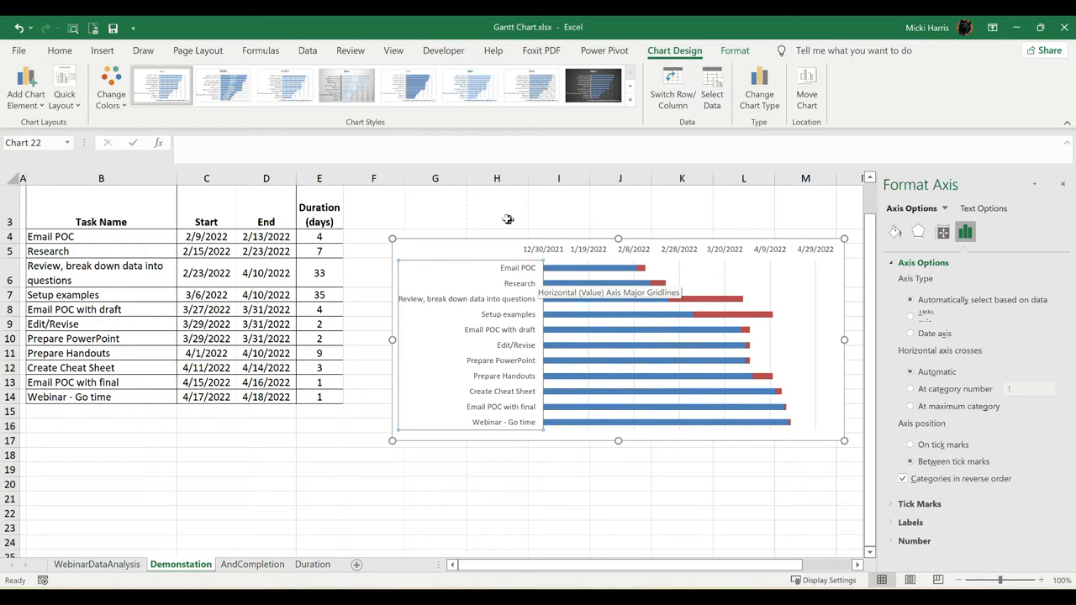
{"action": "mouse_move", "coordinate": [647, 255]}
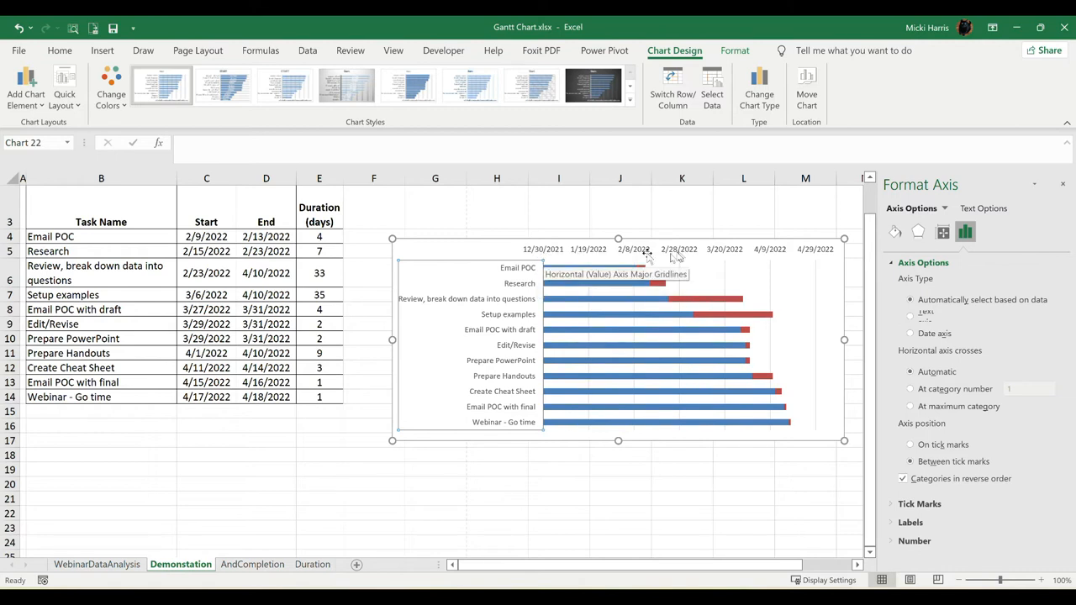
{"action": "mouse_move", "coordinate": [844, 256]}
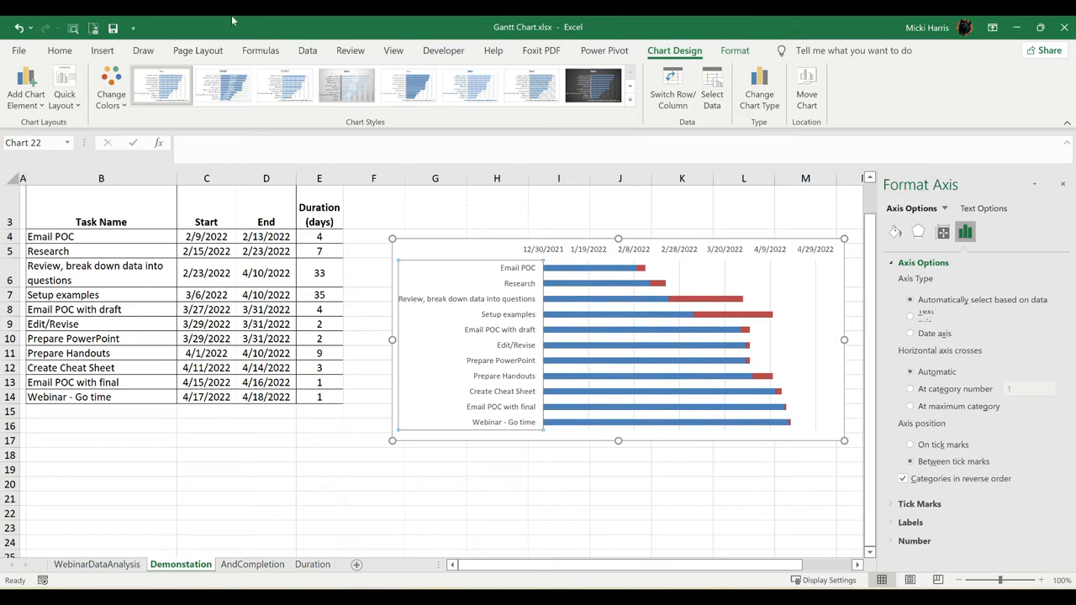
{"action": "mouse_move", "coordinate": [497, 20]}
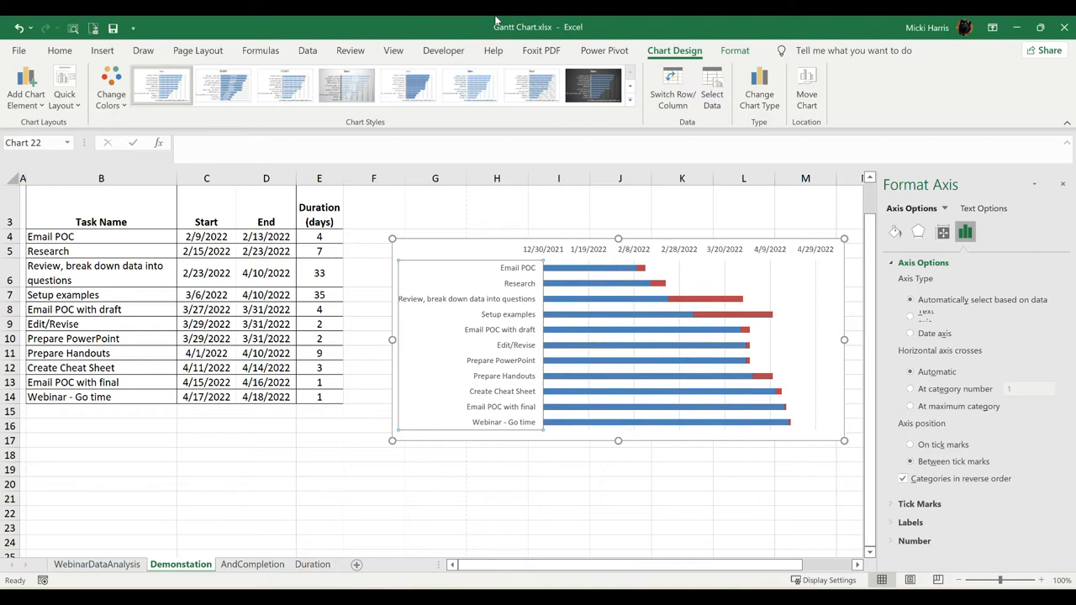
{"action": "mouse_move", "coordinate": [657, 277]}
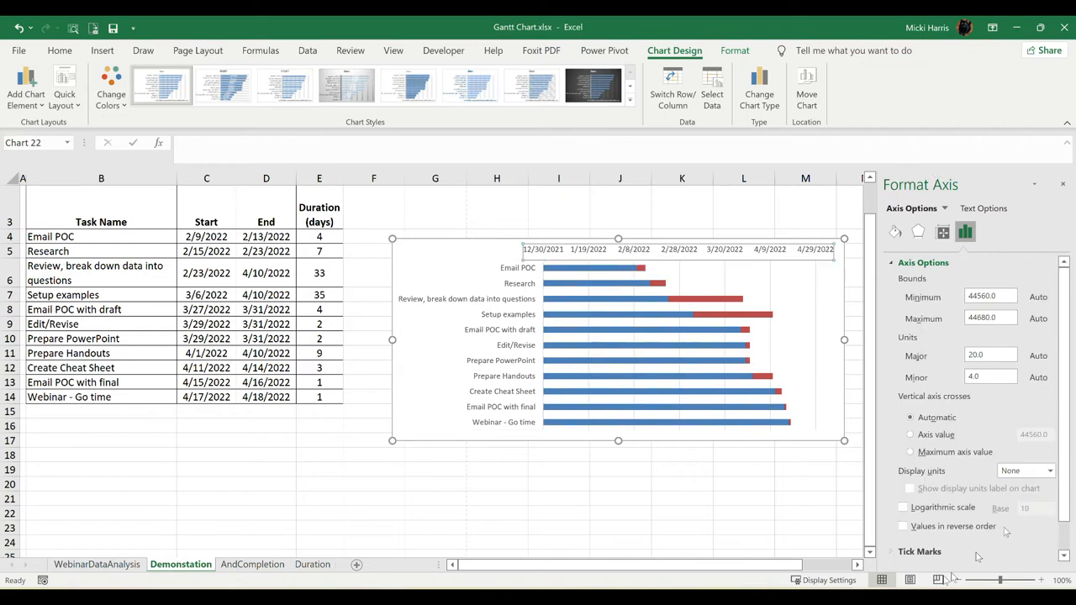
{"action": "mouse_move", "coordinate": [912, 192]}
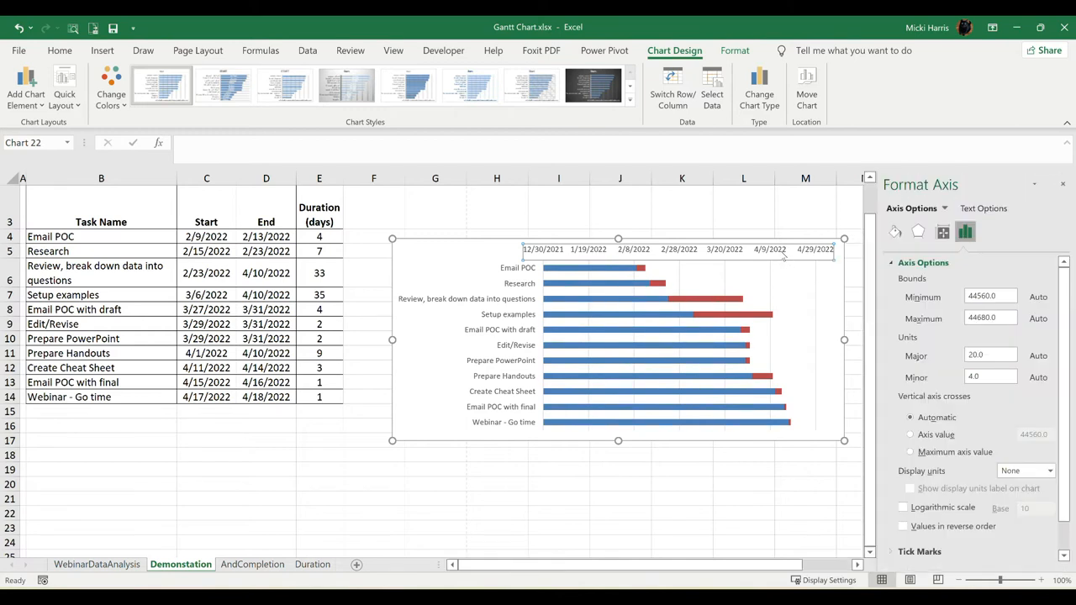
- Select the horizontal date axis to show its Bounds and Units settings (44560 to 44680)
{"action": "left_click", "coordinate": [733, 51]}
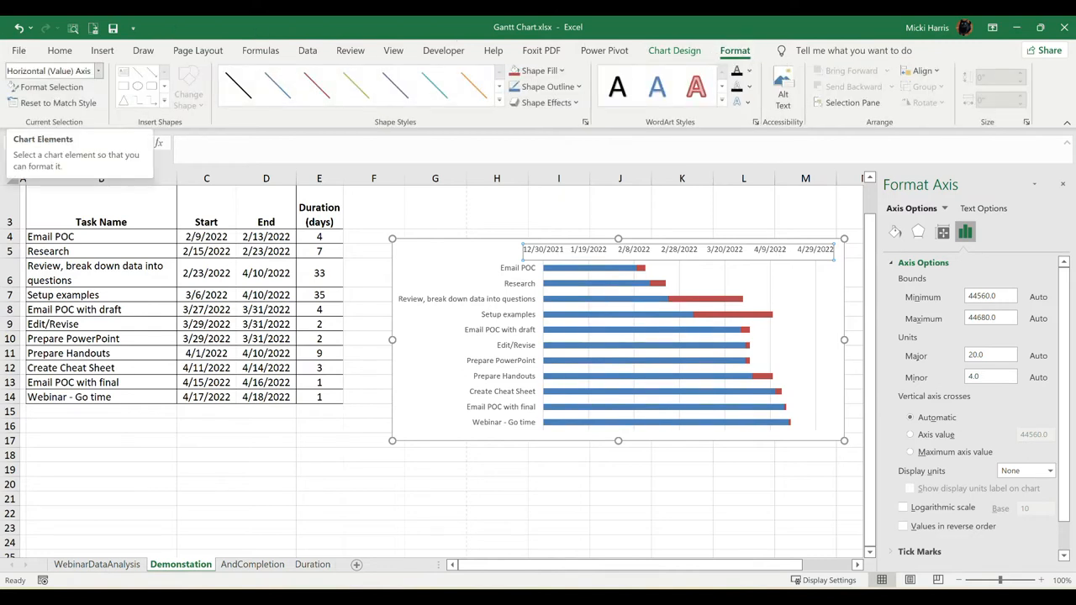
{"action": "mouse_move", "coordinate": [52, 87]}
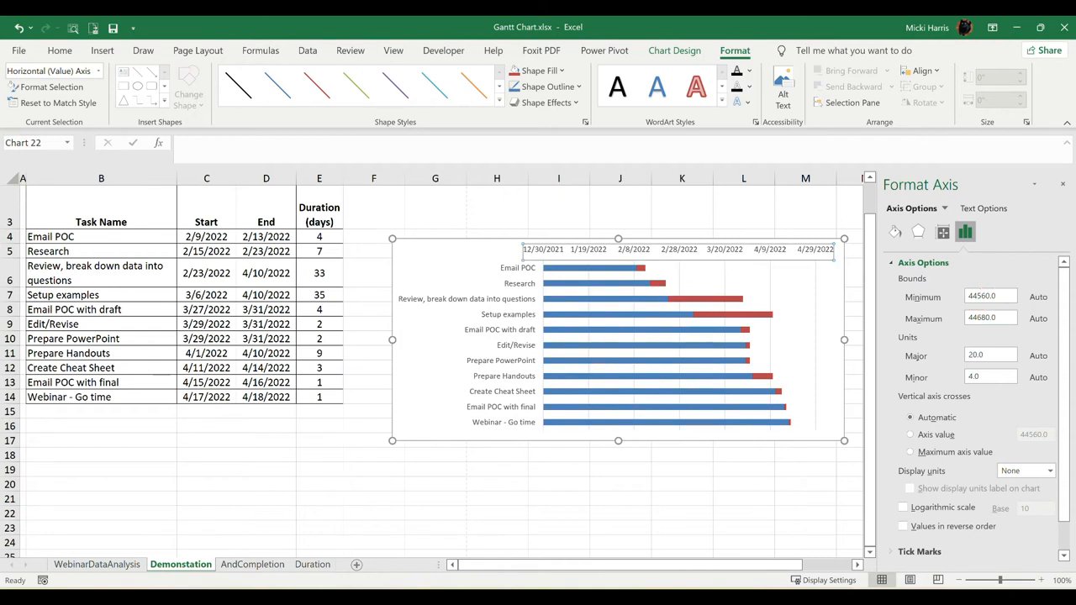
- Set the date axis bounds to 44601–44676 with major unit 5 and minor unit 1
{"action": "triple_click", "coordinate": [990, 296]}
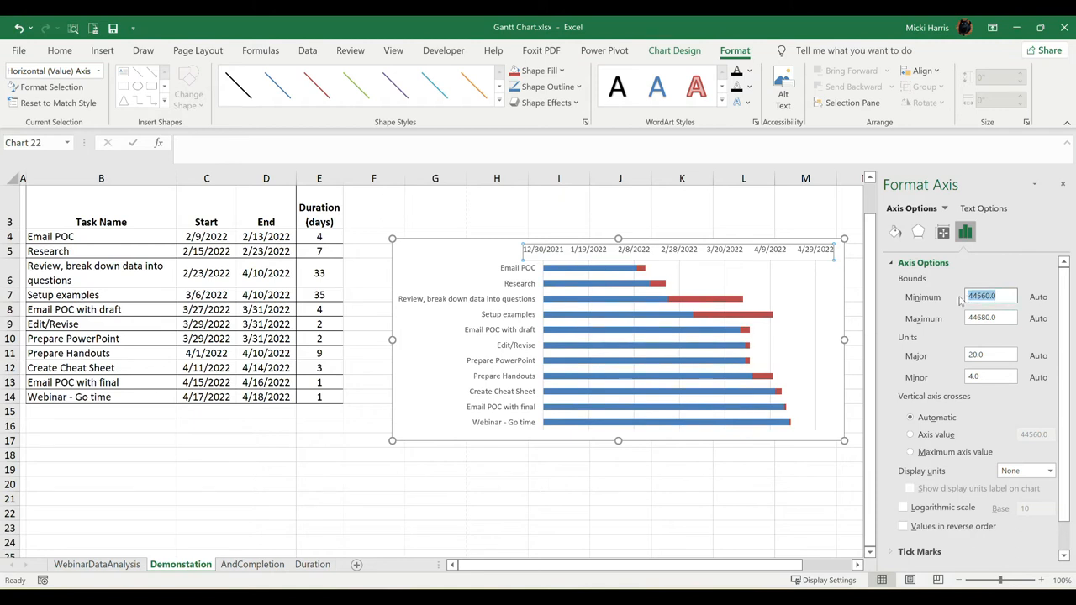
{"action": "mouse_move", "coordinate": [175, 244]}
{"action": "type", "text": "44601"}
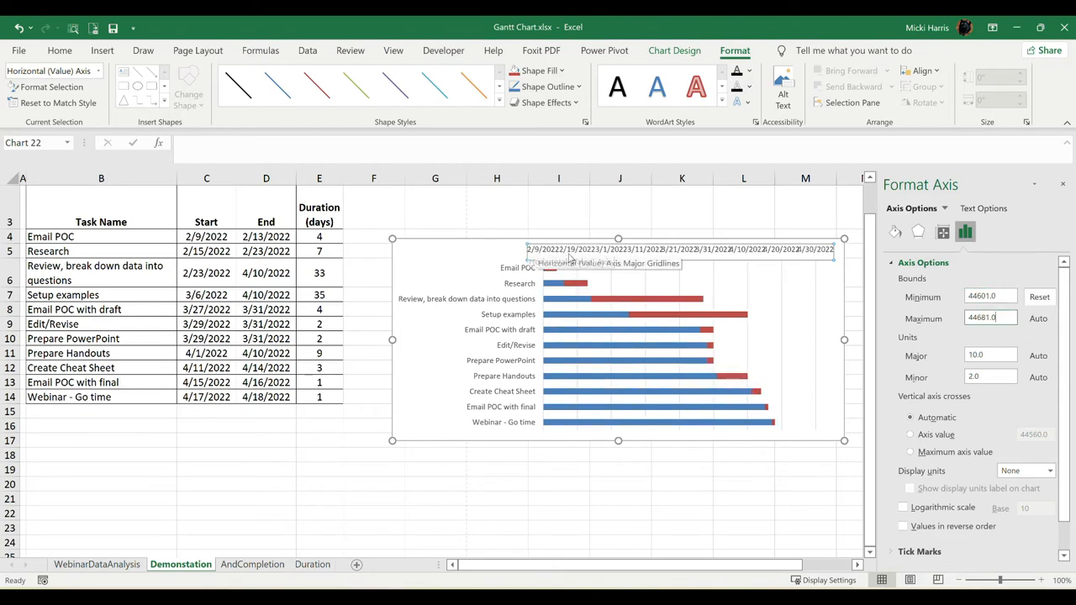
{"action": "mouse_move", "coordinate": [529, 255]}
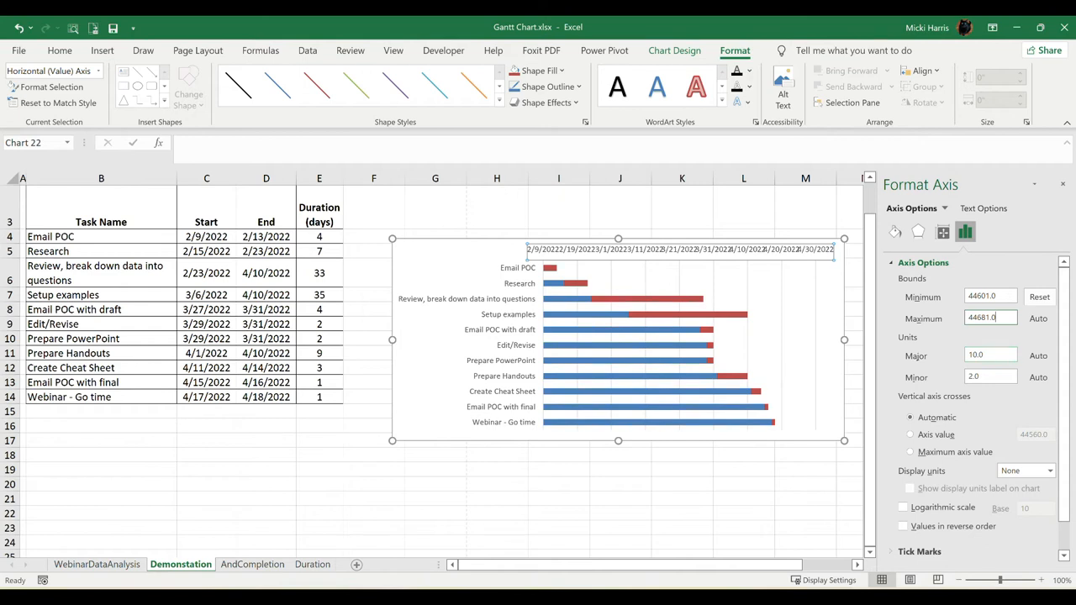
{"action": "mouse_move", "coordinate": [531, 255]}
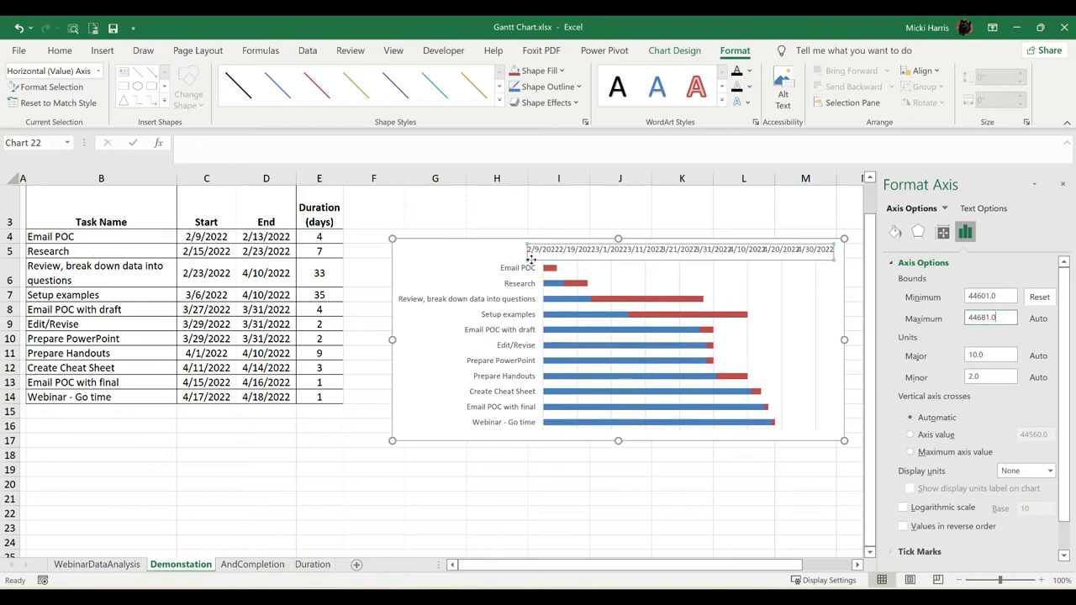
{"action": "mouse_move", "coordinate": [558, 284]}
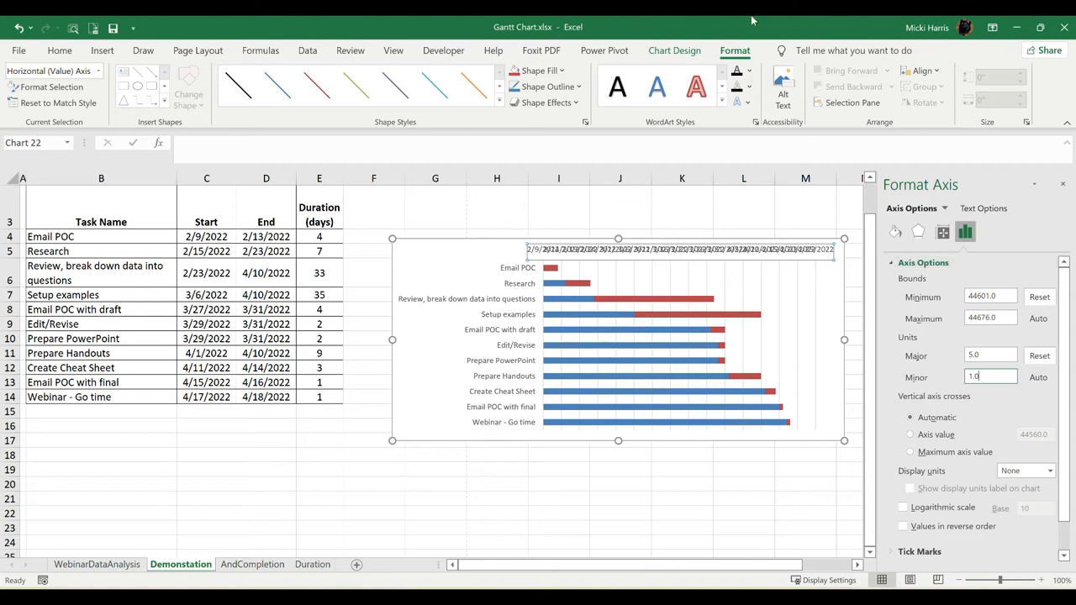
{"action": "scroll", "scroll_direction": "down", "scroll_amount": 3}
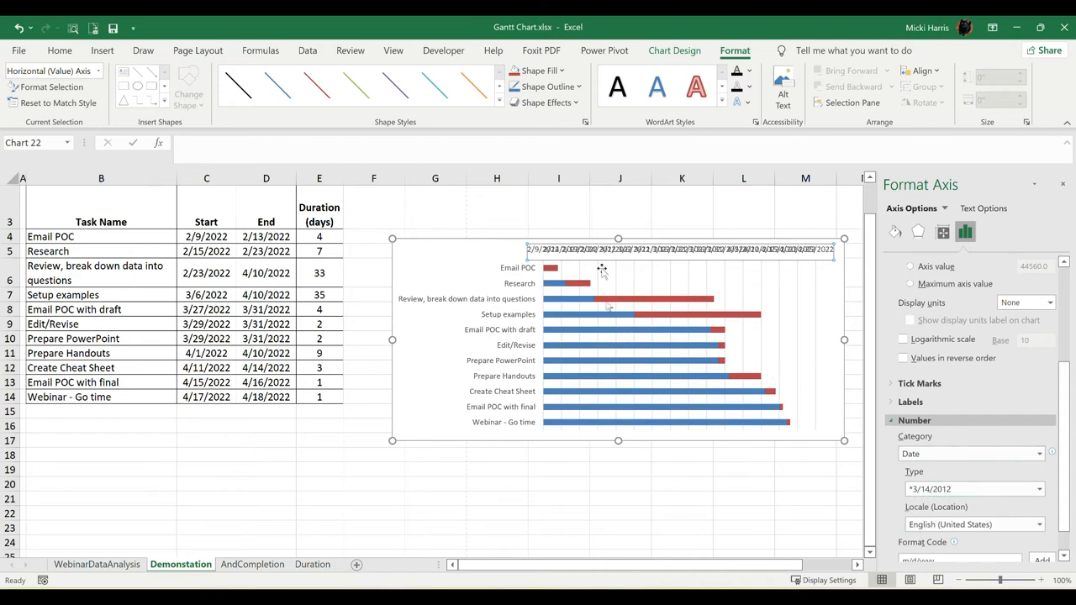
{"action": "mouse_move", "coordinate": [395, 84]}
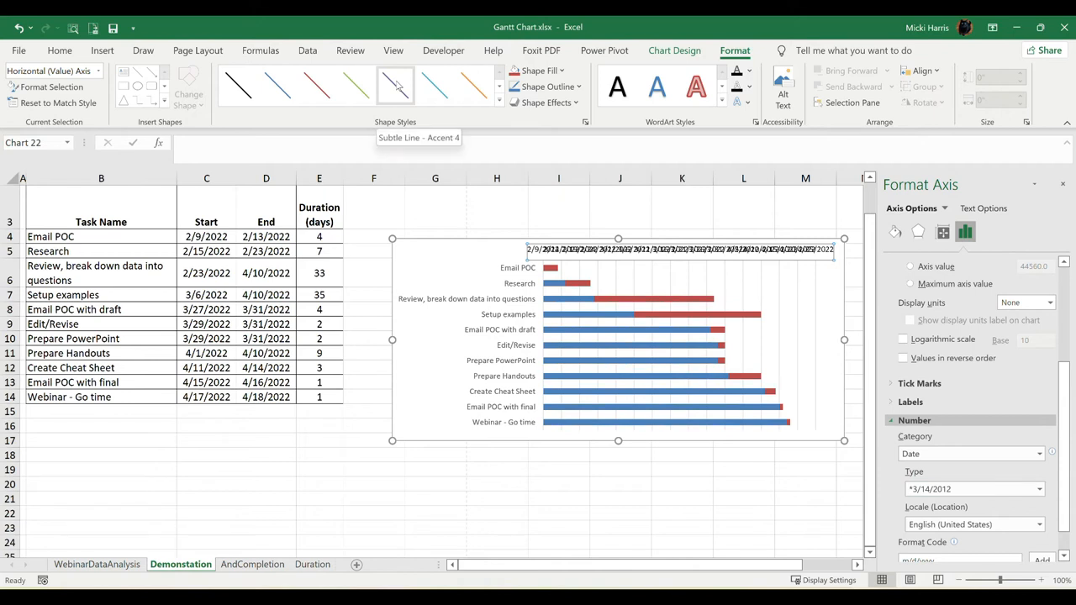
{"action": "mouse_move", "coordinate": [538, 20]}
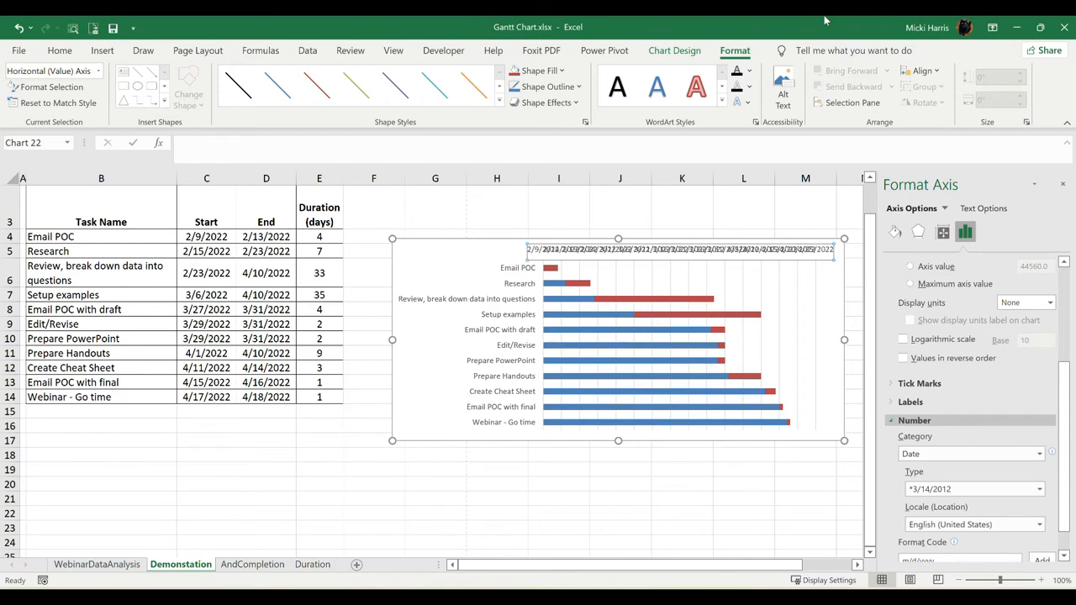
{"action": "mouse_move", "coordinate": [811, 20]}
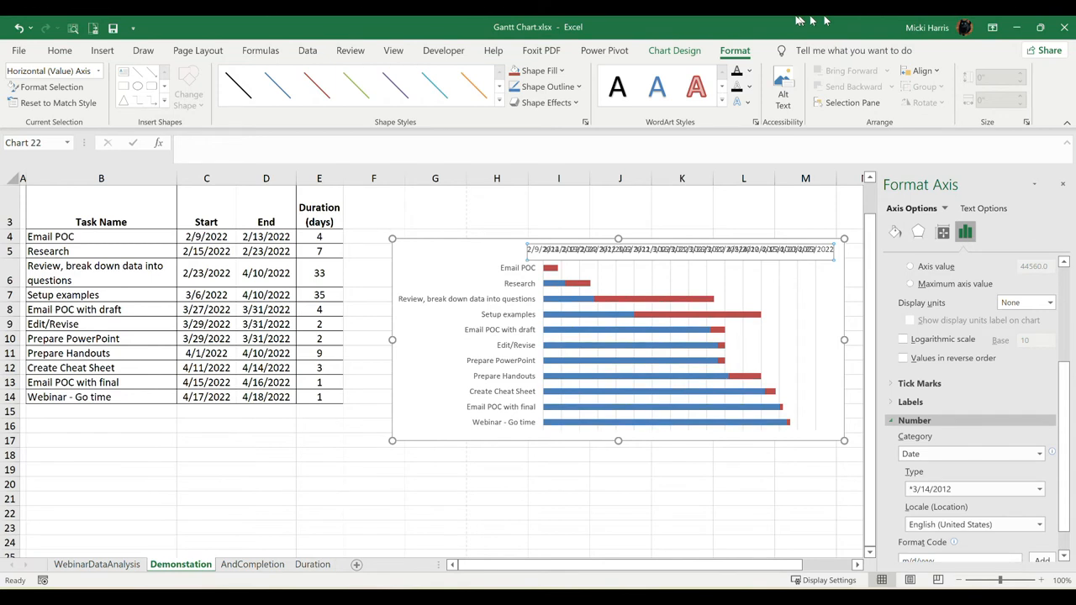
- Format the date axis labels as the short 3/14 month/day type without the year
{"action": "left_click", "coordinate": [1039, 488]}
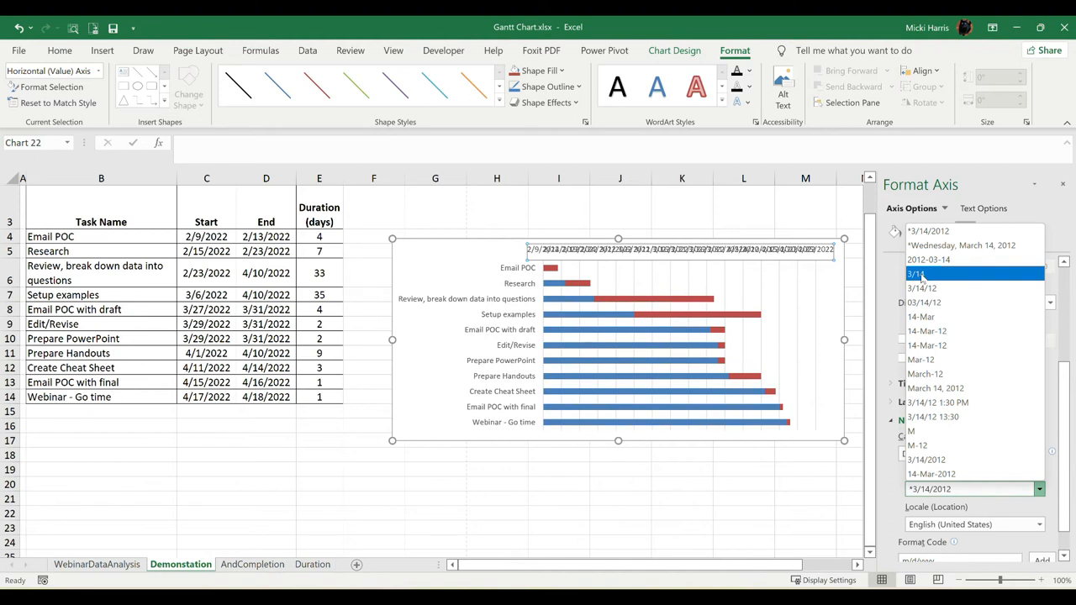
{"action": "left_click", "coordinate": [919, 272]}
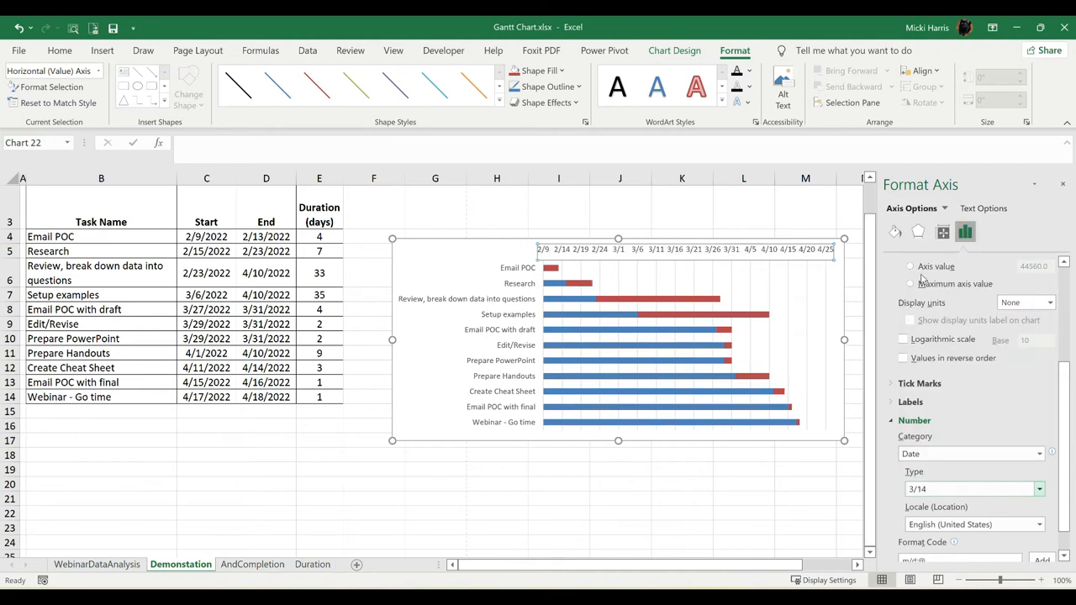
{"action": "mouse_move", "coordinate": [541, 269]}
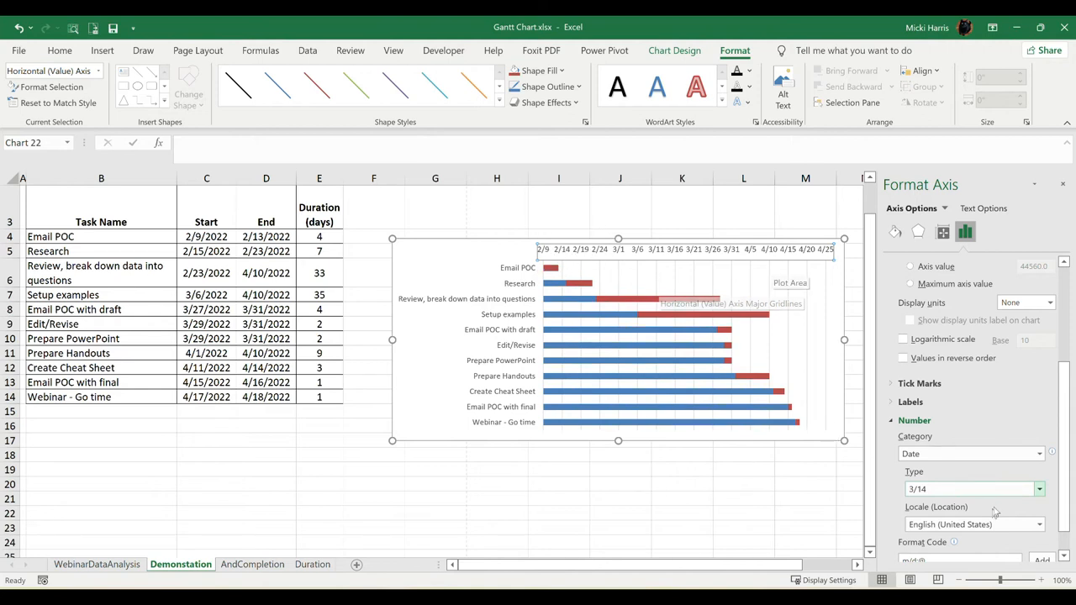
{"action": "scroll", "scroll_direction": "down", "scroll_amount": 3}
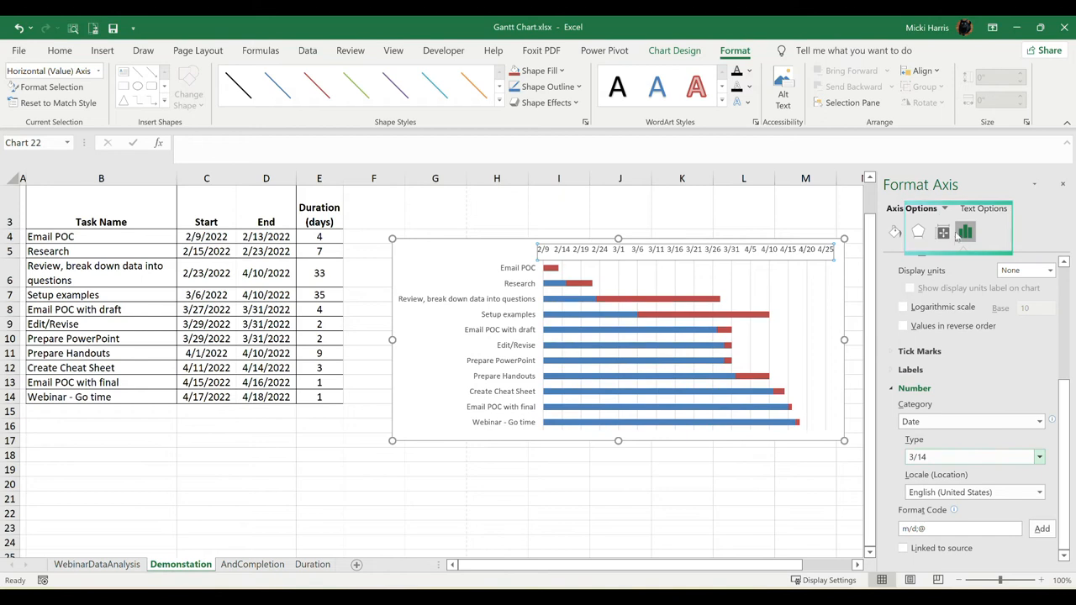
- Set the date axis text direction to 'Rotate all text 270°' so labels read vertically
{"action": "left_click", "coordinate": [965, 232]}
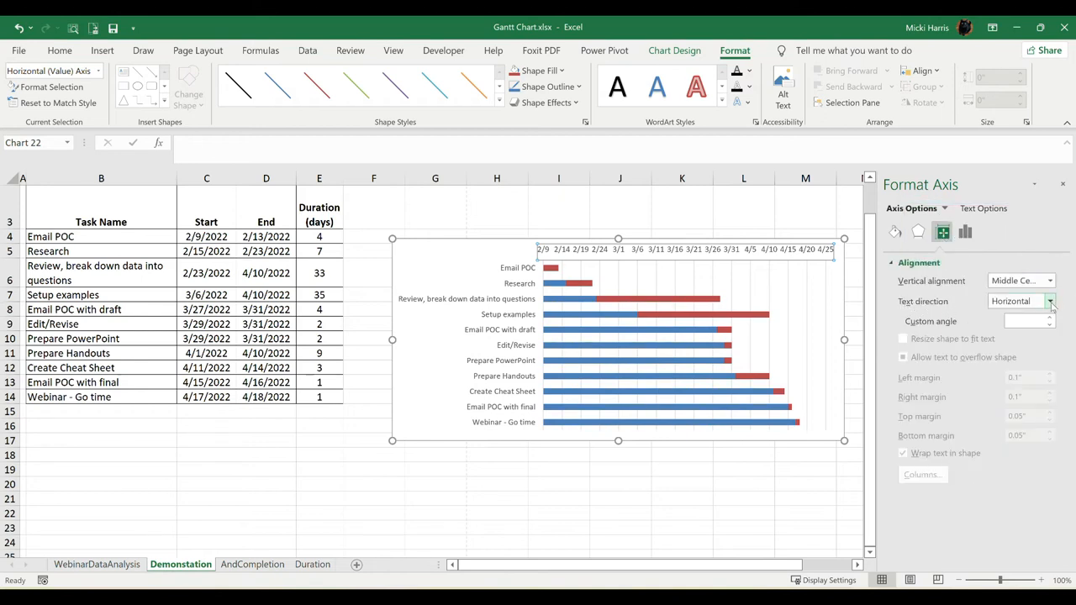
{"action": "left_click", "coordinate": [1049, 301]}
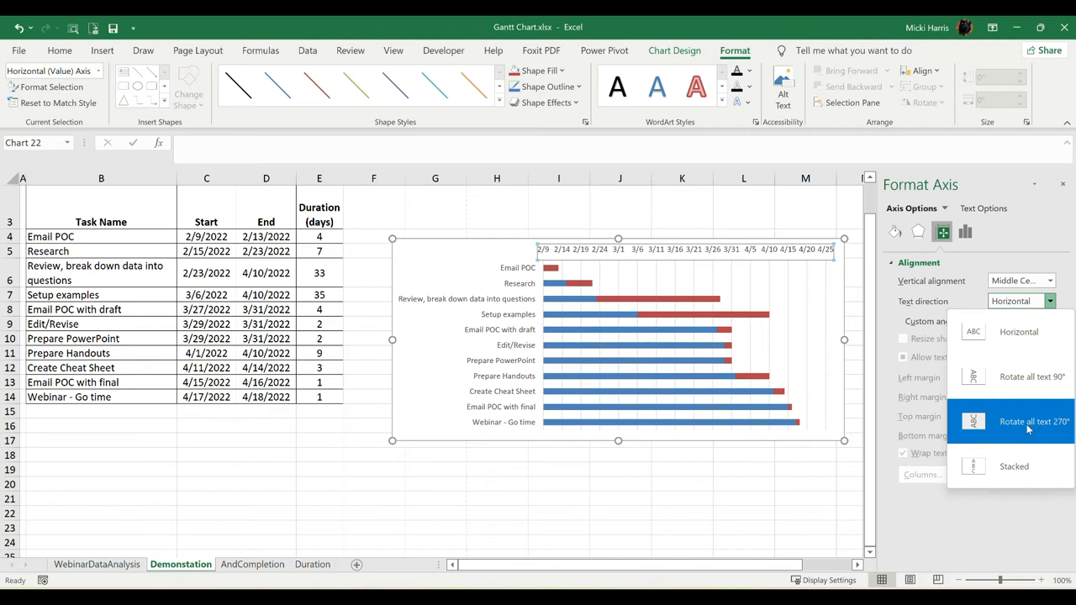
{"action": "left_click", "coordinate": [1032, 420]}
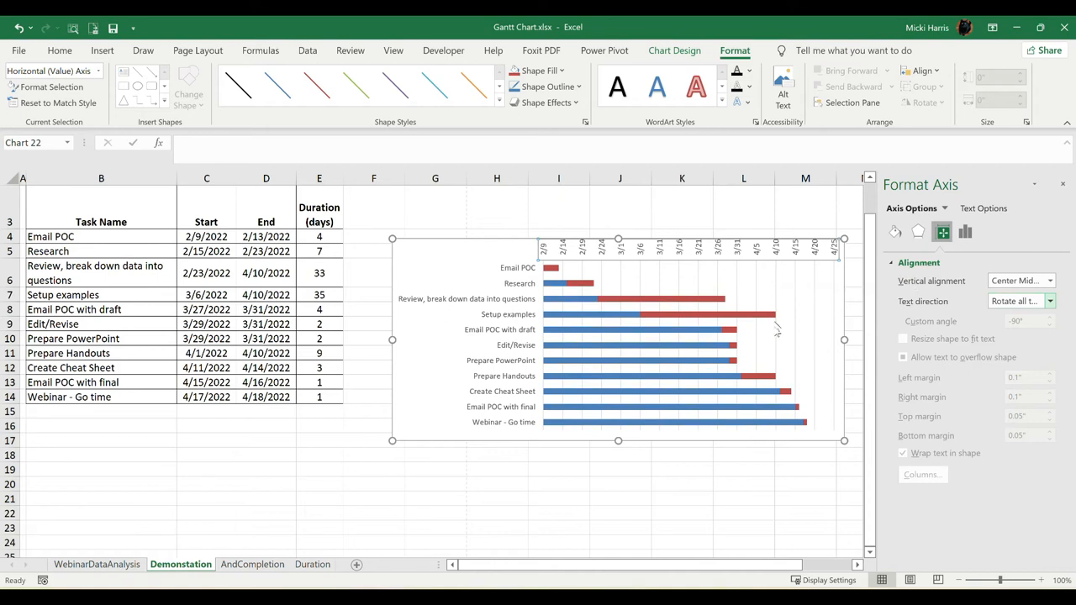
{"action": "mouse_move", "coordinate": [773, 271]}
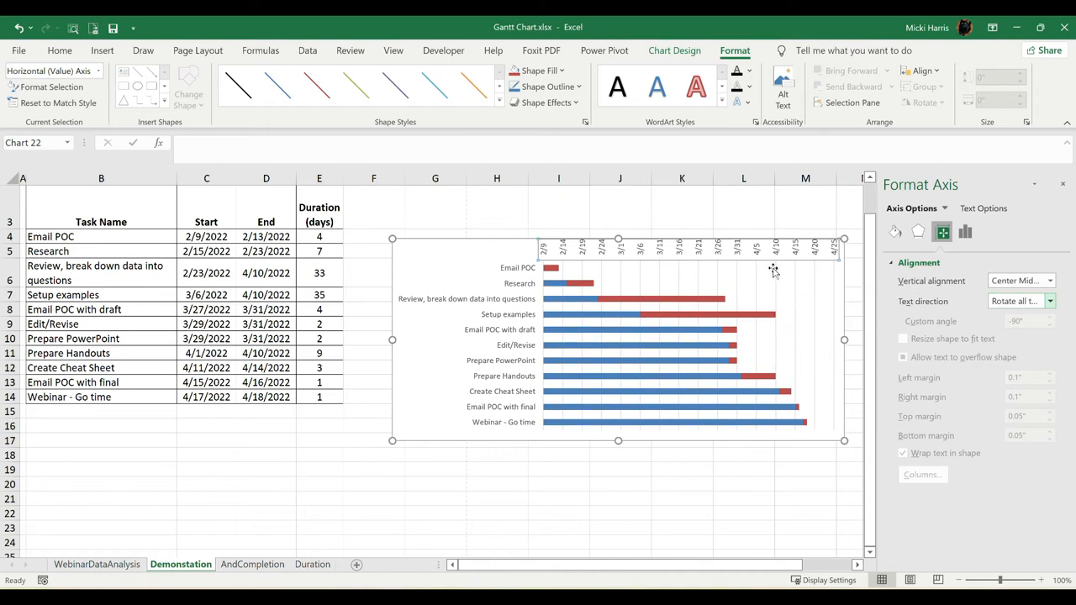
{"action": "mouse_move", "coordinate": [1005, 326]}
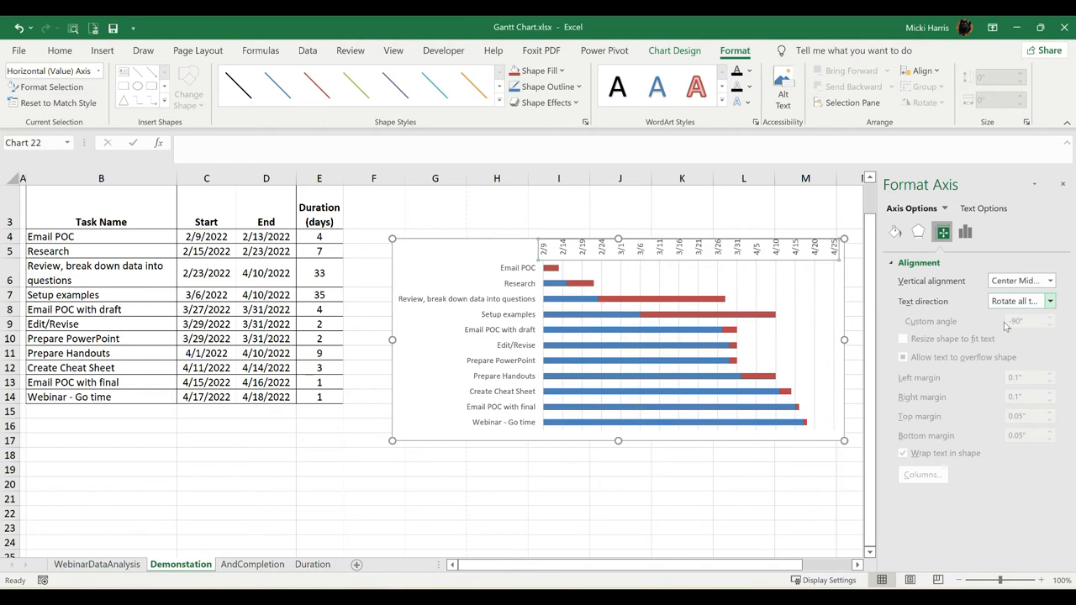
{"action": "left_click", "coordinate": [1016, 301]}
{"action": "type", "text": "-48"}
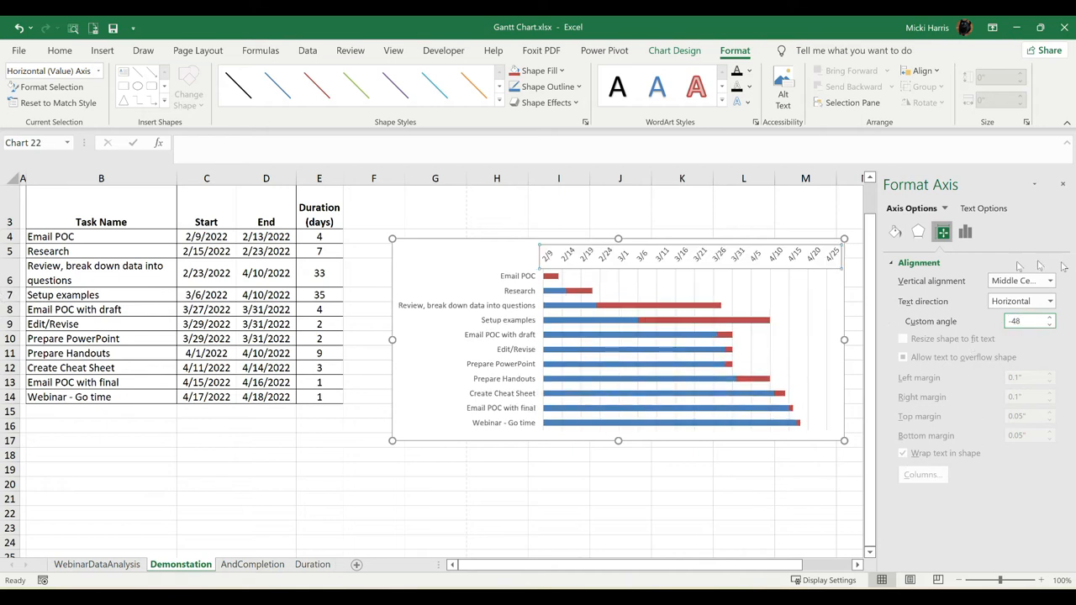
{"action": "left_click", "coordinate": [1049, 301]}
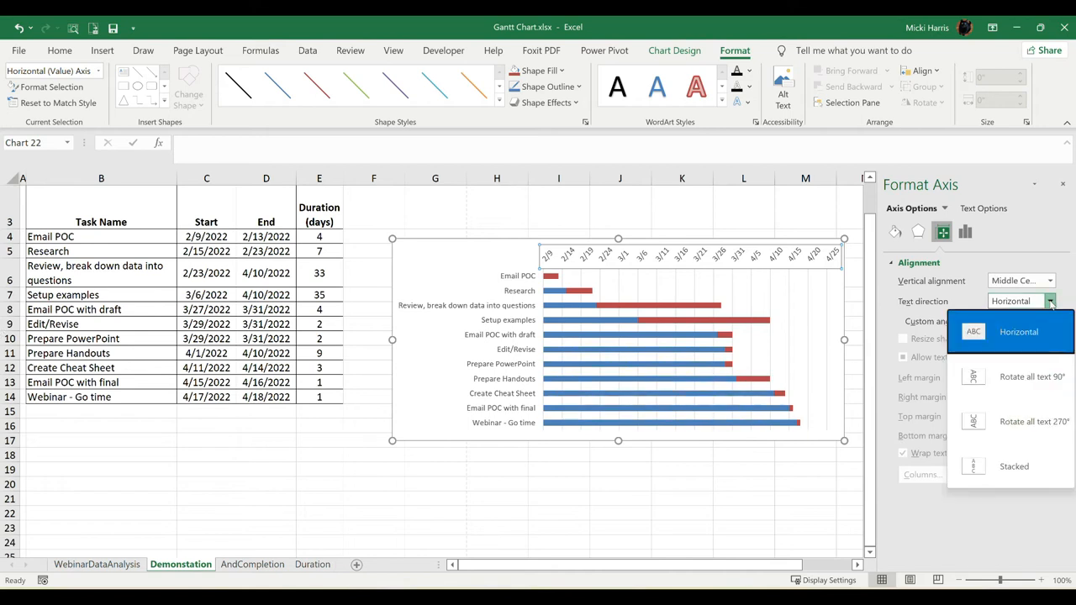
{"action": "left_click", "coordinate": [1032, 377]}
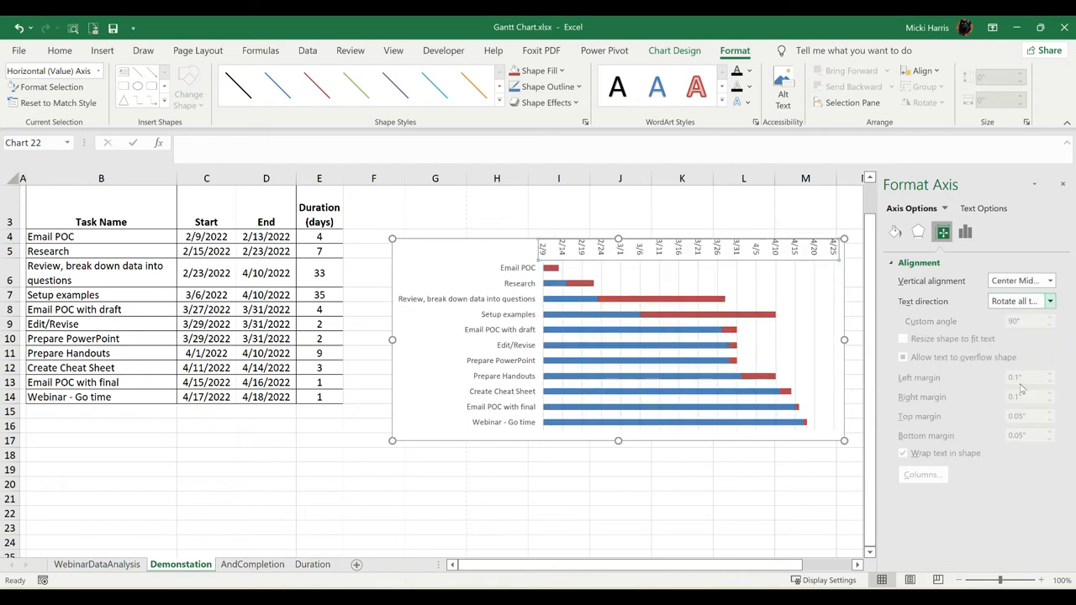
{"action": "mouse_move", "coordinate": [1026, 312]}
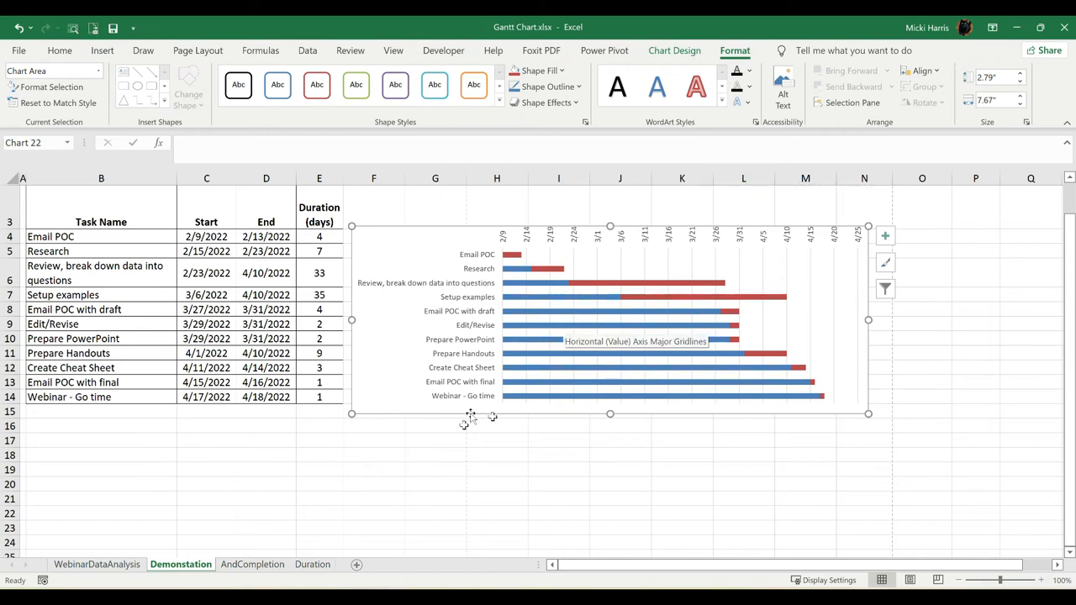
{"action": "mouse_move", "coordinate": [518, 276]}
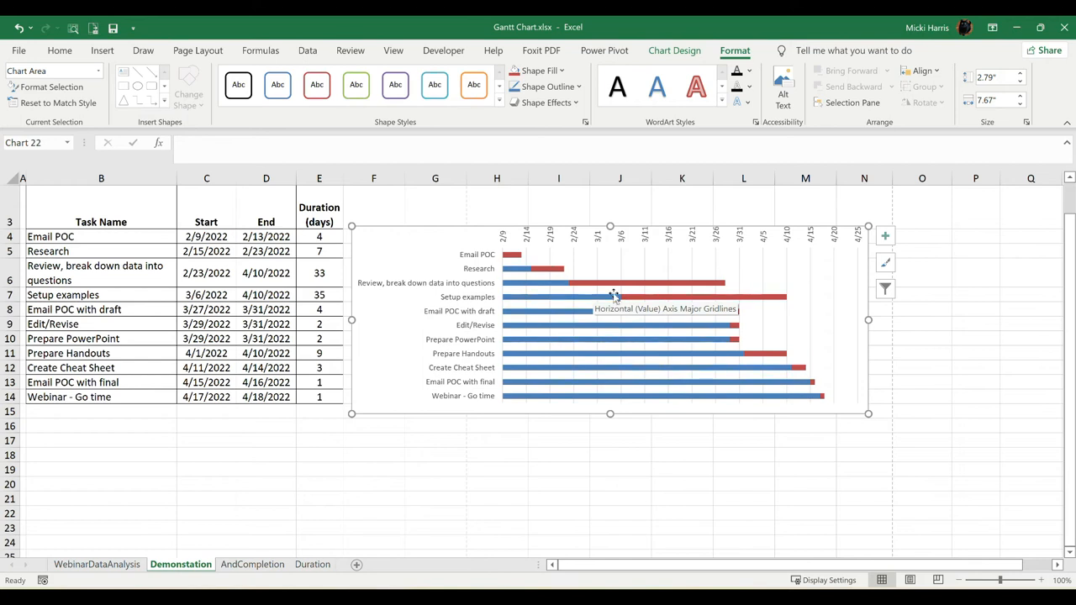
{"action": "mouse_move", "coordinate": [497, 322]}
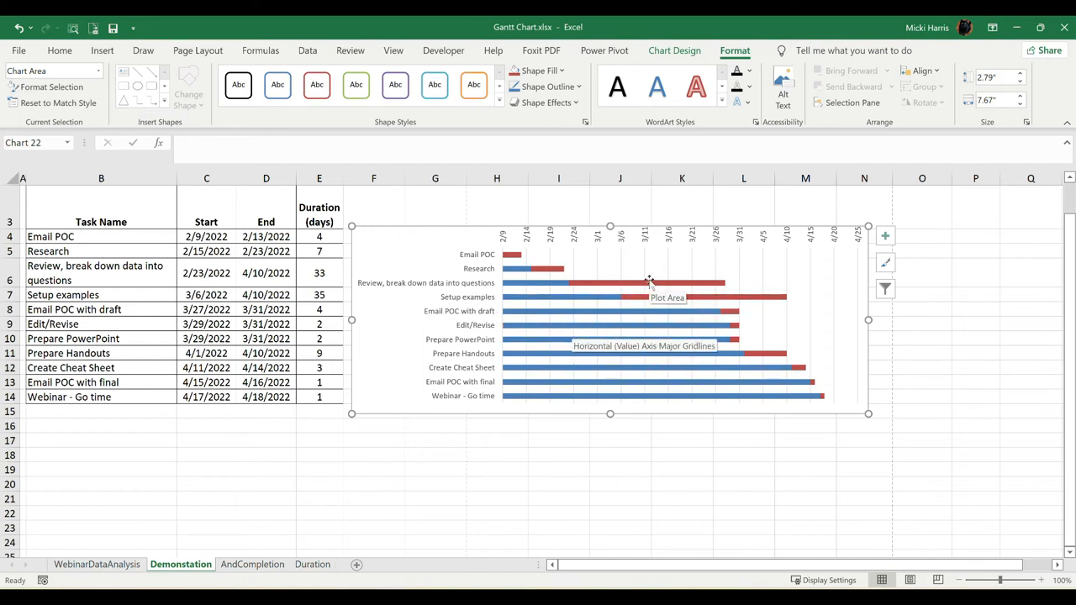
{"action": "mouse_move", "coordinate": [511, 279]}
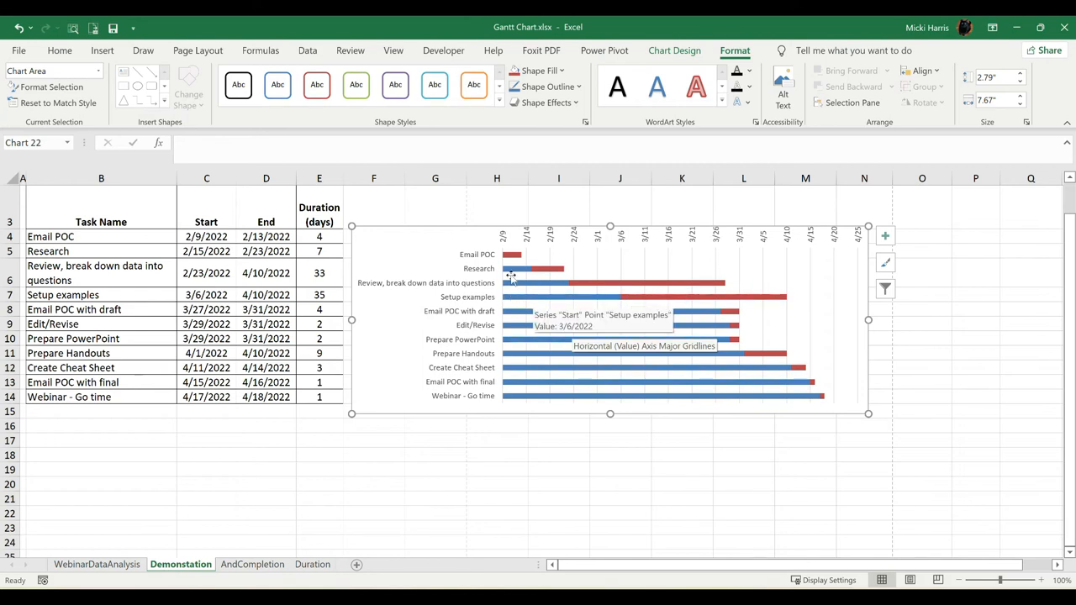
{"action": "mouse_move", "coordinate": [513, 275]}
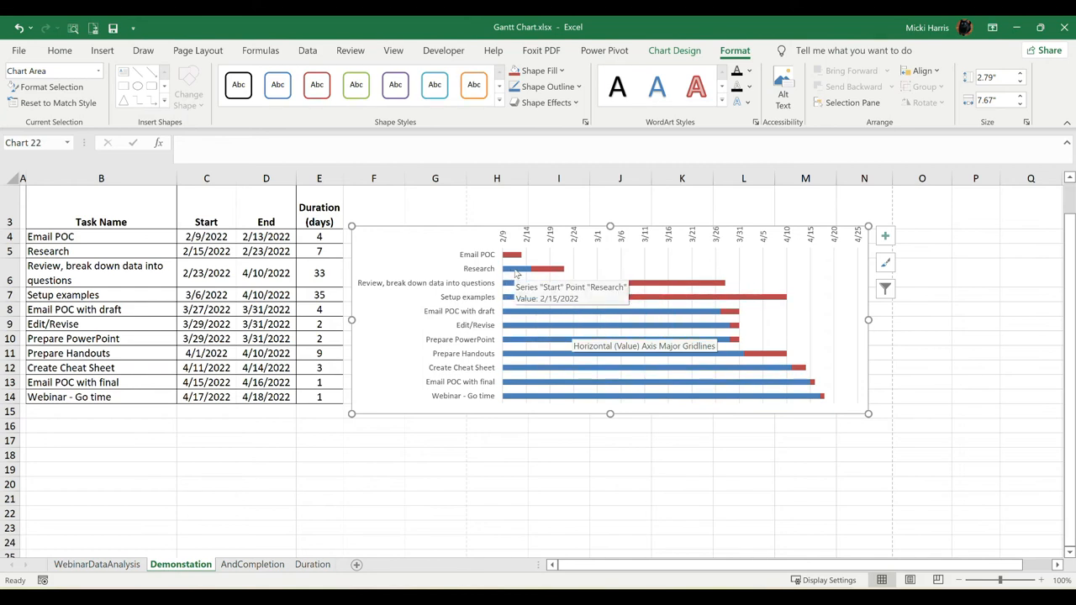
- Select the blue Start data series in the Gantt chart
{"action": "left_click", "coordinate": [518, 269]}
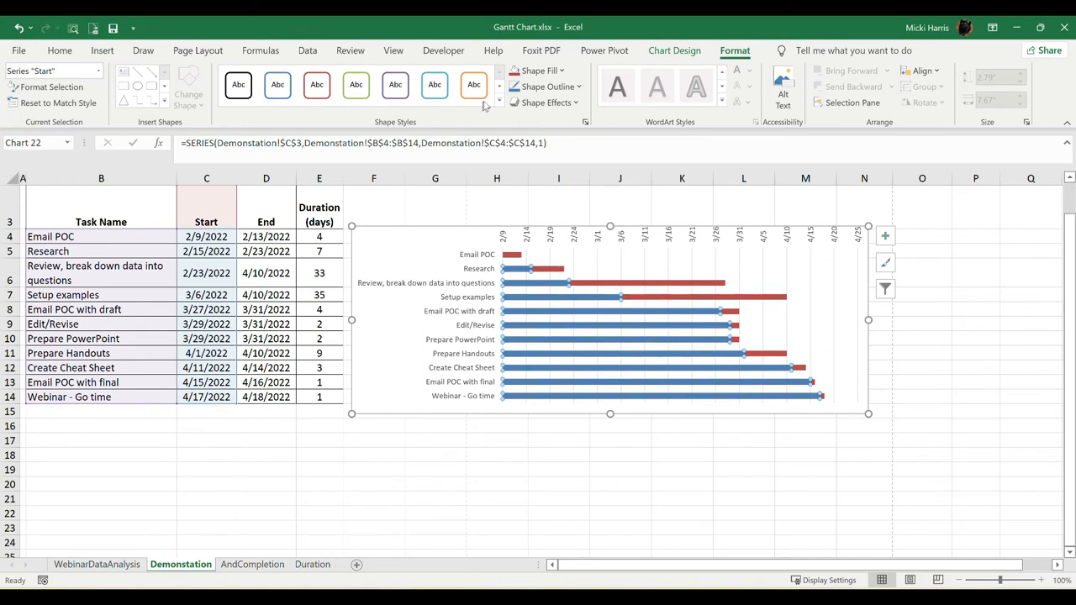
- Apply the Transparent - Black, Dark 1 shape style to the Start bars
{"action": "left_click", "coordinate": [500, 98]}
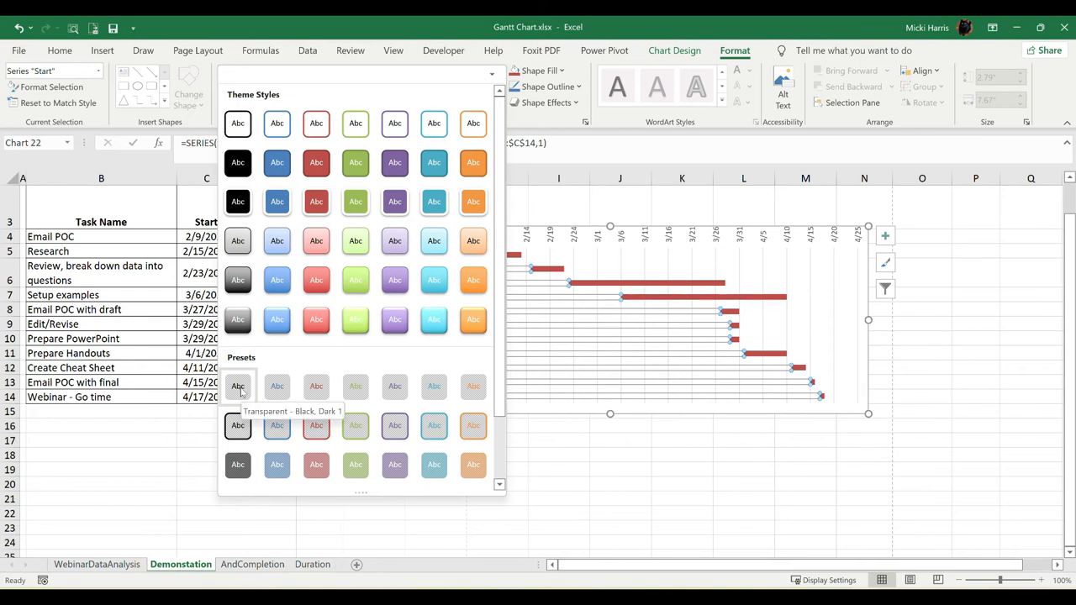
{"action": "mouse_move", "coordinate": [242, 360]}
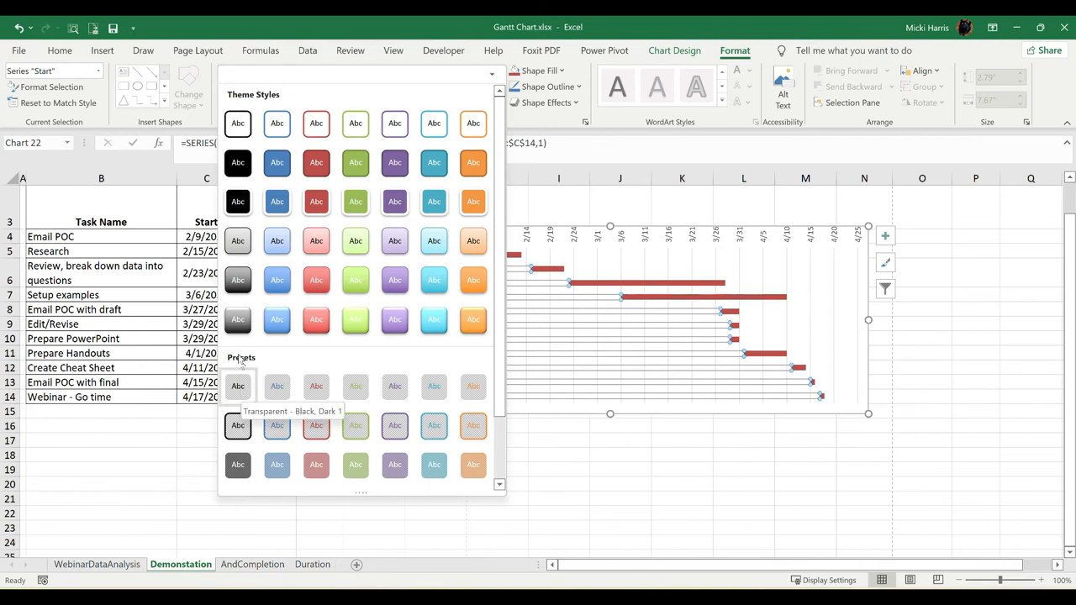
{"action": "mouse_move", "coordinate": [239, 319]}
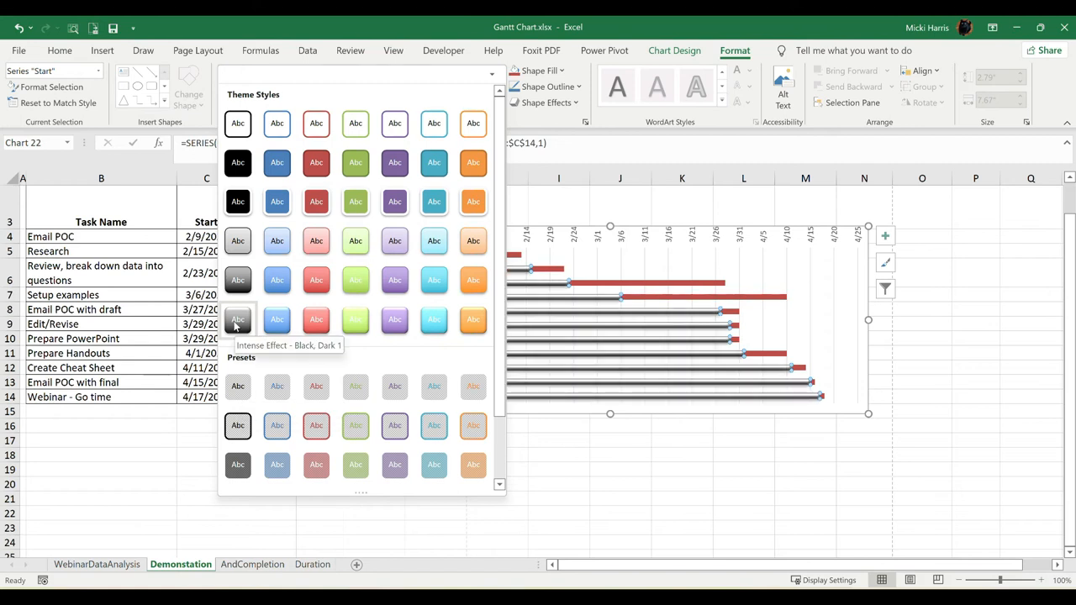
{"action": "mouse_move", "coordinate": [239, 464]}
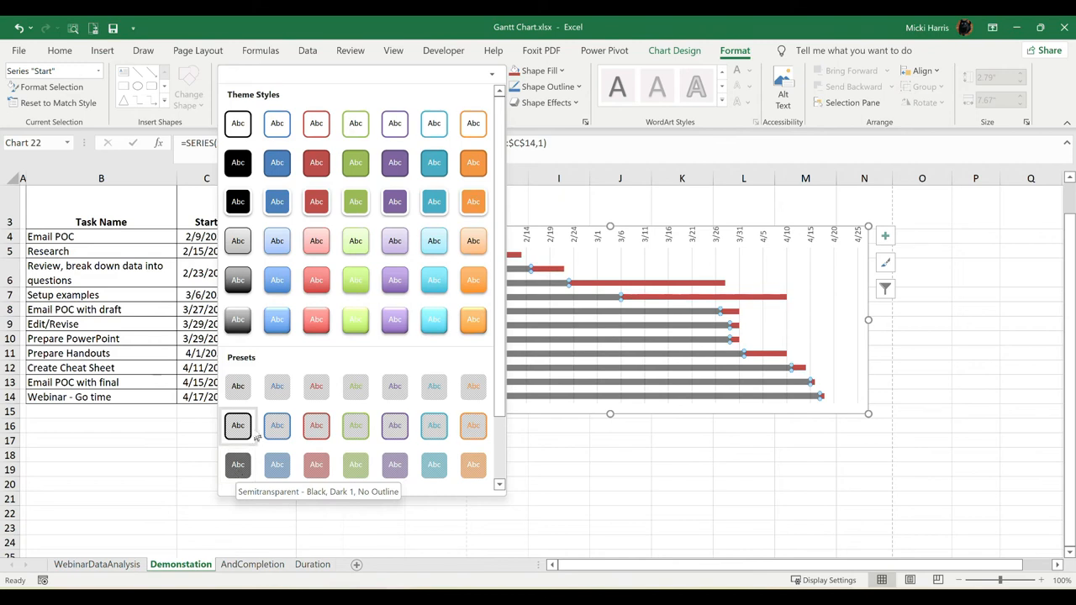
{"action": "mouse_move", "coordinate": [238, 385]}
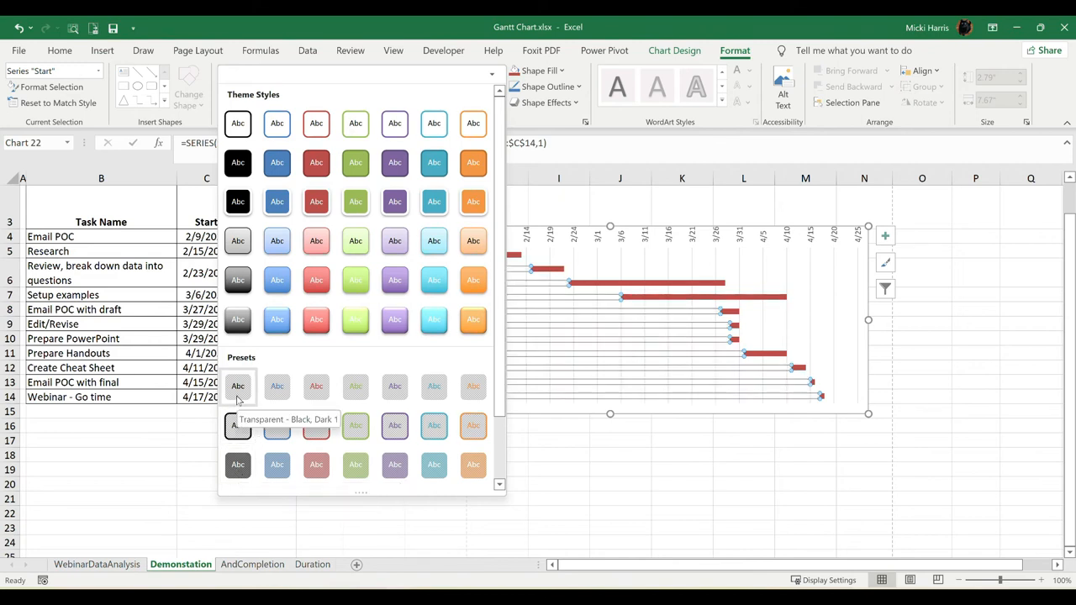
{"action": "mouse_move", "coordinate": [373, 404]}
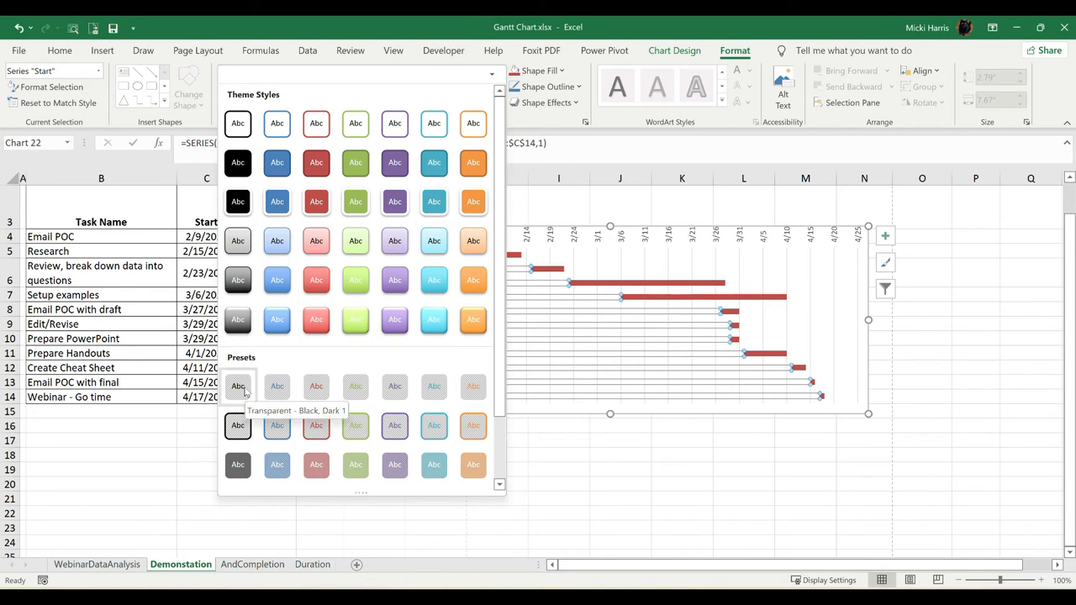
{"action": "left_click", "coordinate": [239, 385]}
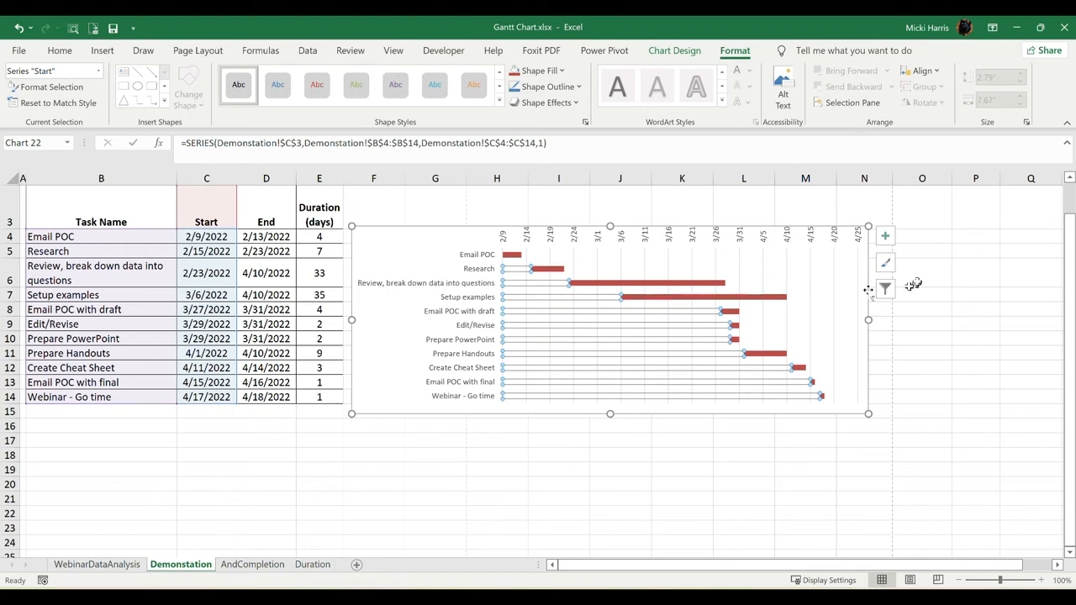
- Restyle the Start series with a light outlined transparent Shape Styles preset behind the red bars
{"action": "left_click", "coordinate": [921, 310]}
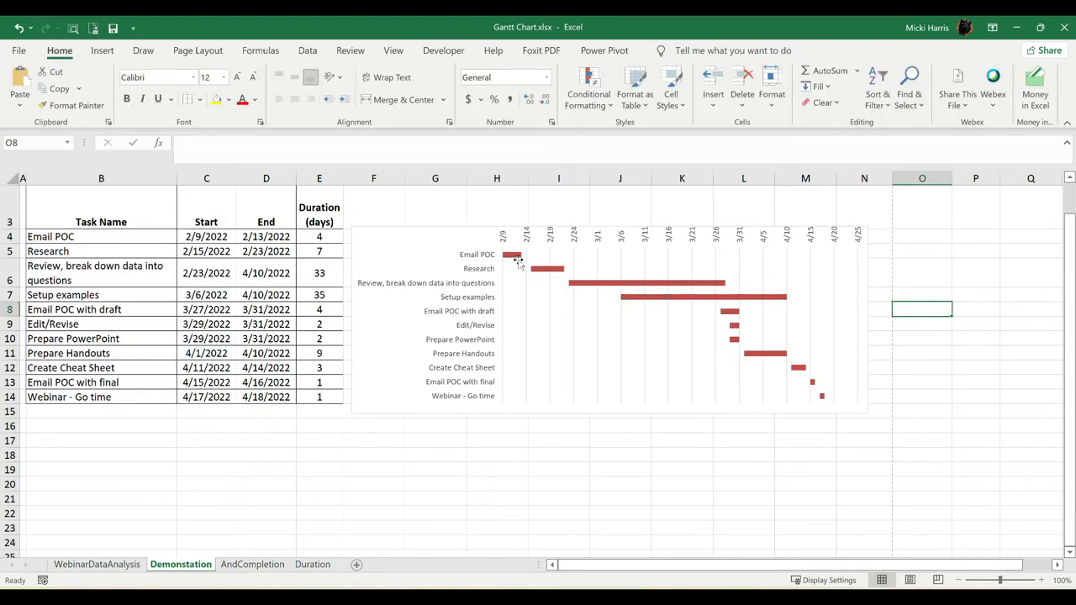
{"action": "mouse_move", "coordinate": [534, 269]}
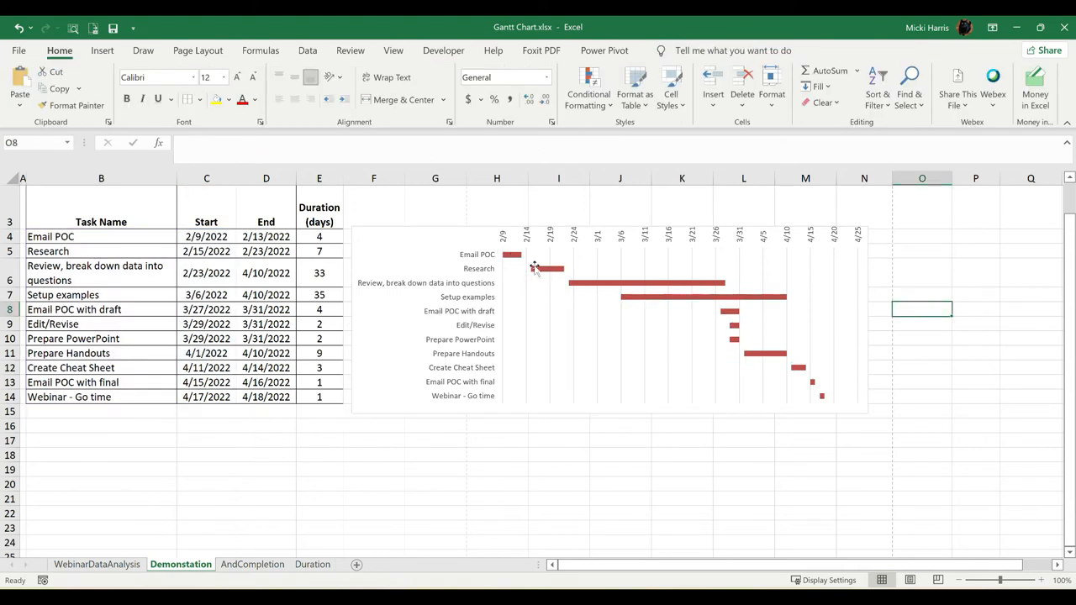
{"action": "mouse_move", "coordinate": [505, 261]}
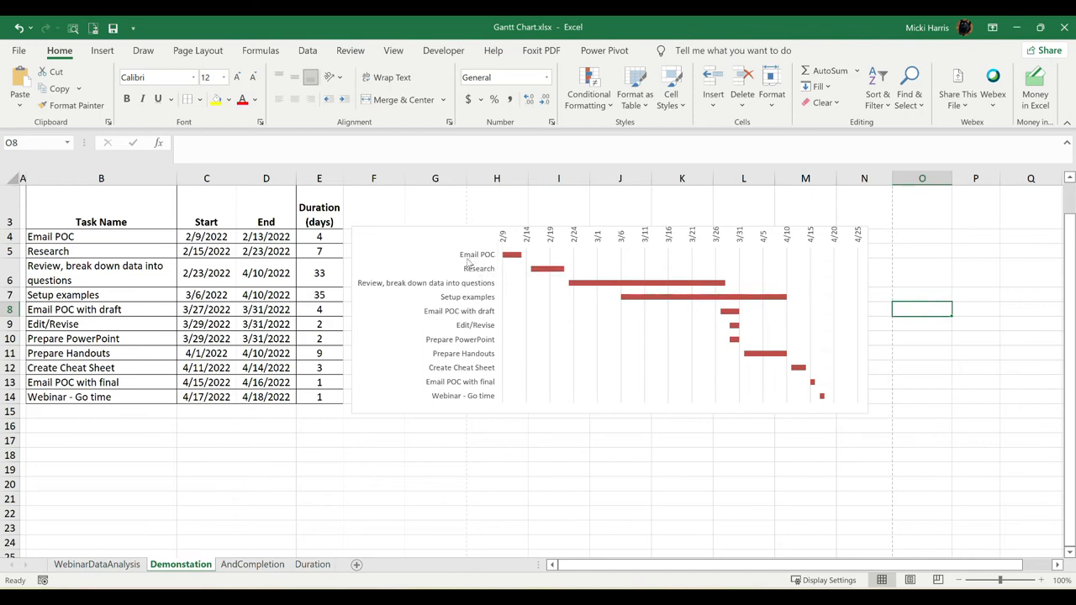
{"action": "mouse_move", "coordinate": [501, 260]}
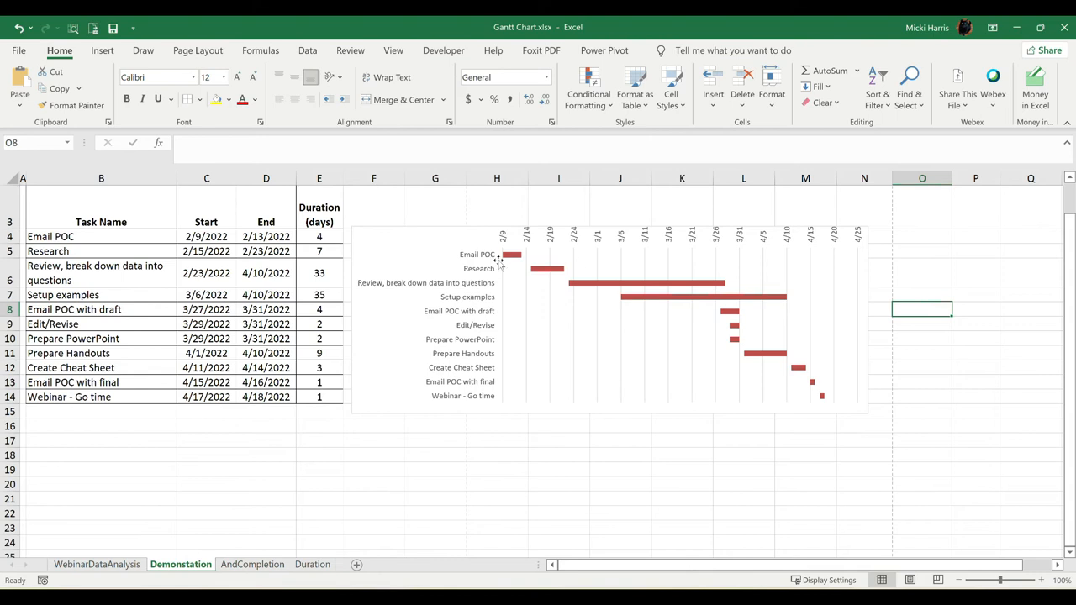
{"action": "mouse_move", "coordinate": [518, 260]}
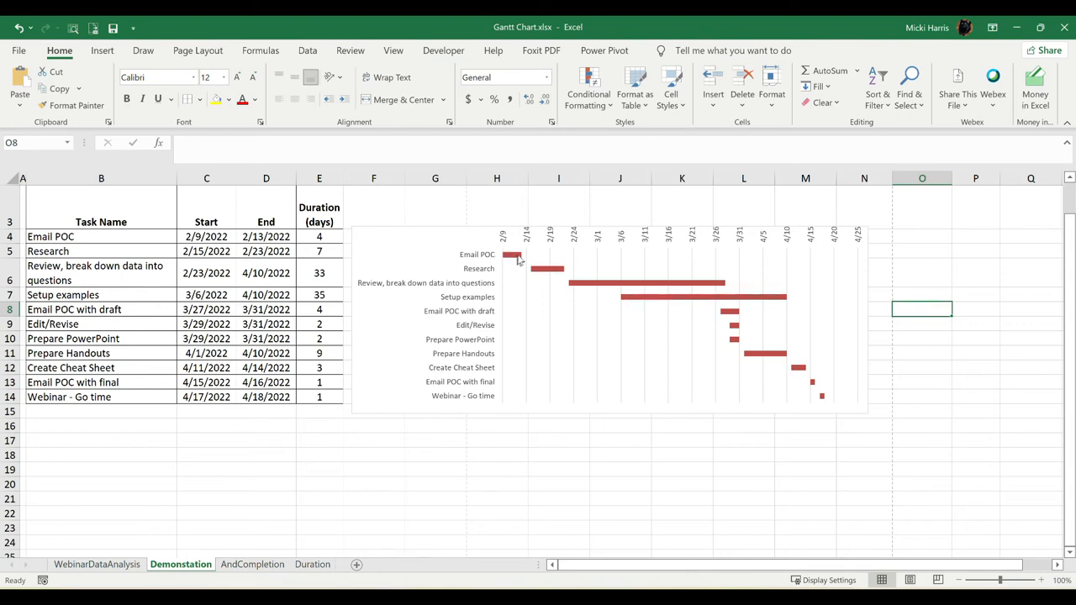
{"action": "mouse_move", "coordinate": [534, 263]}
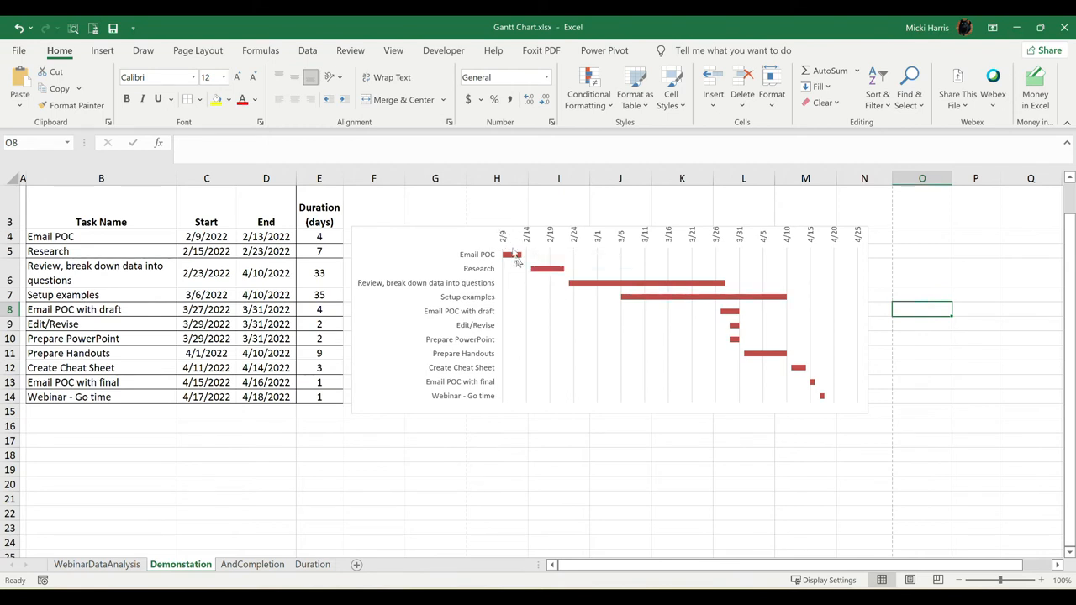
{"action": "mouse_move", "coordinate": [512, 255]}
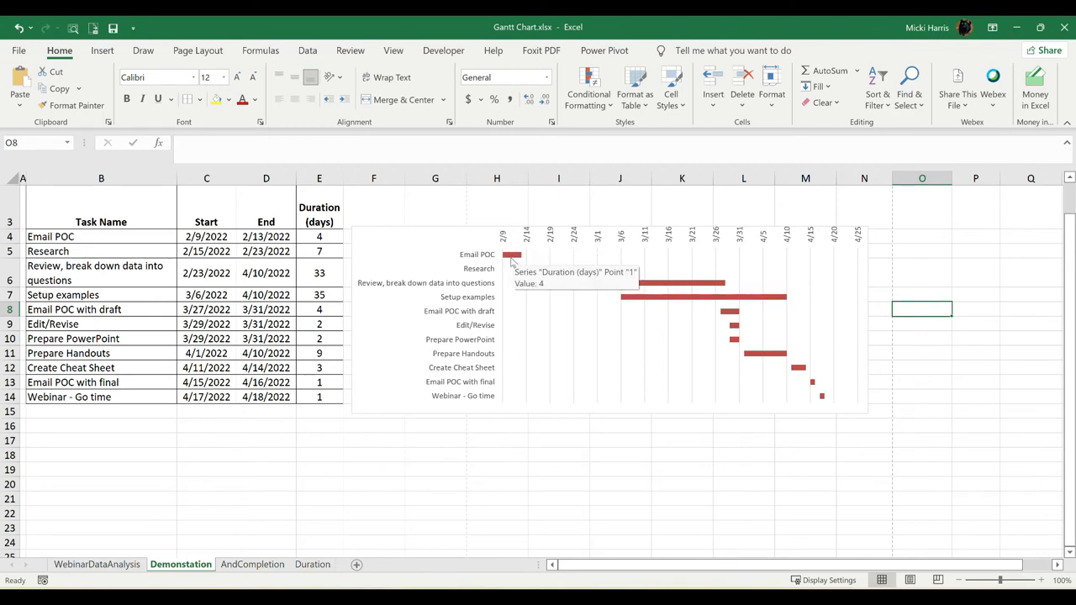
{"action": "mouse_move", "coordinate": [501, 299]}
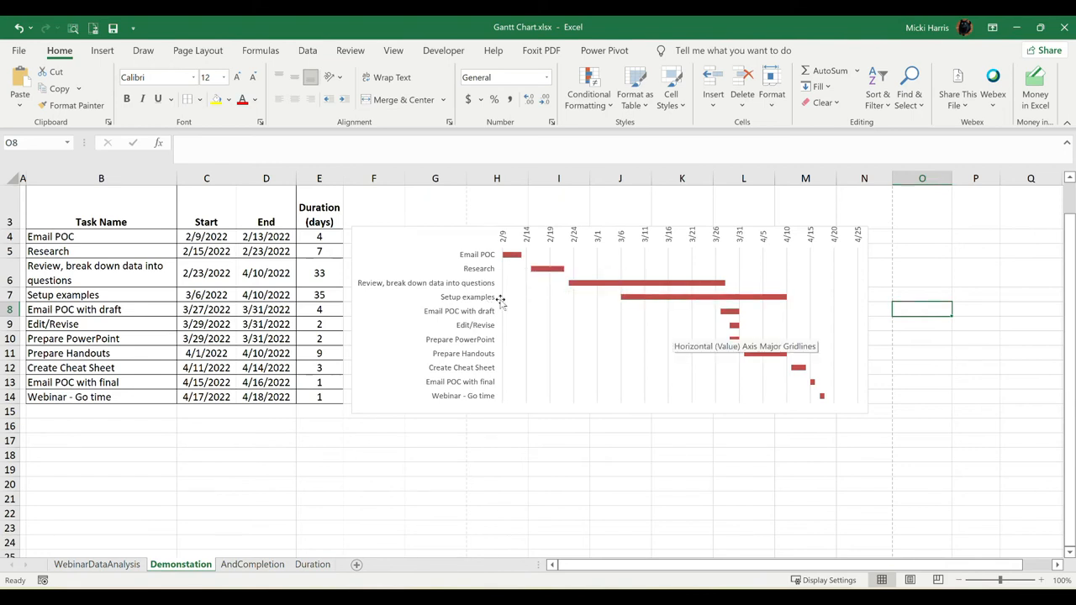
{"action": "mouse_move", "coordinate": [561, 289]}
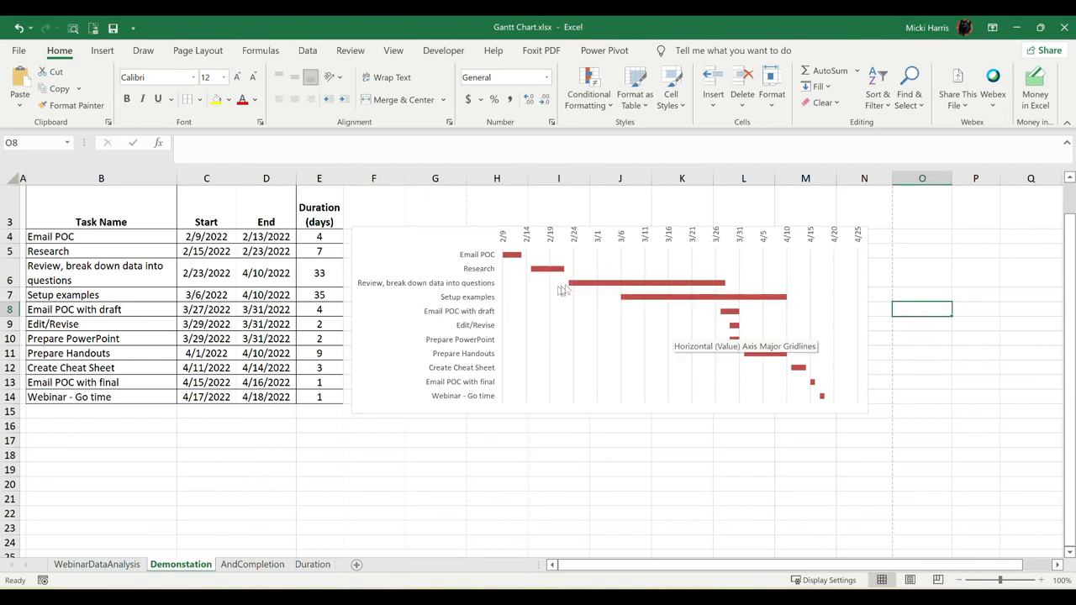
{"action": "mouse_move", "coordinate": [537, 357]}
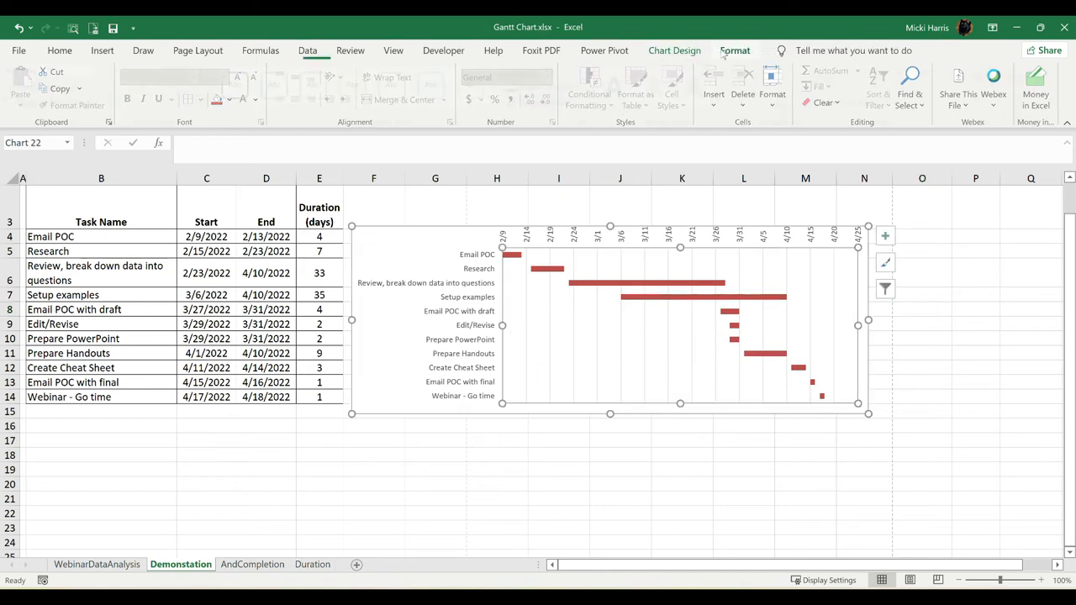
{"action": "left_click", "coordinate": [734, 51]}
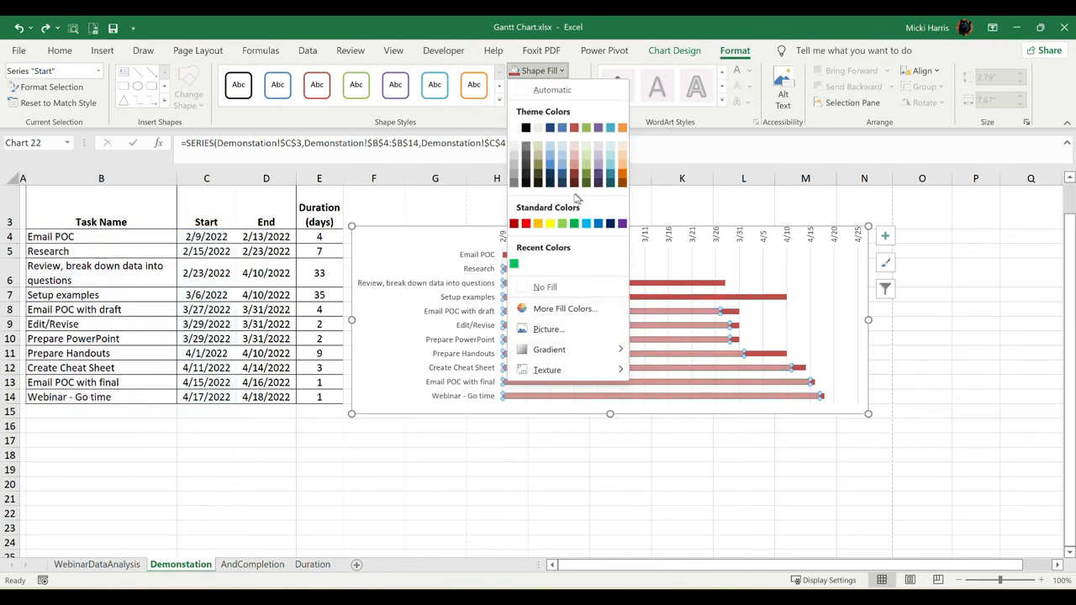
{"action": "left_click", "coordinate": [587, 177]}
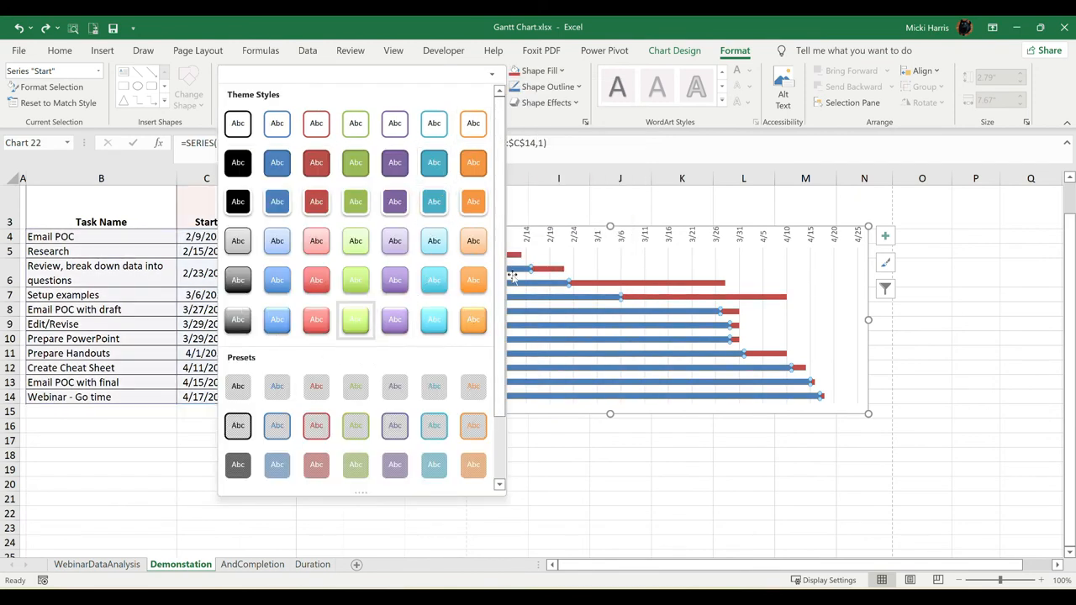
{"action": "left_click", "coordinate": [237, 424]}
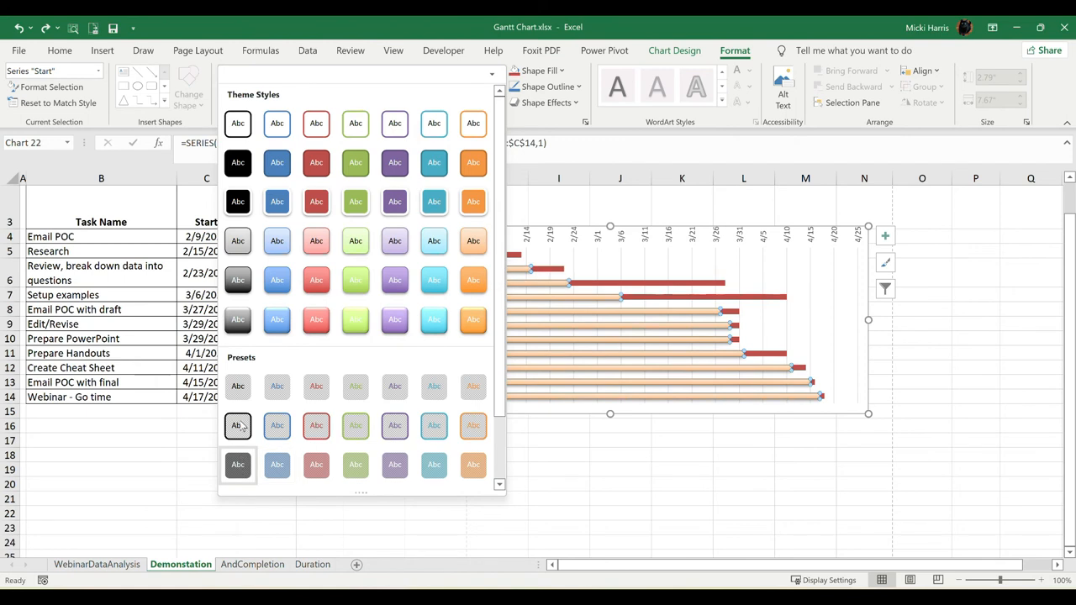
{"action": "mouse_move", "coordinate": [238, 426]}
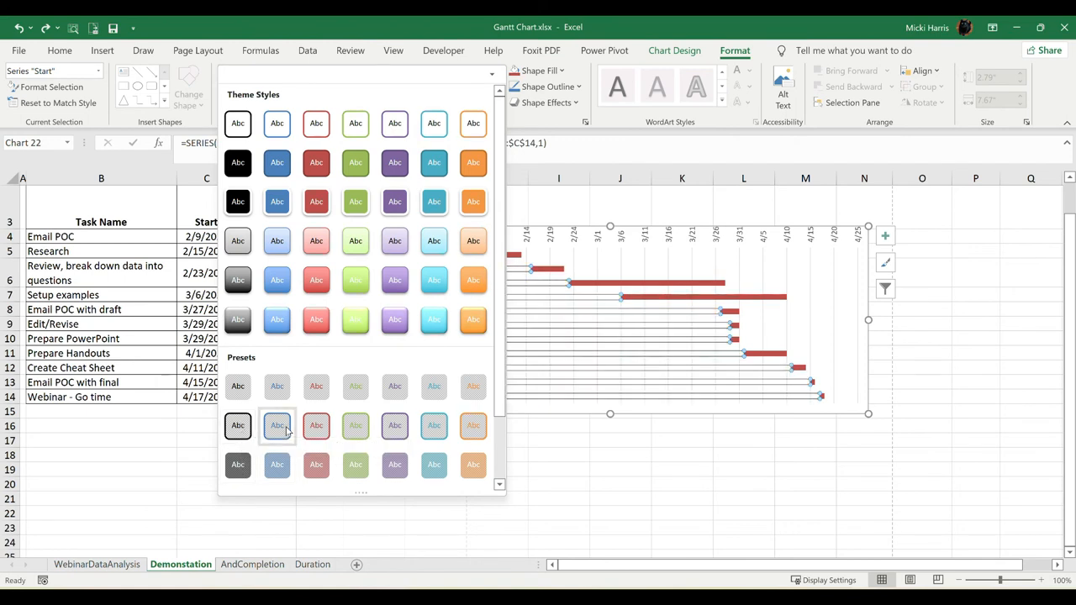
{"action": "mouse_move", "coordinate": [278, 424]}
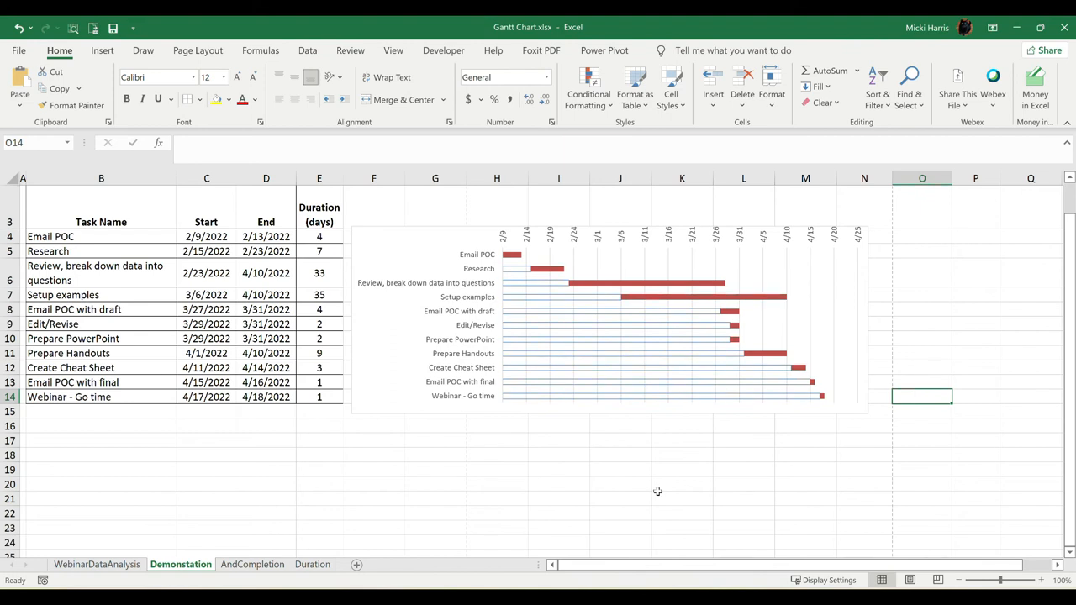
- Set the duration bars' Gap Width to 33% in Series Options so the bars thicken
{"action": "scroll", "scroll_direction": "up", "scroll_amount": 3}
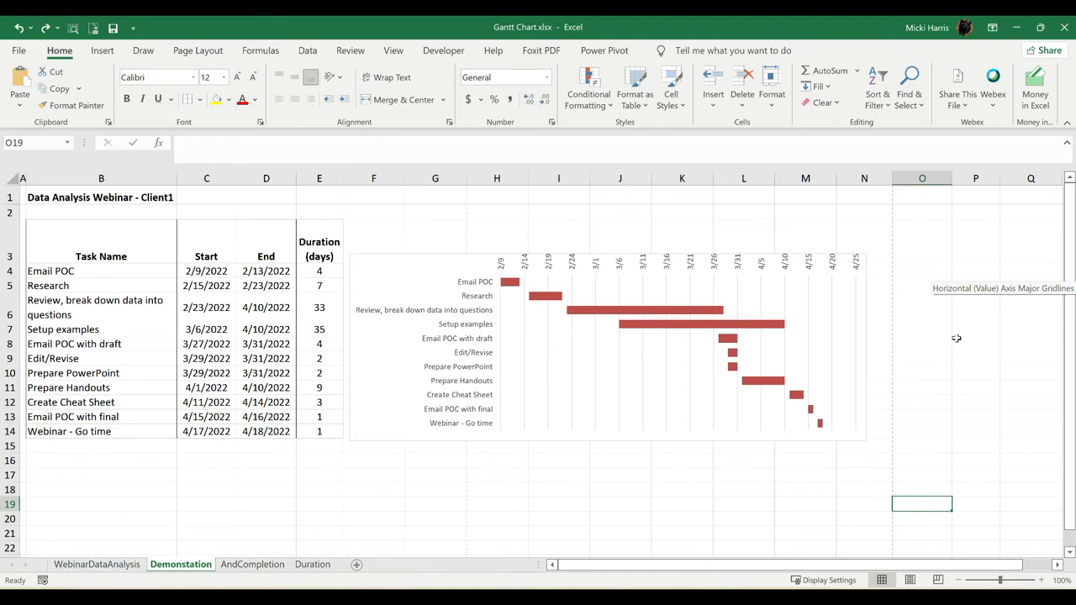
{"action": "mouse_move", "coordinate": [690, 326]}
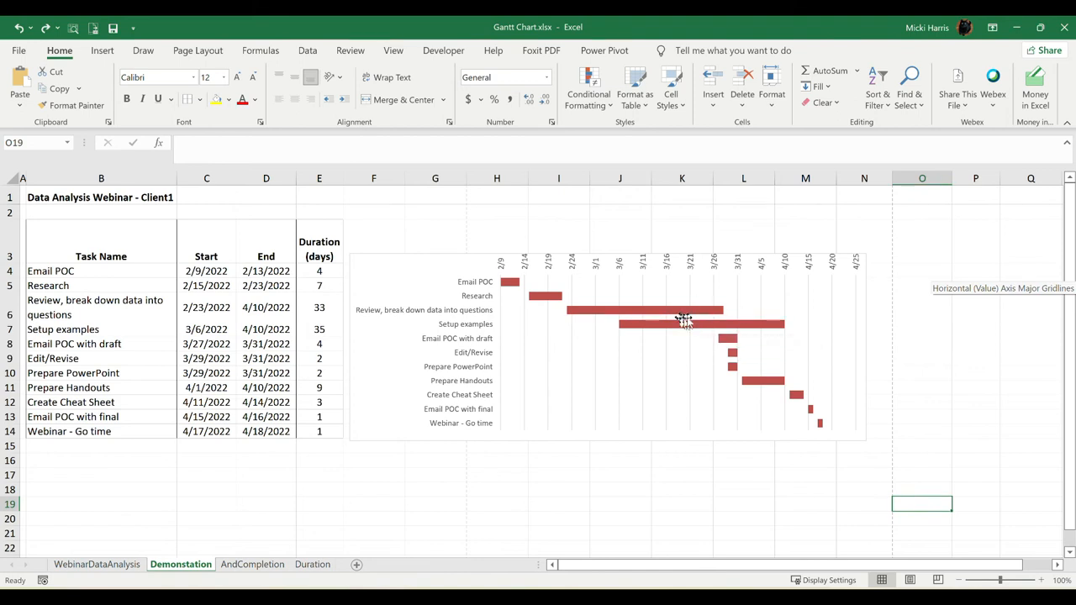
{"action": "mouse_move", "coordinate": [681, 316]}
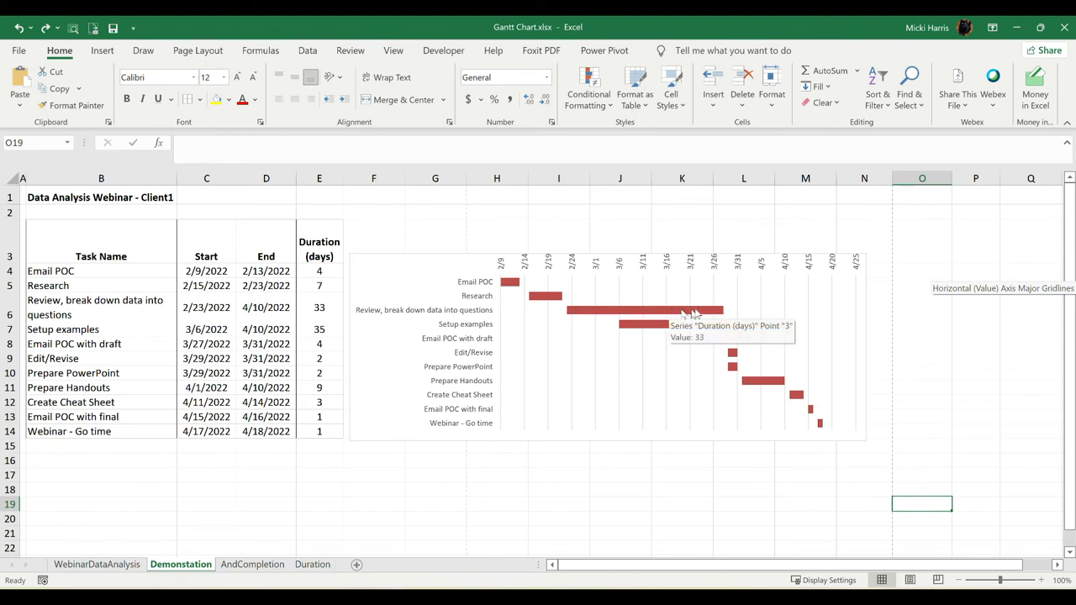
{"action": "mouse_move", "coordinate": [574, 314]}
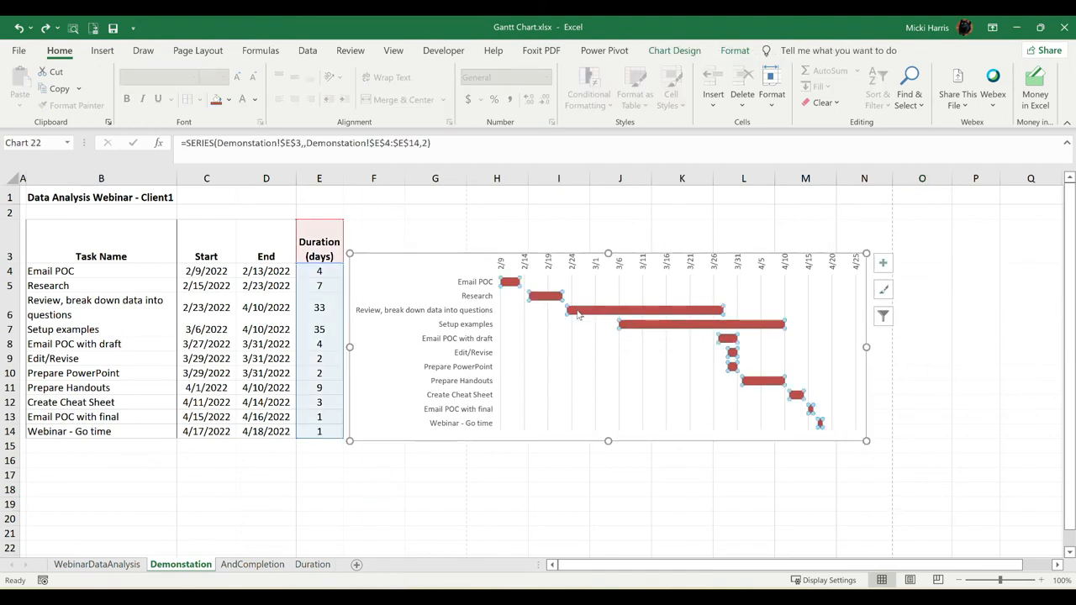
{"action": "mouse_move", "coordinate": [805, 326]}
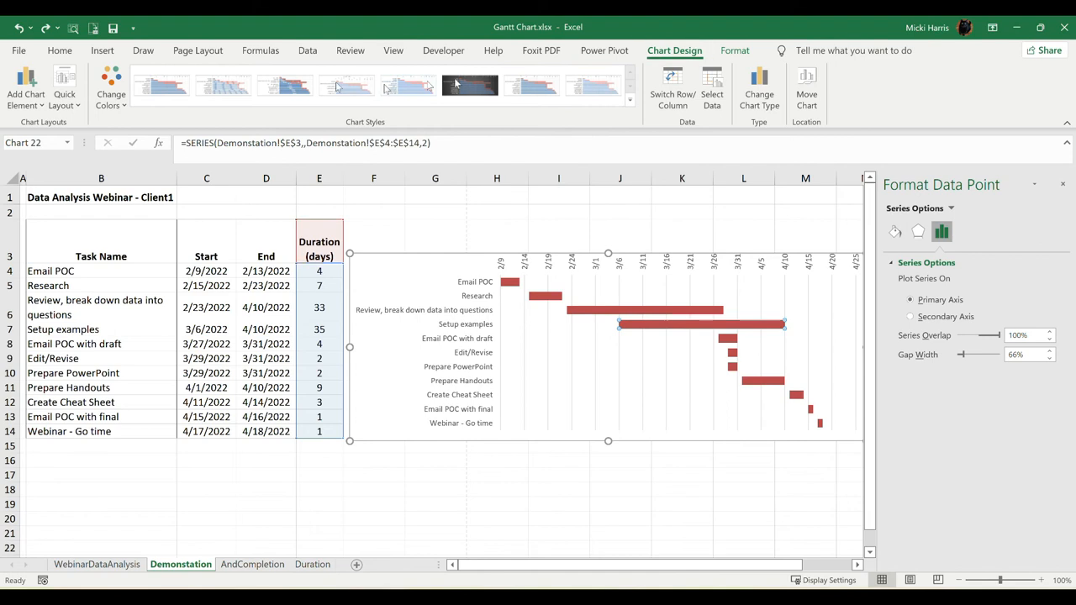
{"action": "left_click", "coordinate": [735, 50]}
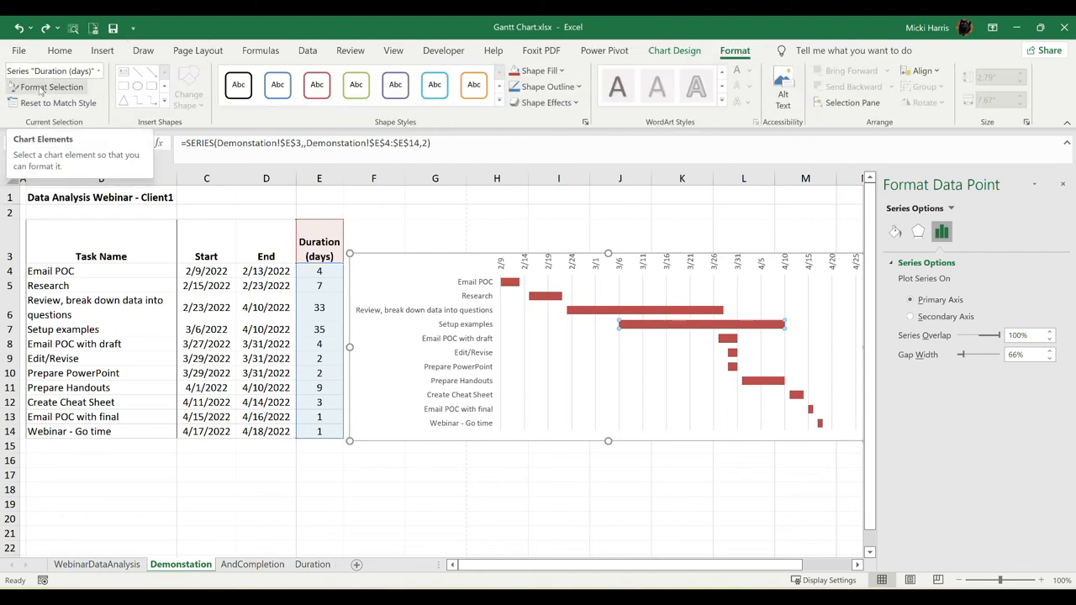
{"action": "mouse_move", "coordinate": [47, 88]}
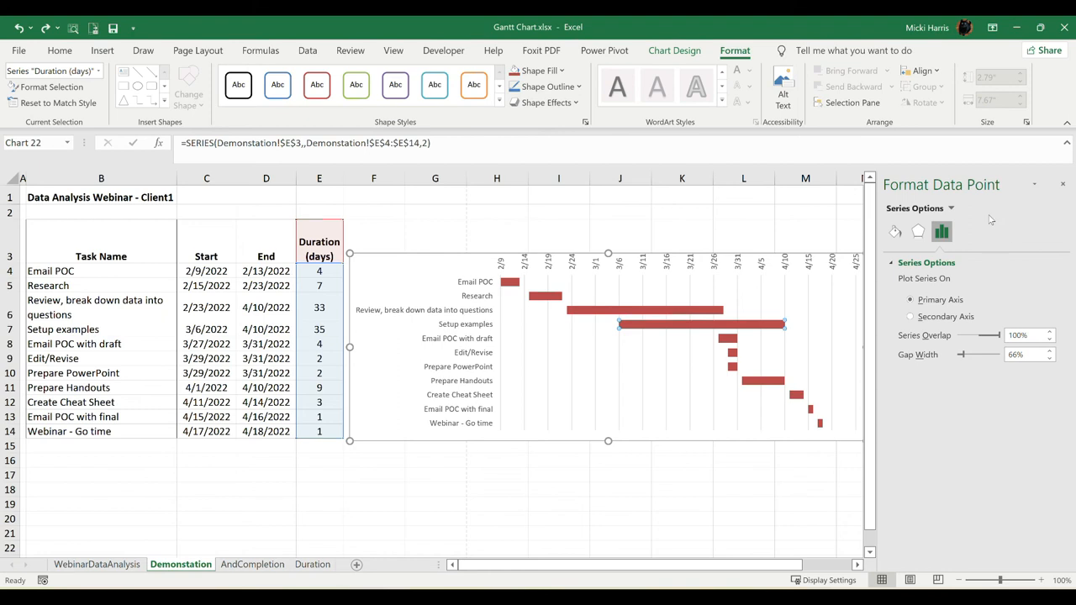
{"action": "mouse_move", "coordinate": [1002, 255]}
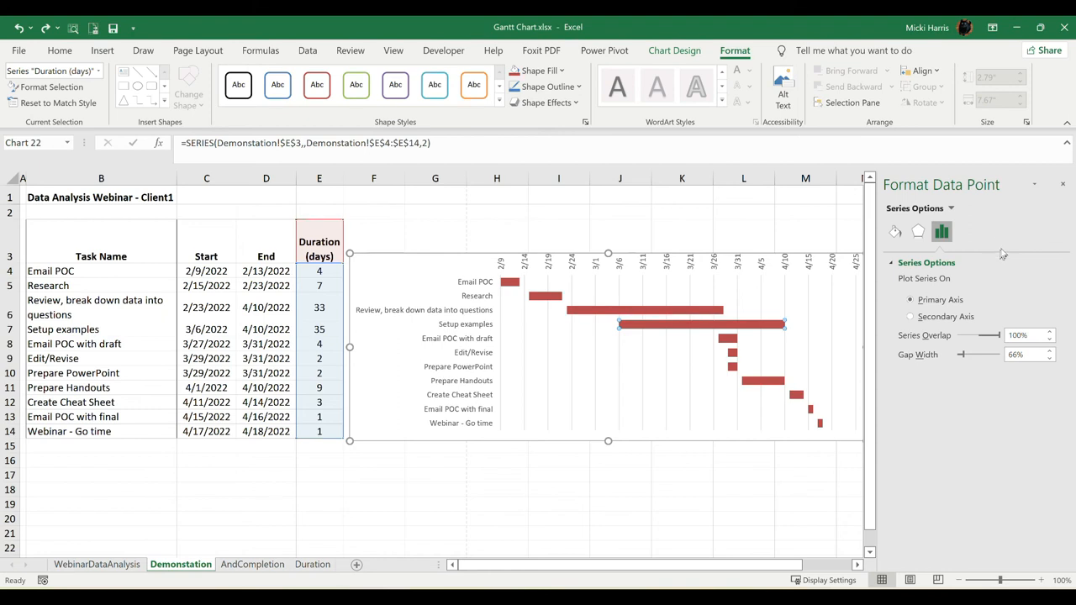
{"action": "mouse_move", "coordinate": [959, 366]}
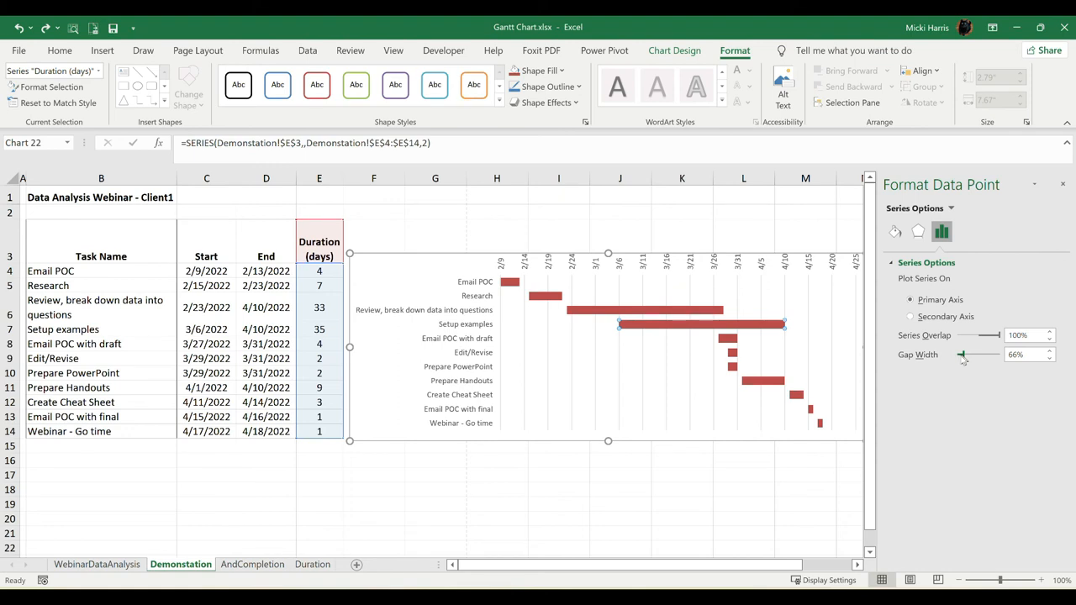
{"action": "left_click_drag", "start_coordinate": [992, 353], "coordinate": [958, 353]}
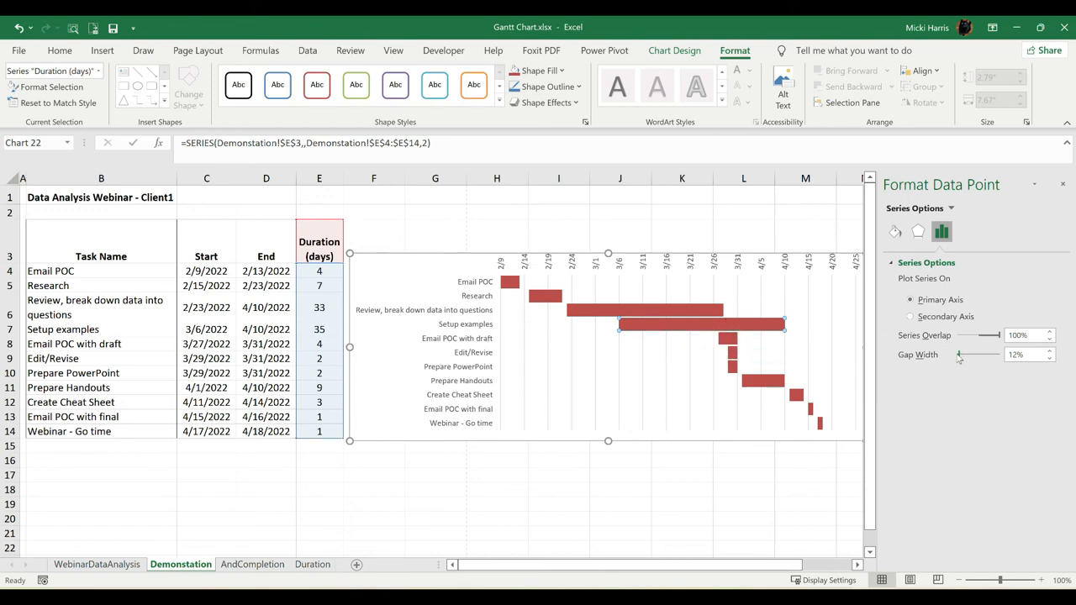
{"action": "left_click_drag", "start_coordinate": [971, 353], "coordinate": [962, 353]}
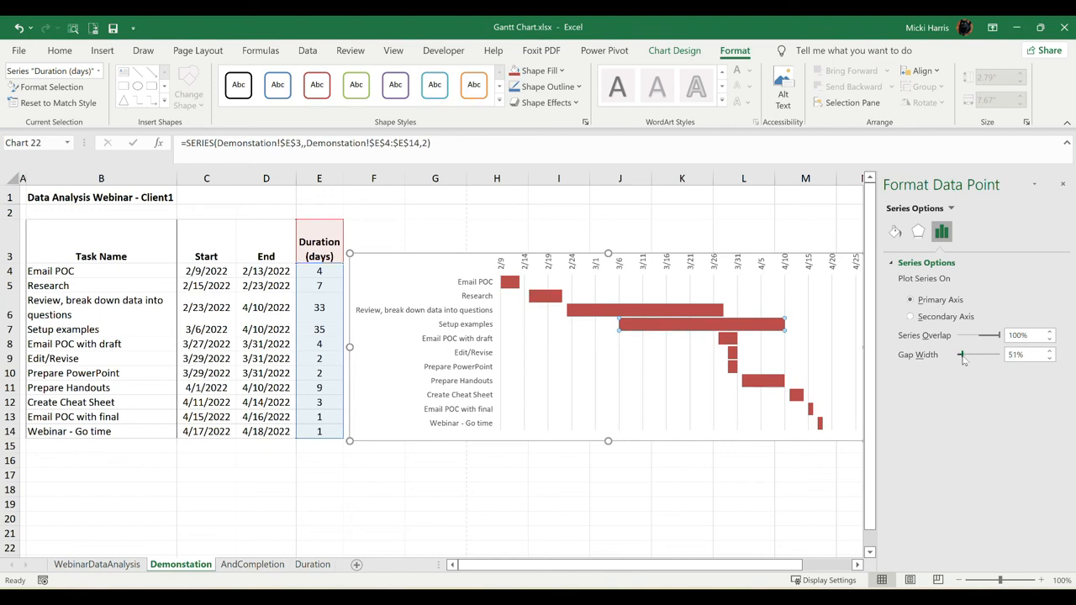
{"action": "left_click_drag", "start_coordinate": [989, 353], "coordinate": [958, 353]}
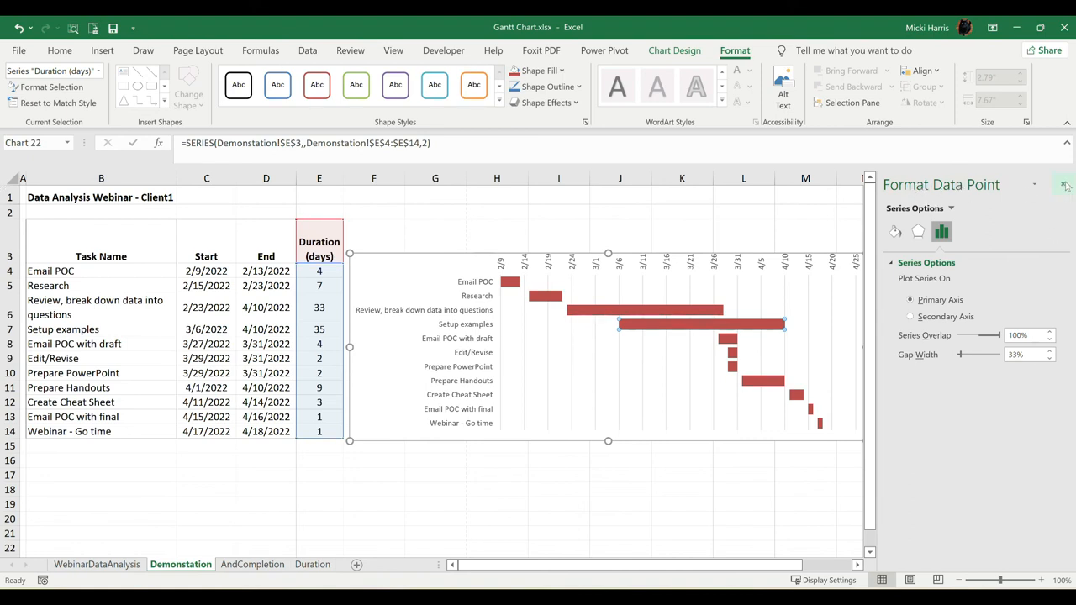
- Close the Format pane and turn on Primary Major Horizontal gridlines via Chart Elements
{"action": "left_click", "coordinate": [1065, 183]}
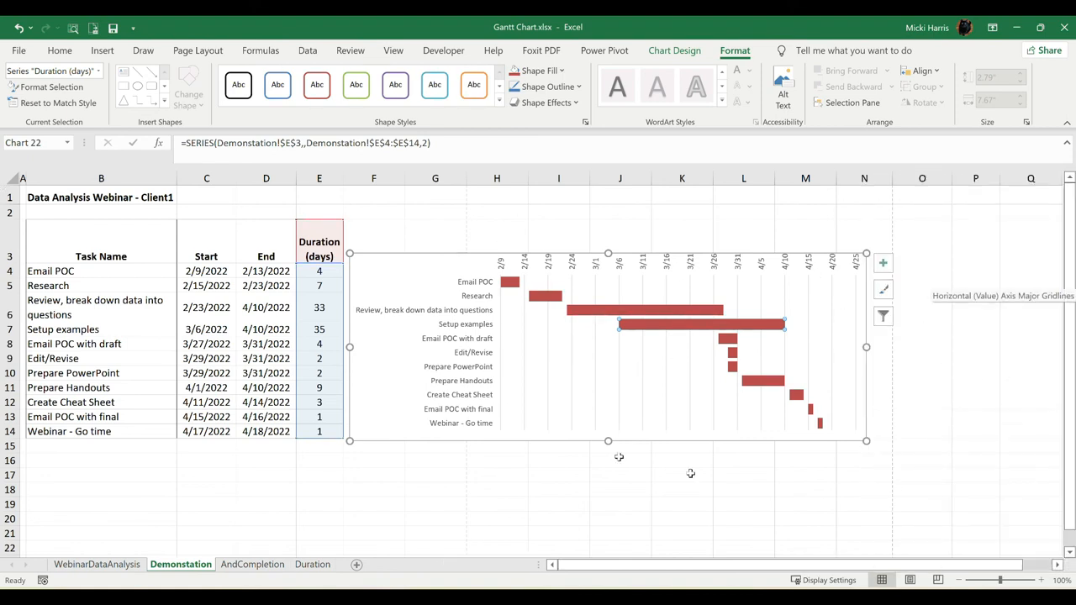
{"action": "mouse_move", "coordinate": [528, 336]}
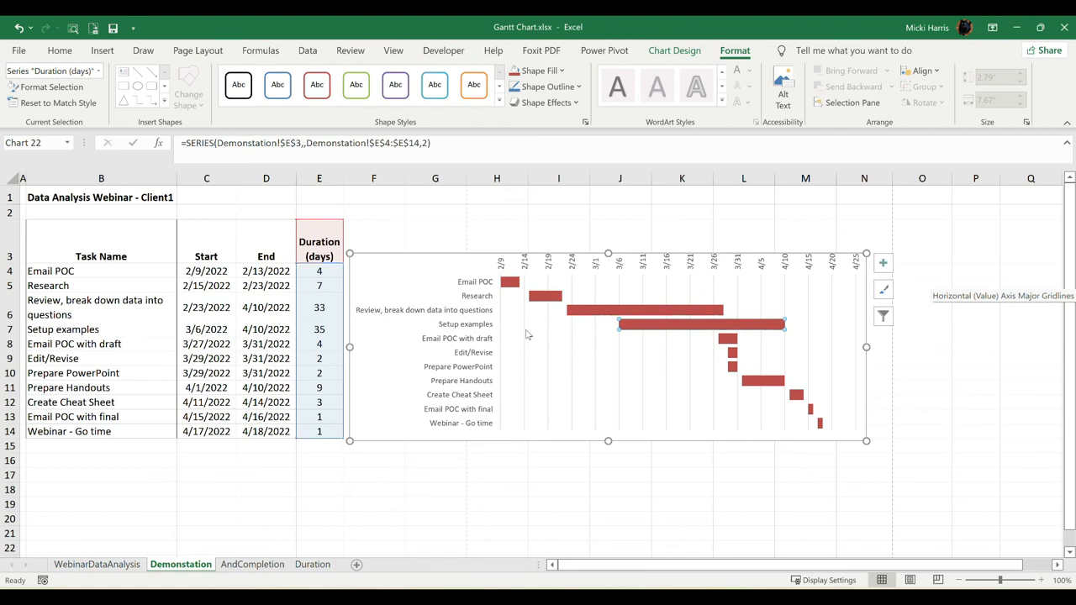
{"action": "mouse_move", "coordinate": [699, 444]}
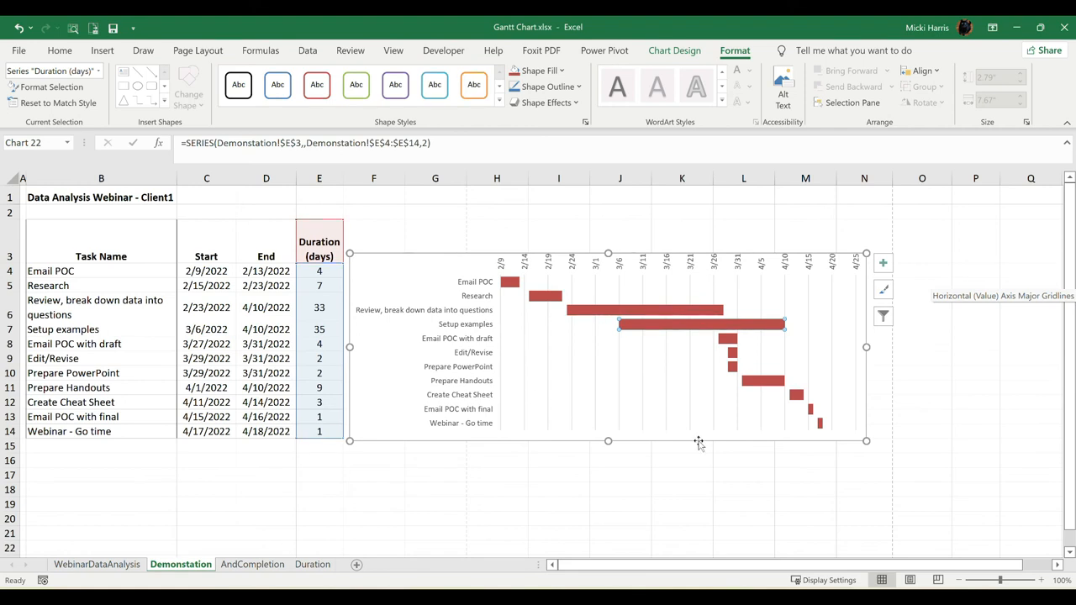
{"action": "mouse_move", "coordinate": [978, 353]}
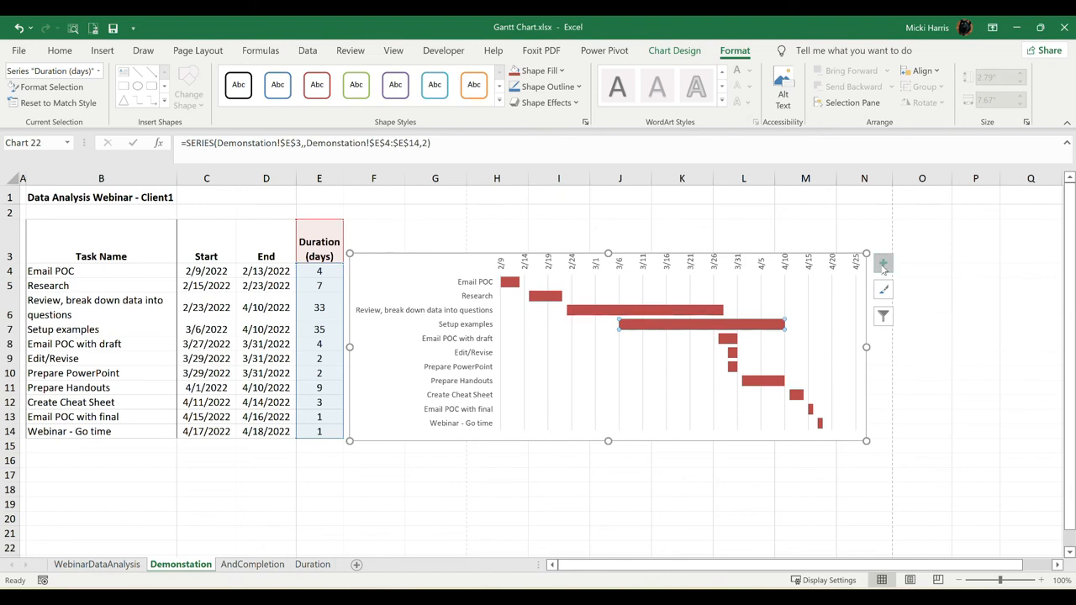
{"action": "mouse_move", "coordinate": [883, 264]}
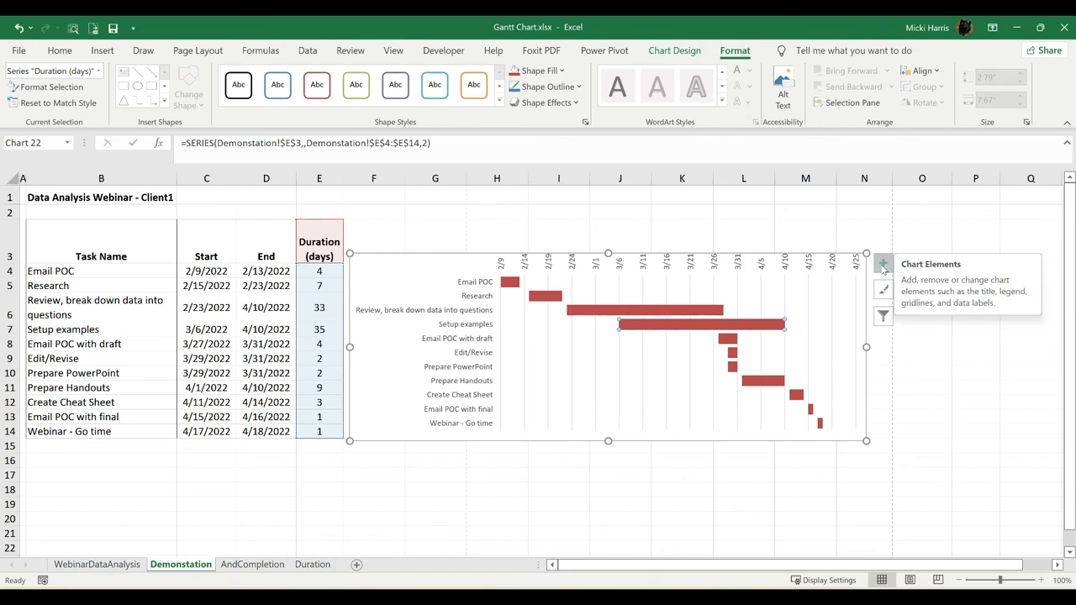
{"action": "left_click", "coordinate": [882, 264]}
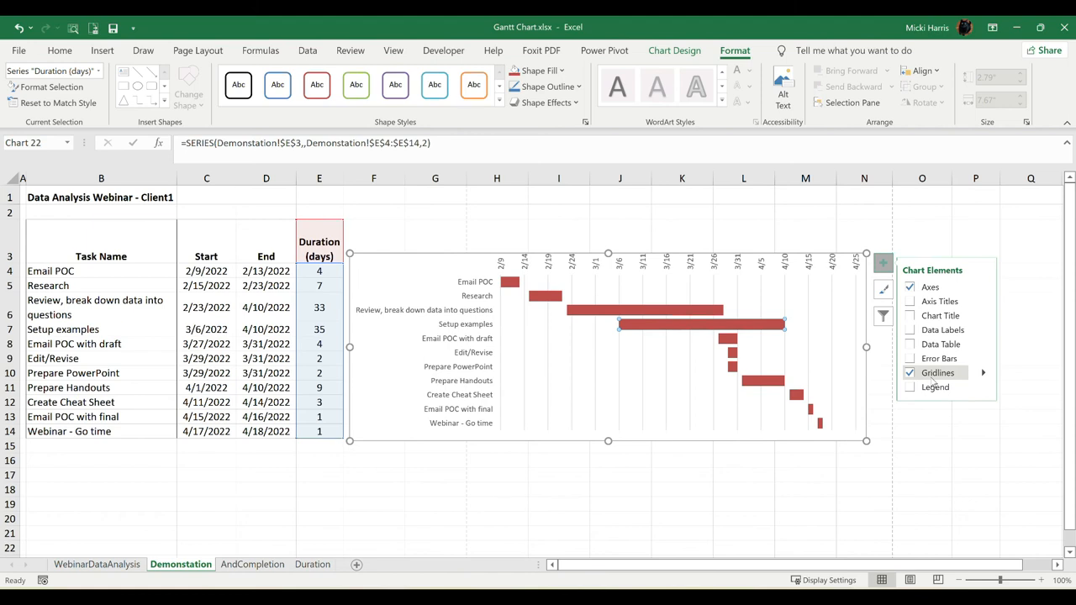
{"action": "left_click", "coordinate": [982, 373]}
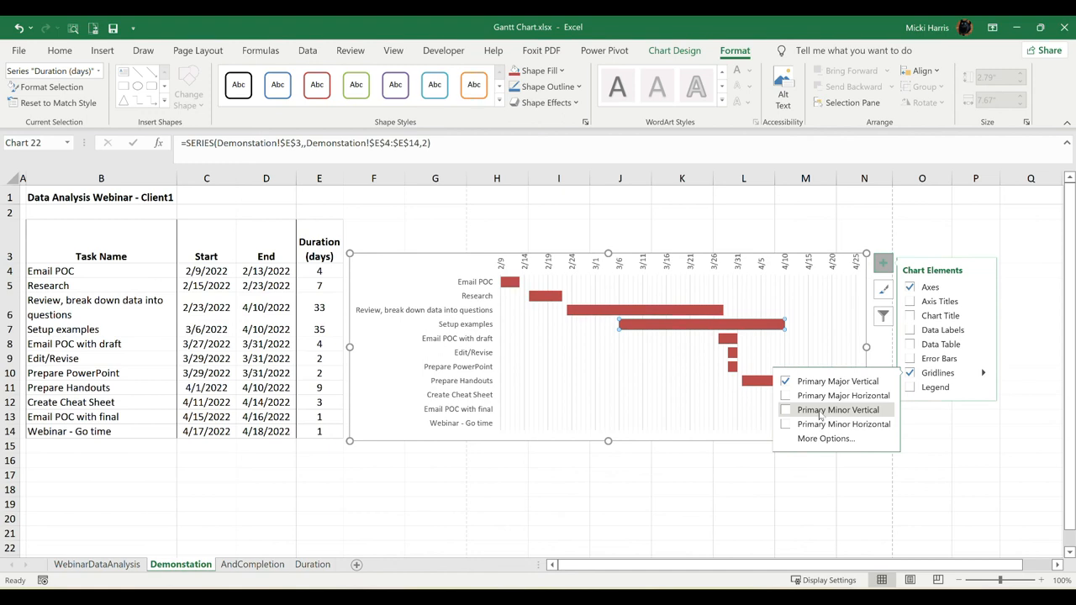
{"action": "mouse_move", "coordinate": [837, 424]}
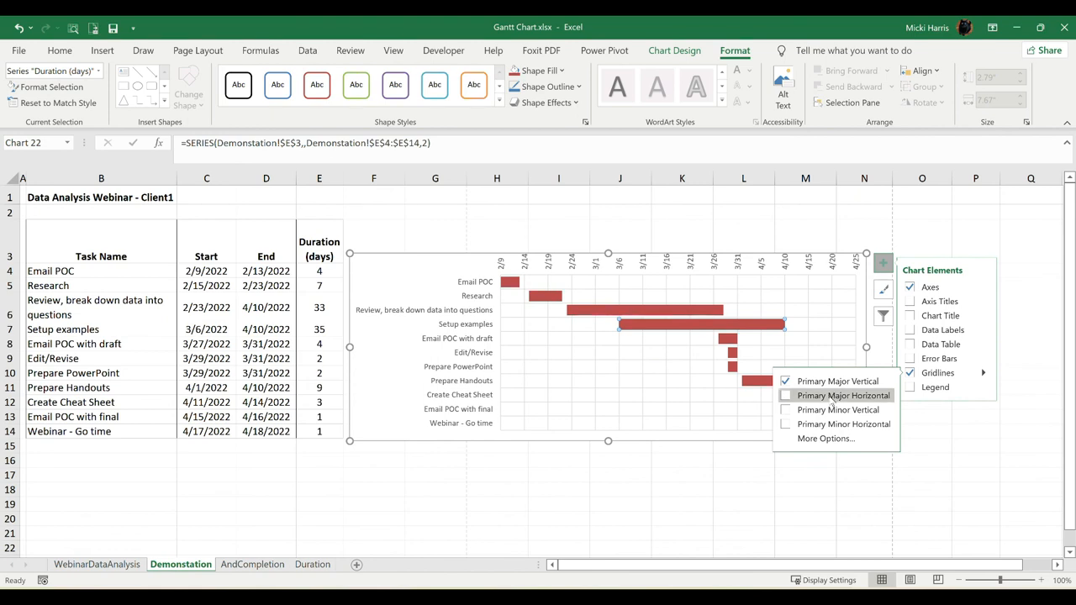
{"action": "left_click", "coordinate": [785, 395]}
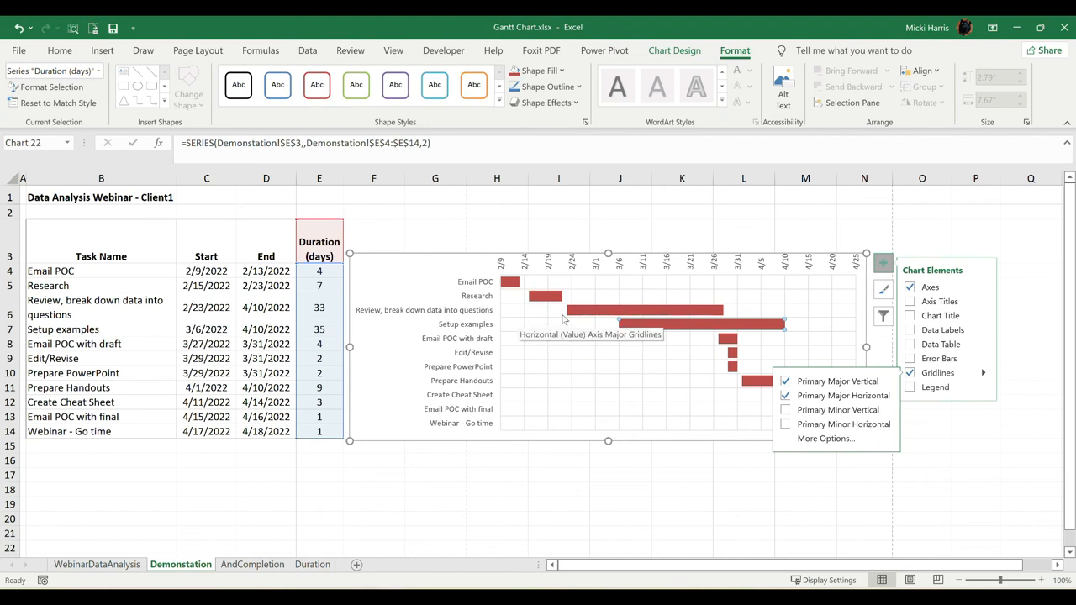
{"action": "mouse_move", "coordinate": [744, 239]}
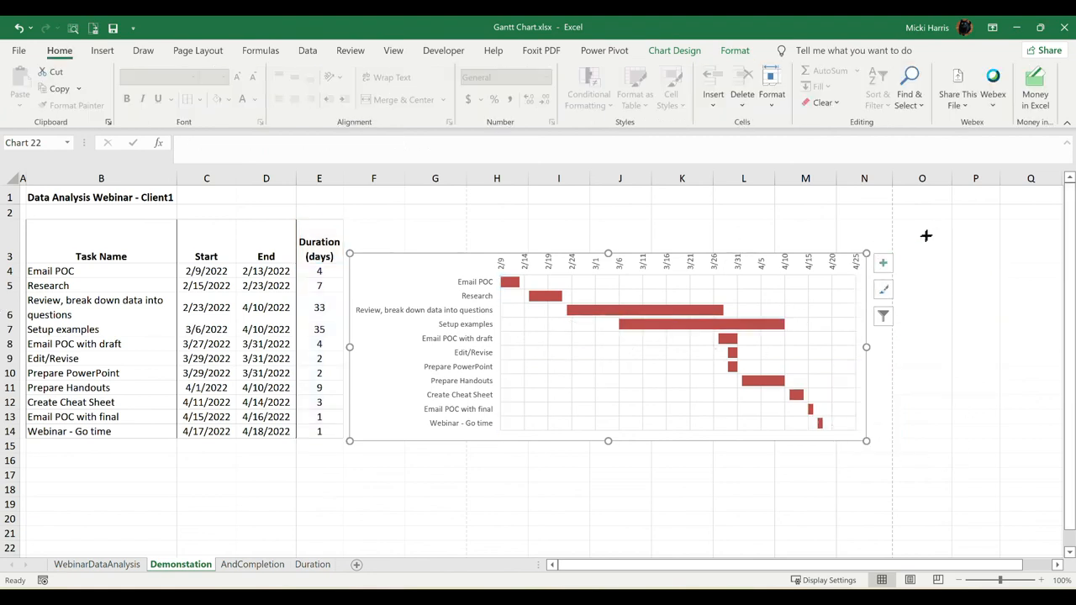
- Stretch the chart's right edge outward to column Q
{"action": "left_click_drag", "start_coordinate": [866, 440], "coordinate": [958, 440]}
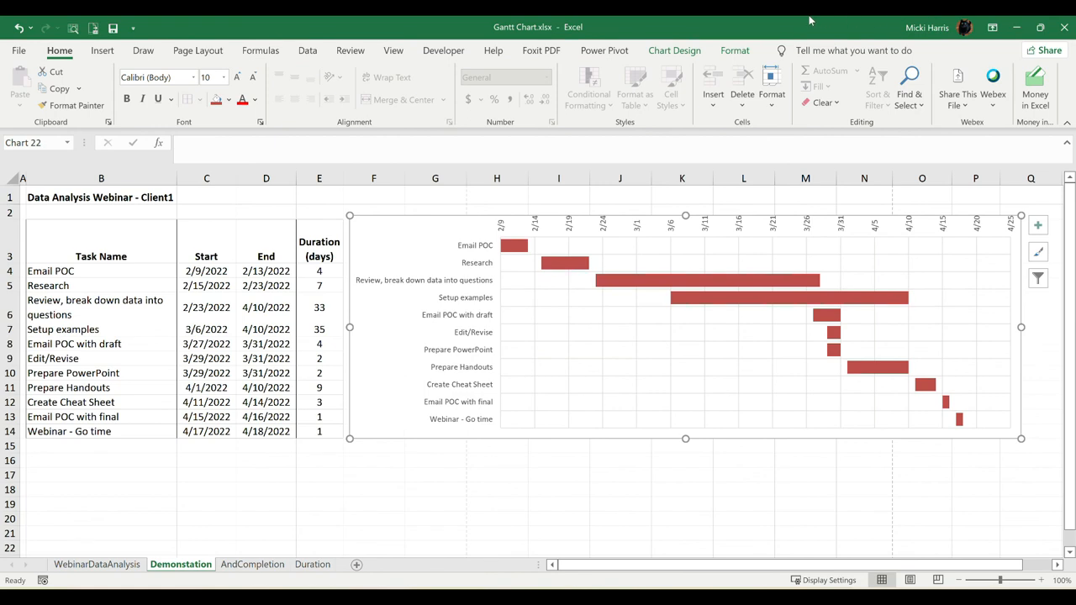
{"action": "mouse_move", "coordinate": [597, 326]}
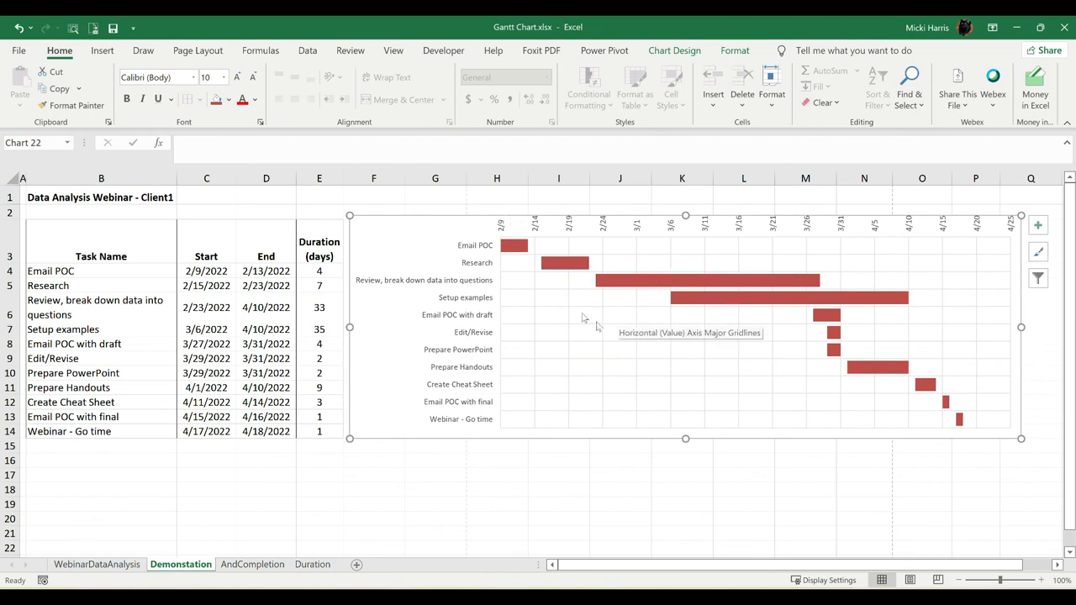
{"action": "mouse_move", "coordinate": [81, 326]}
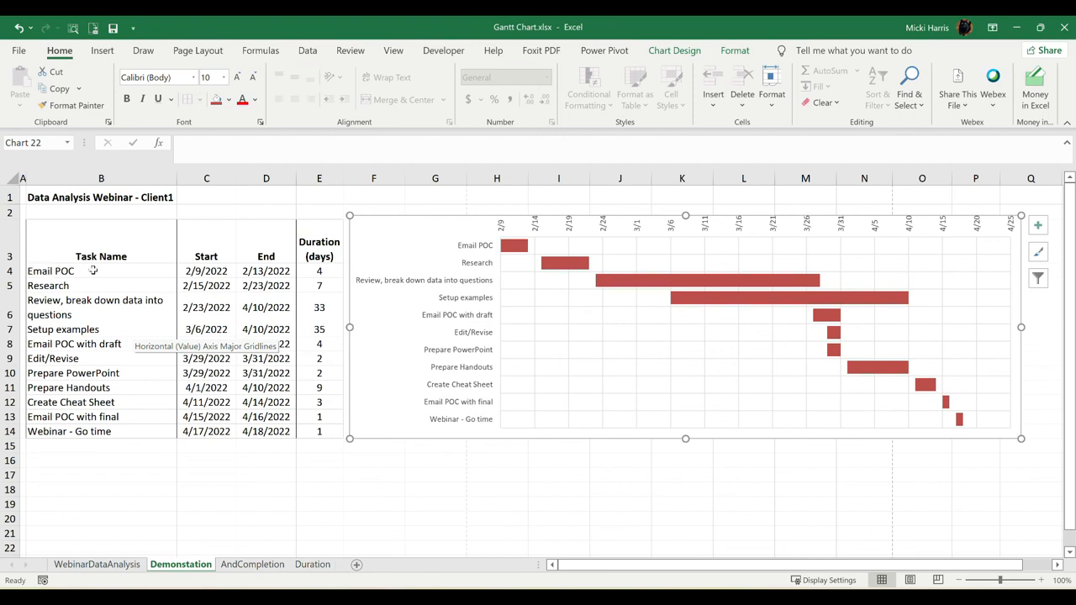
{"action": "mouse_move", "coordinate": [209, 269]}
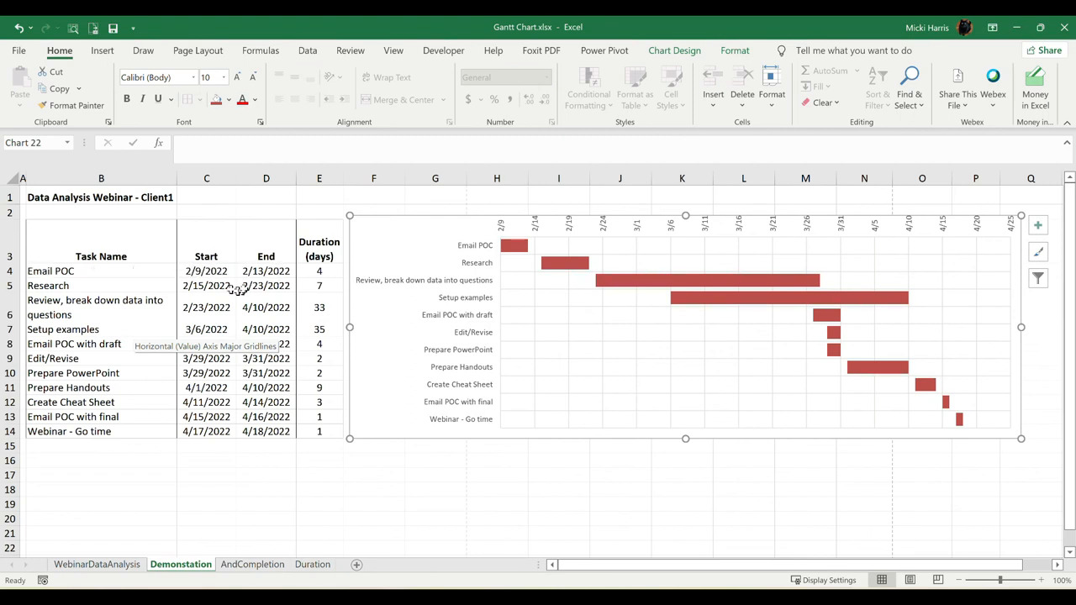
- Change the Email POC end date in D4 to 2/19/2022 so its bar shows 10 days, then outline the bars
{"action": "left_click", "coordinate": [266, 271]}
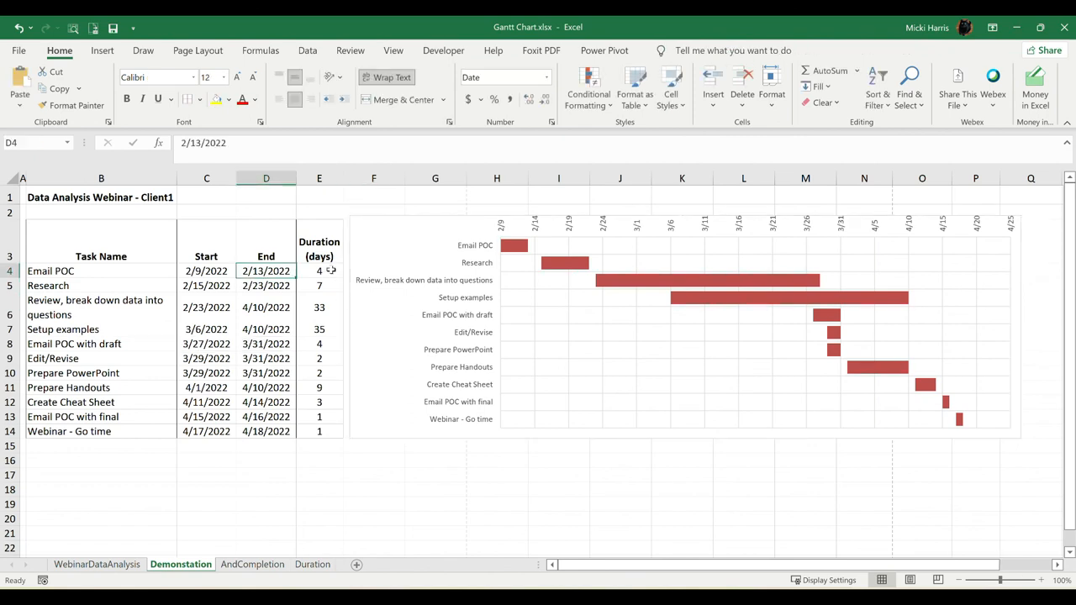
{"action": "type", "text": "2/"}
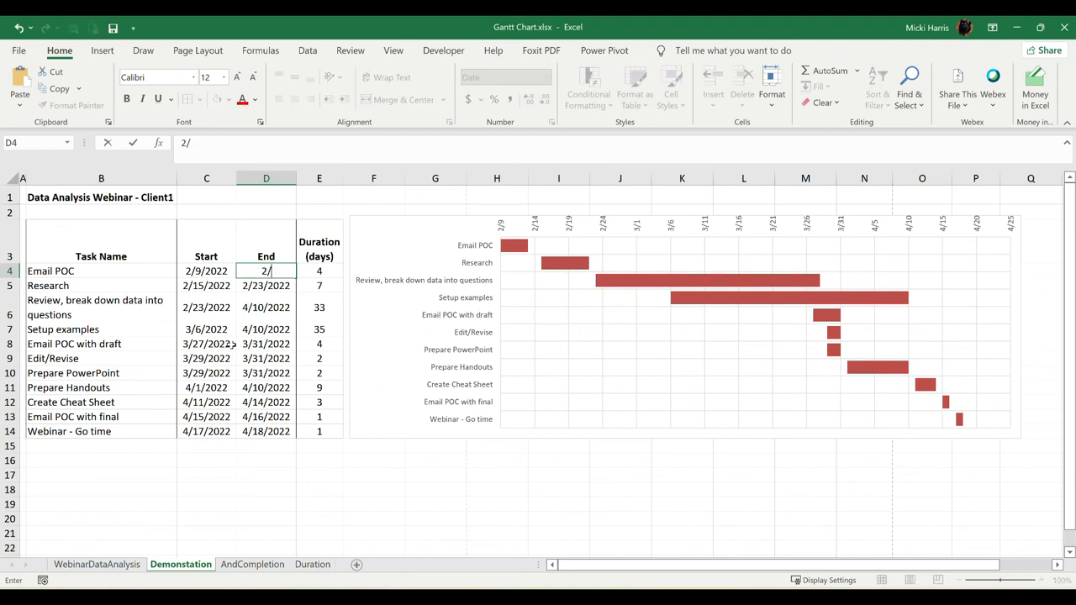
{"action": "type", "text": "19/2022"}
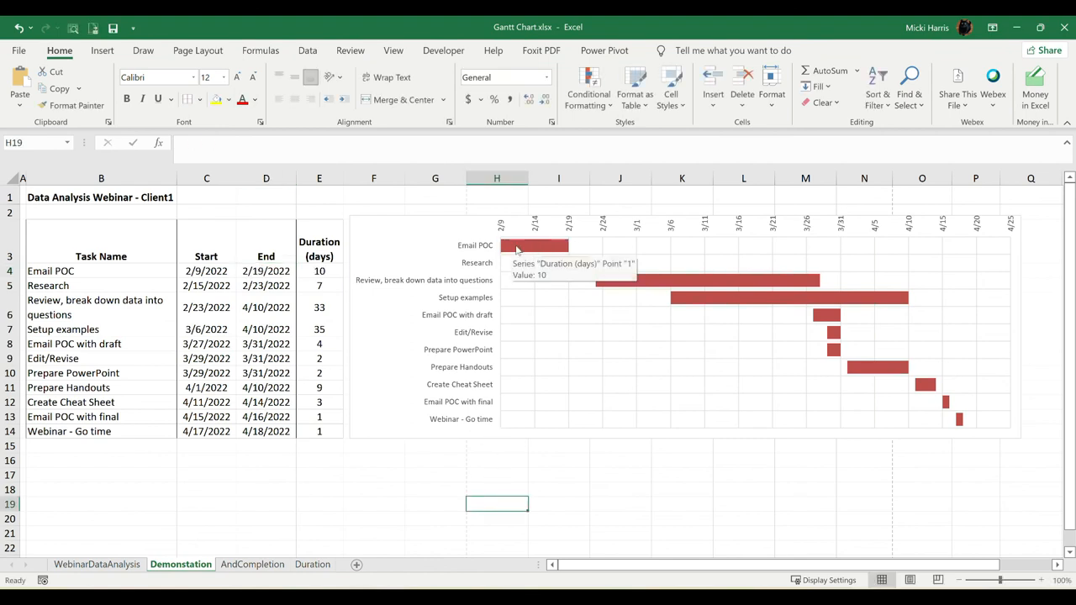
{"action": "mouse_move", "coordinate": [508, 256]}
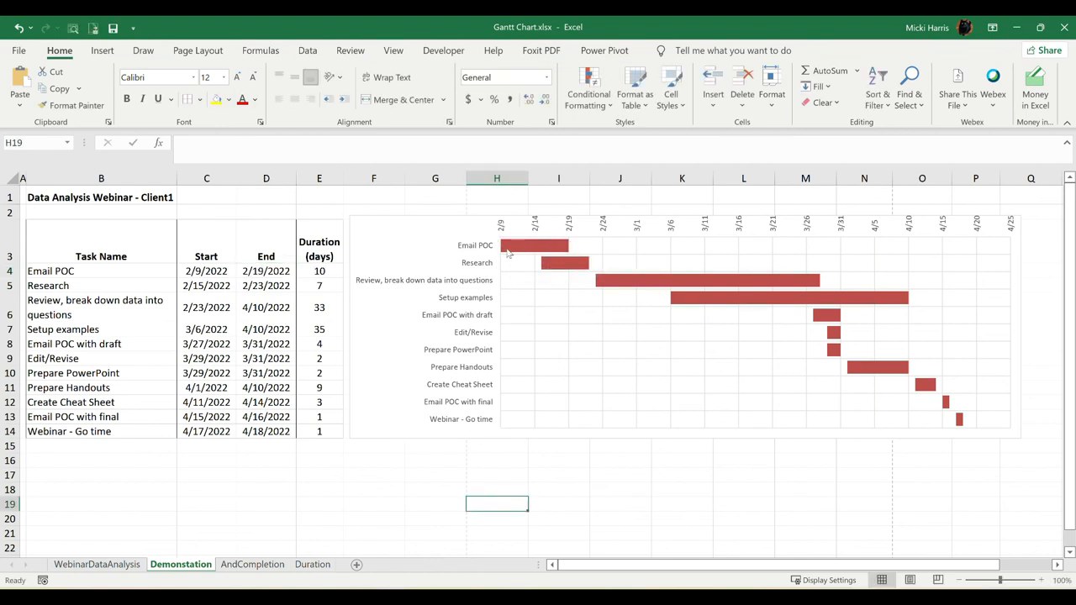
{"action": "mouse_move", "coordinate": [790, 474]}
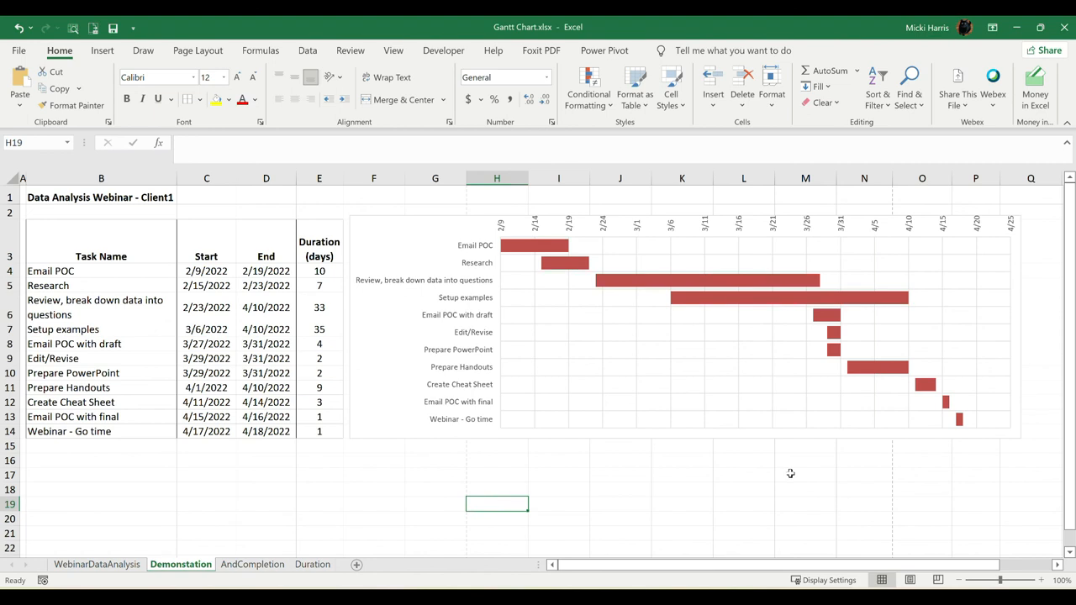
{"action": "left_click", "coordinate": [558, 460]}
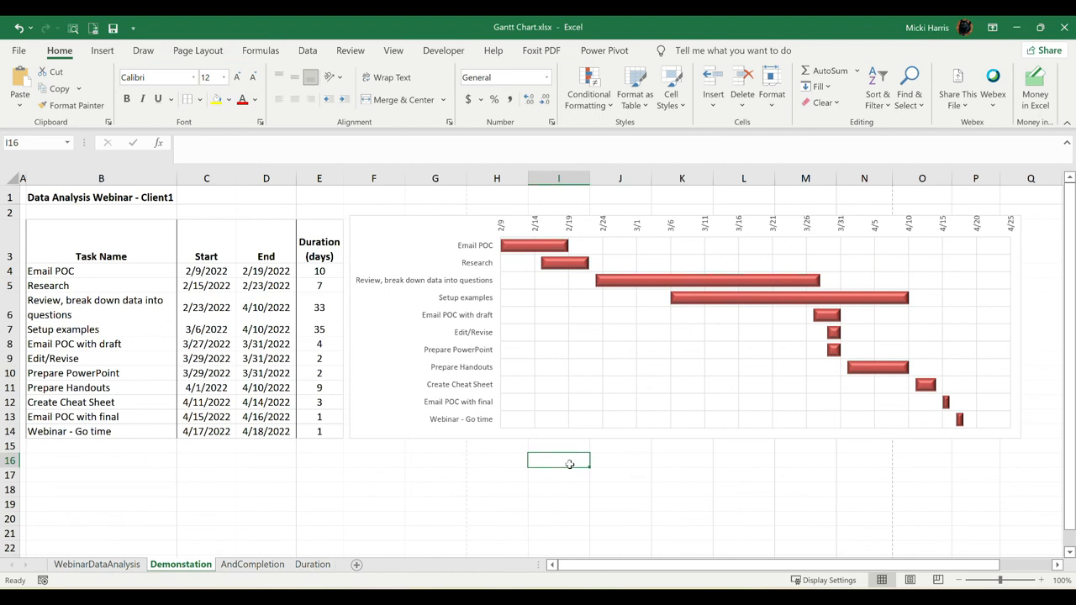
{"action": "mouse_move", "coordinate": [585, 412]}
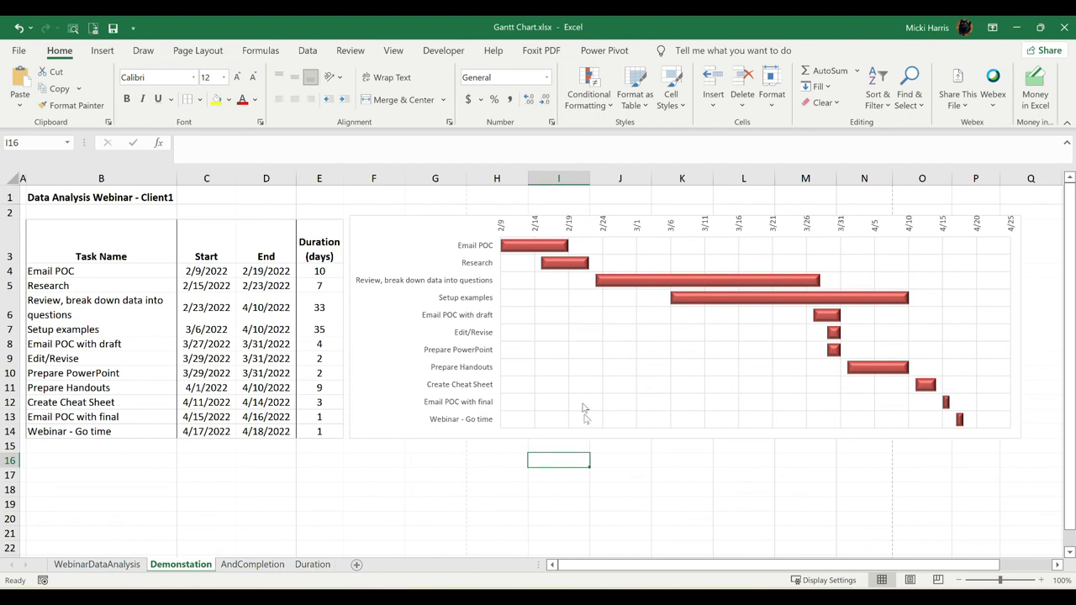
{"action": "mouse_move", "coordinate": [689, 249]}
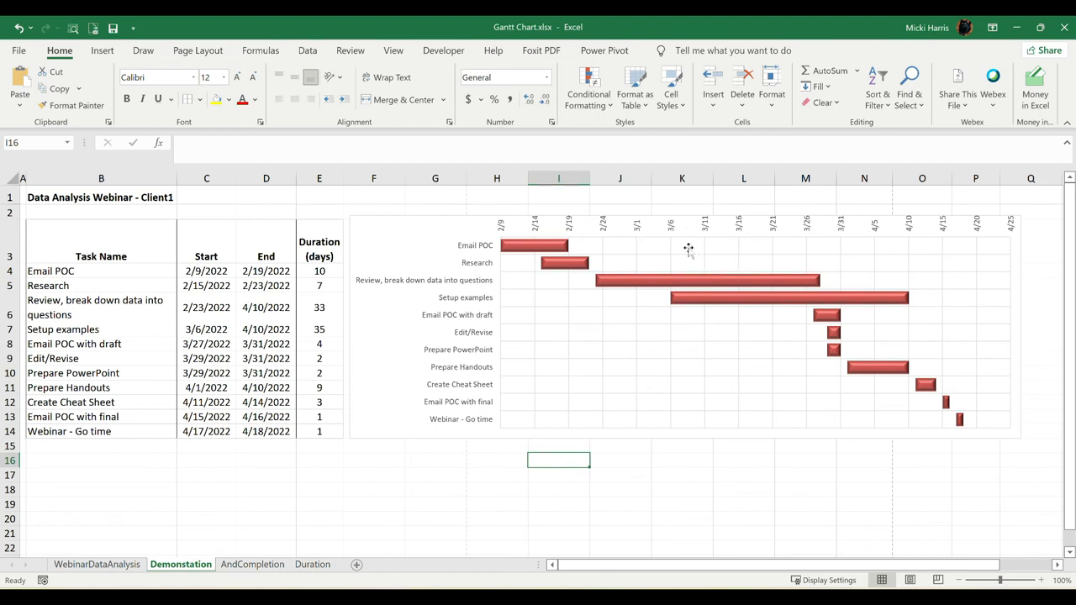
- Bring up Change Chart Type from the chart's context menu and show the Templates category
{"action": "right_click", "coordinate": [689, 249]}
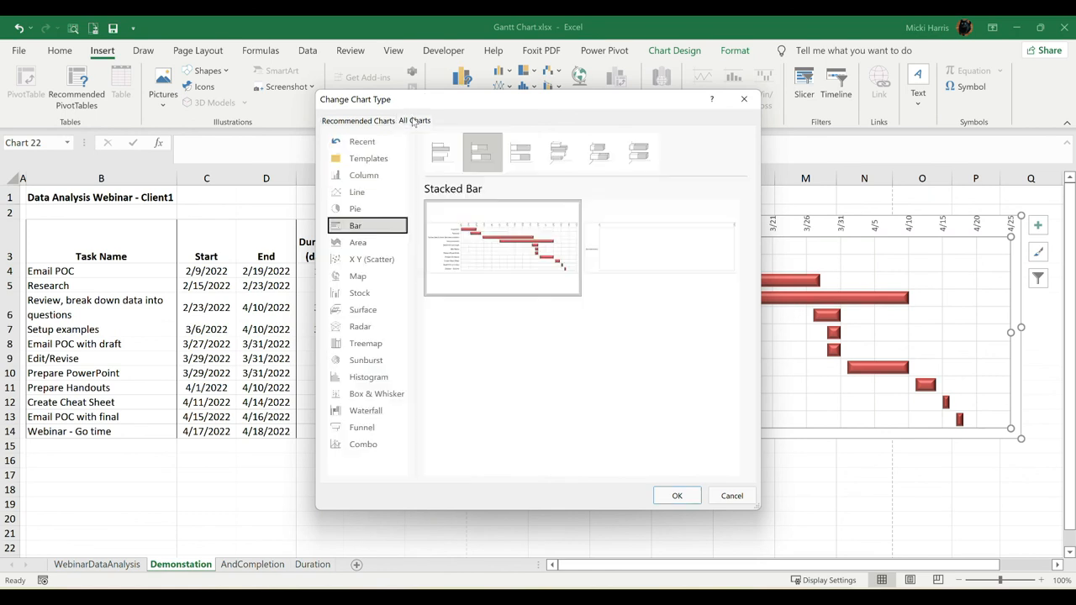
{"action": "left_click", "coordinate": [369, 158]}
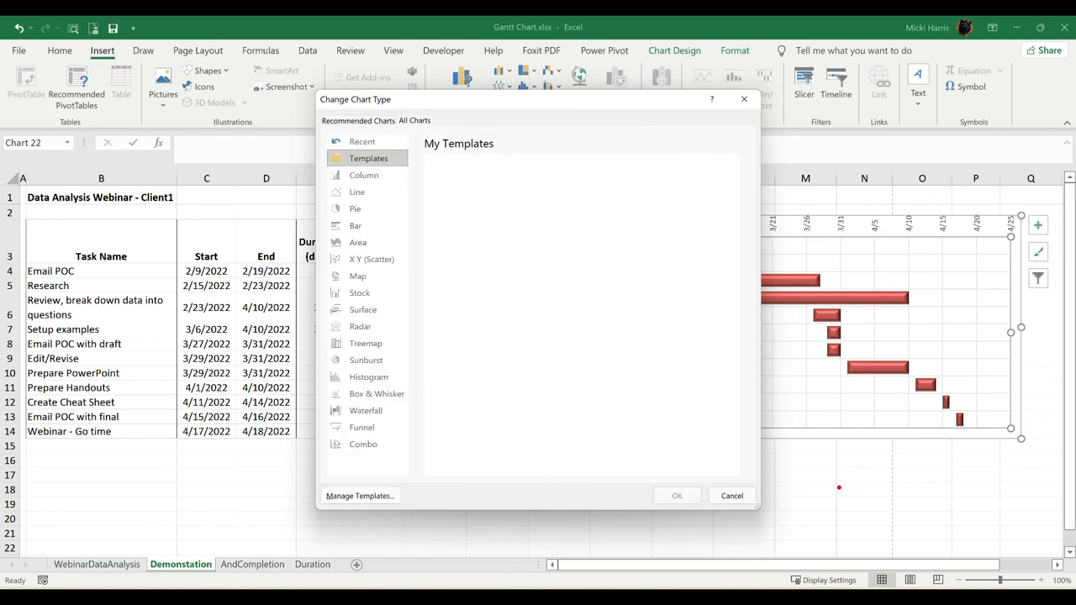